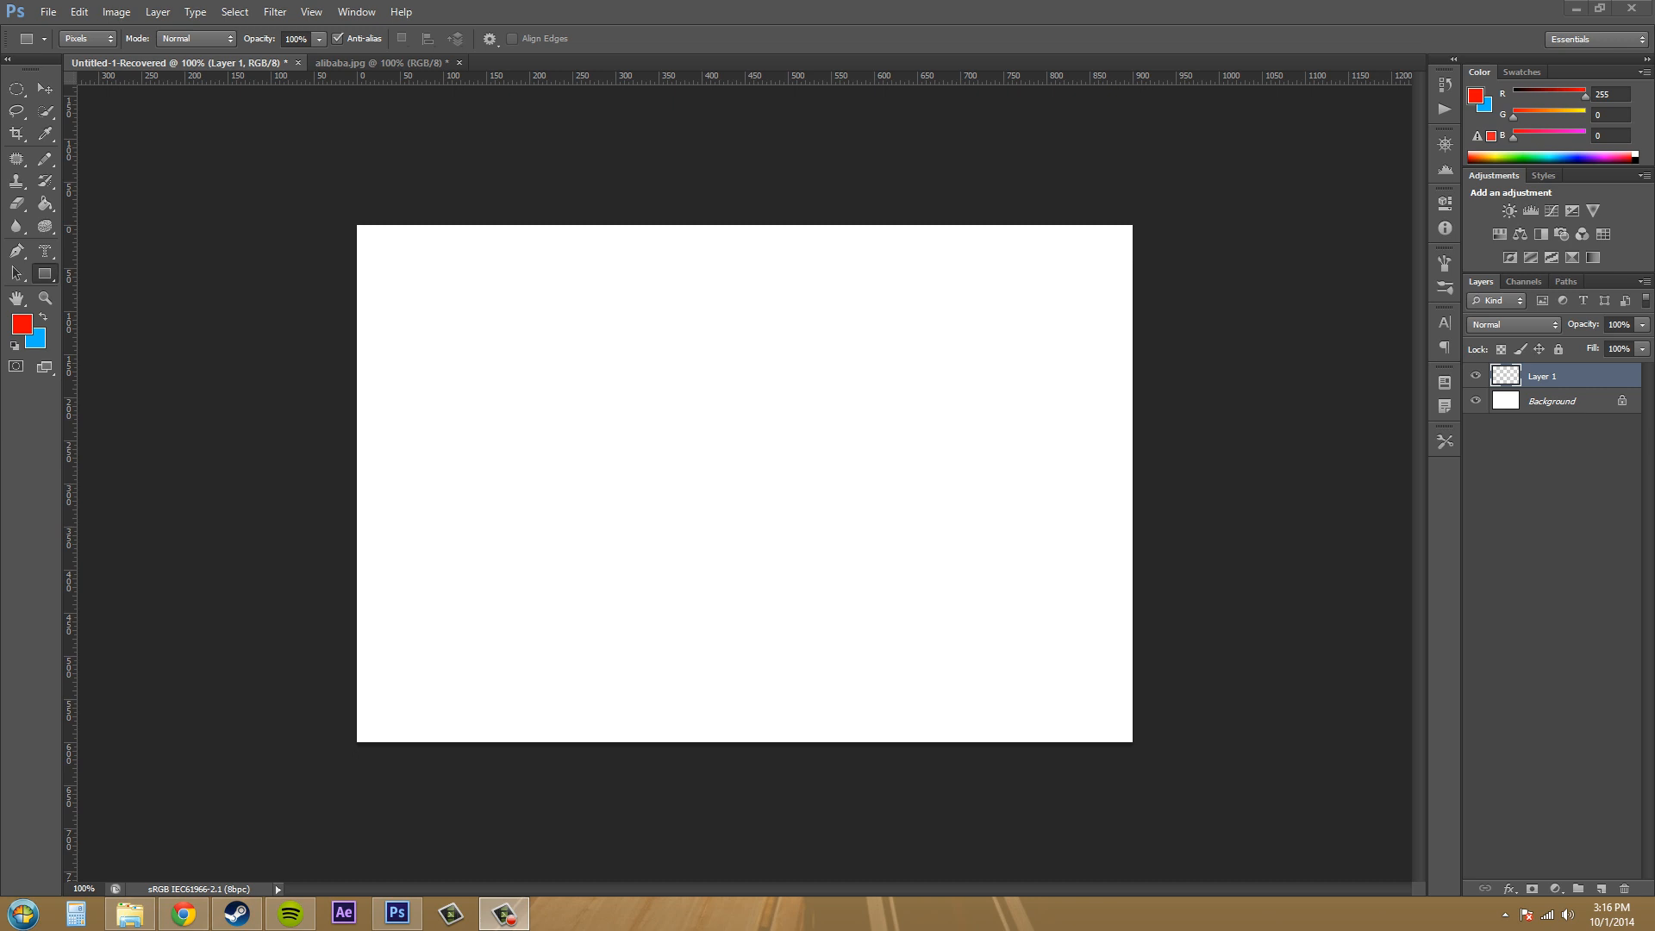
mouse_move(7, 269)
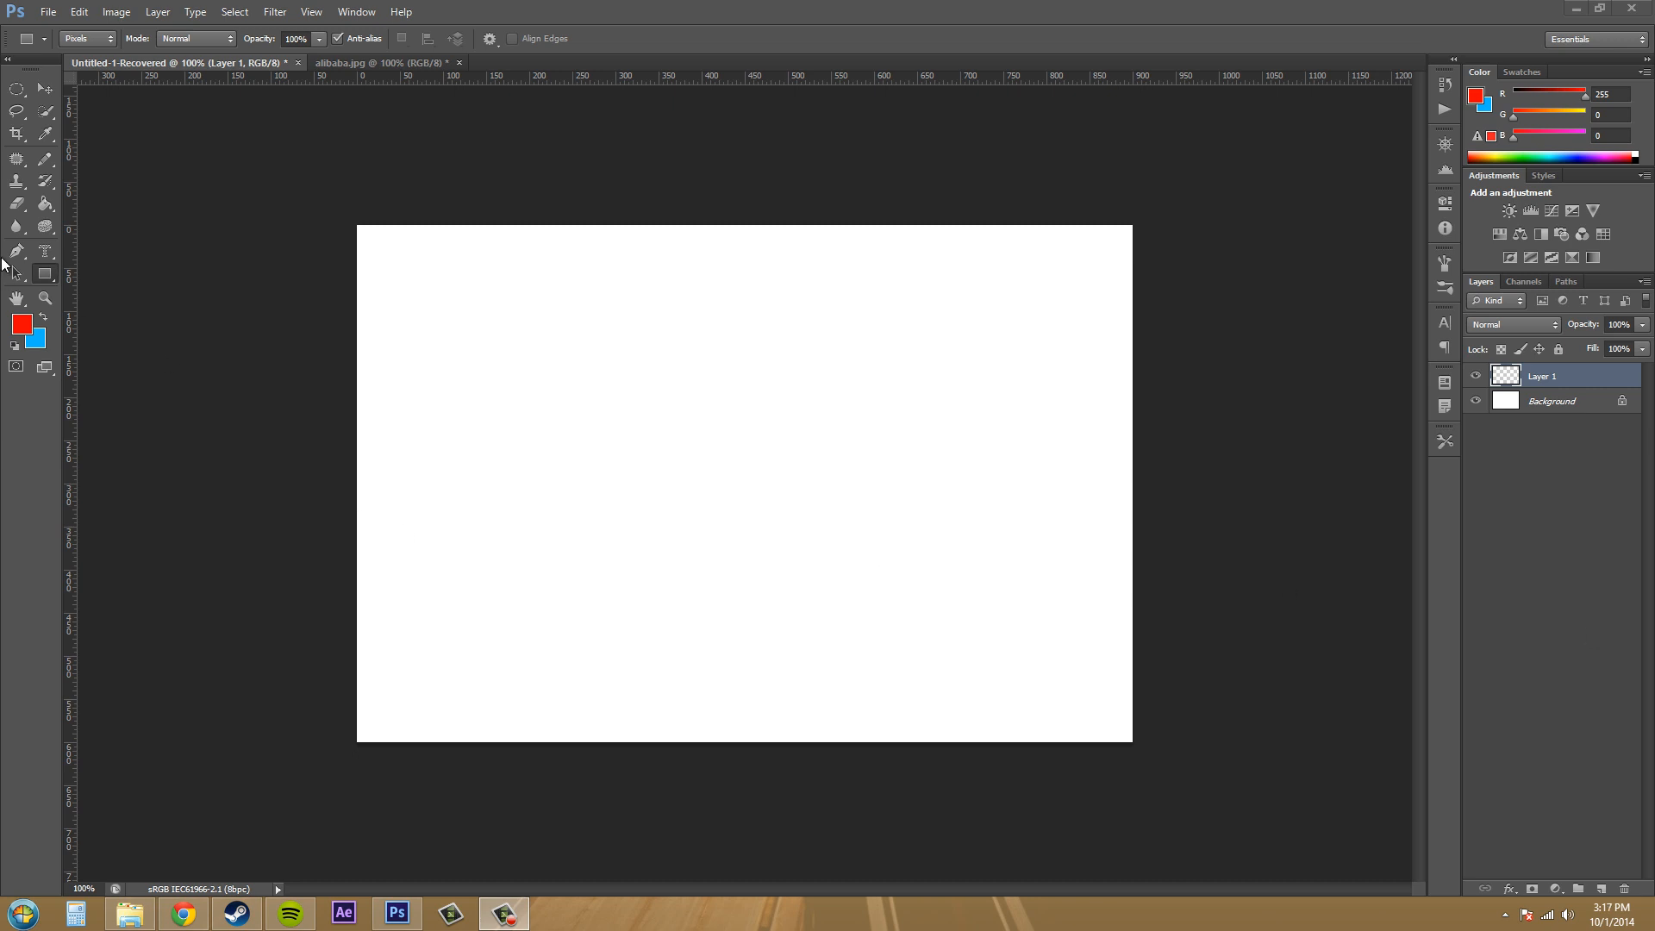
mouse_move(46, 277)
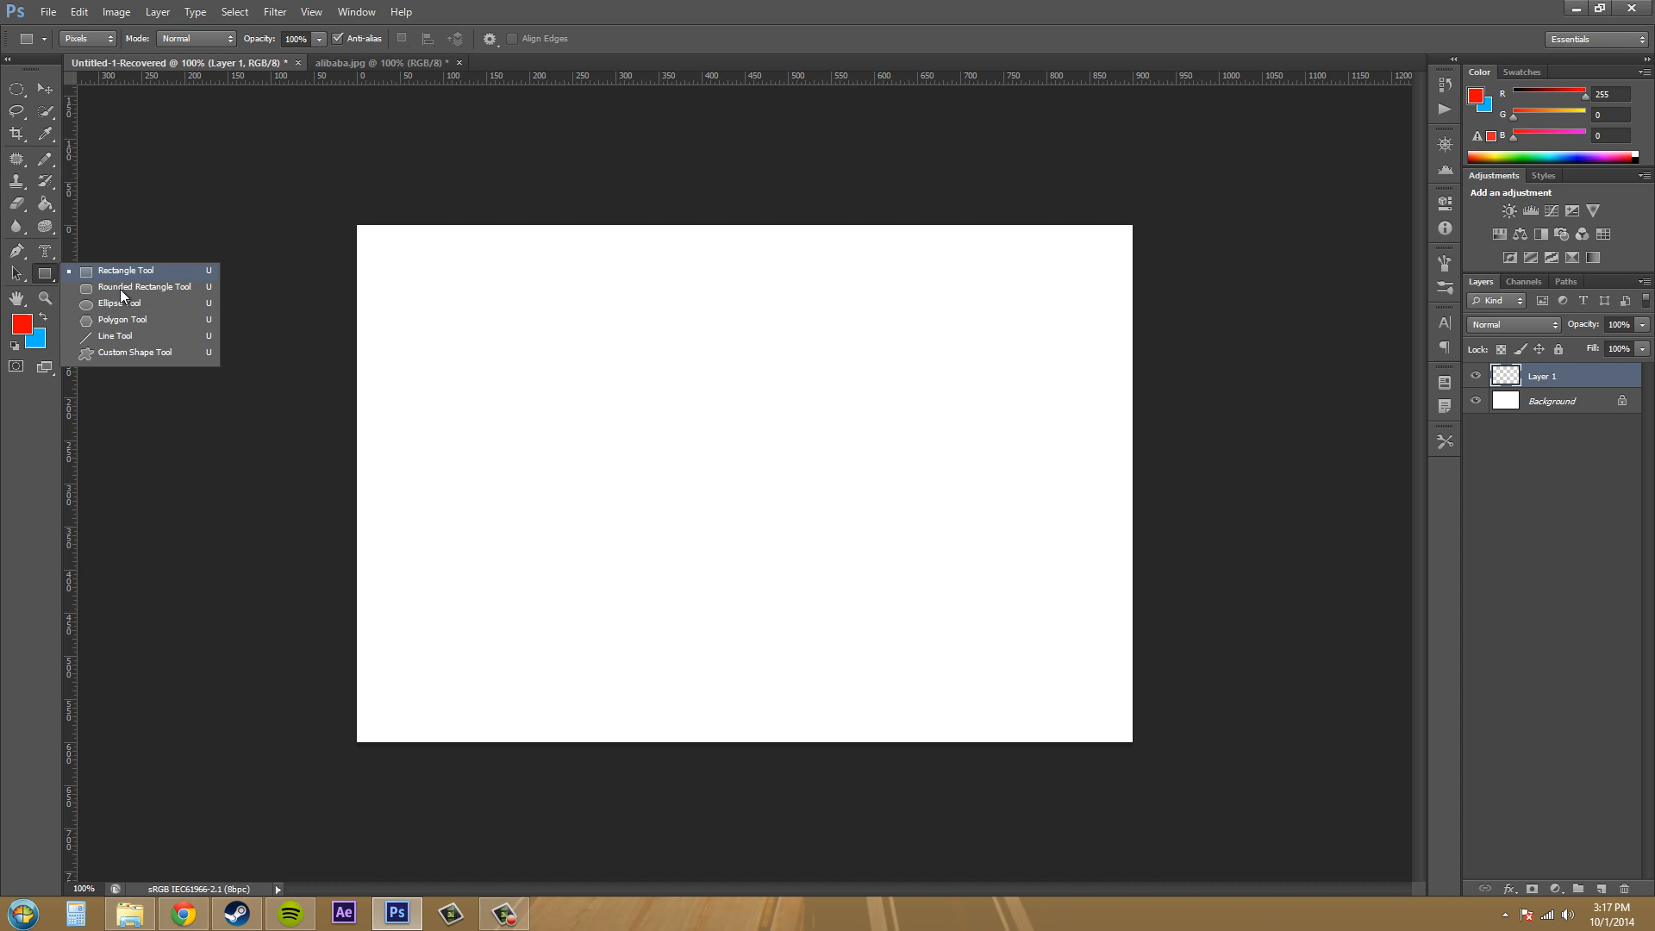
Step: Switch from the Rectangle Tool to the Custom Shape Tool
left_click(113, 270)
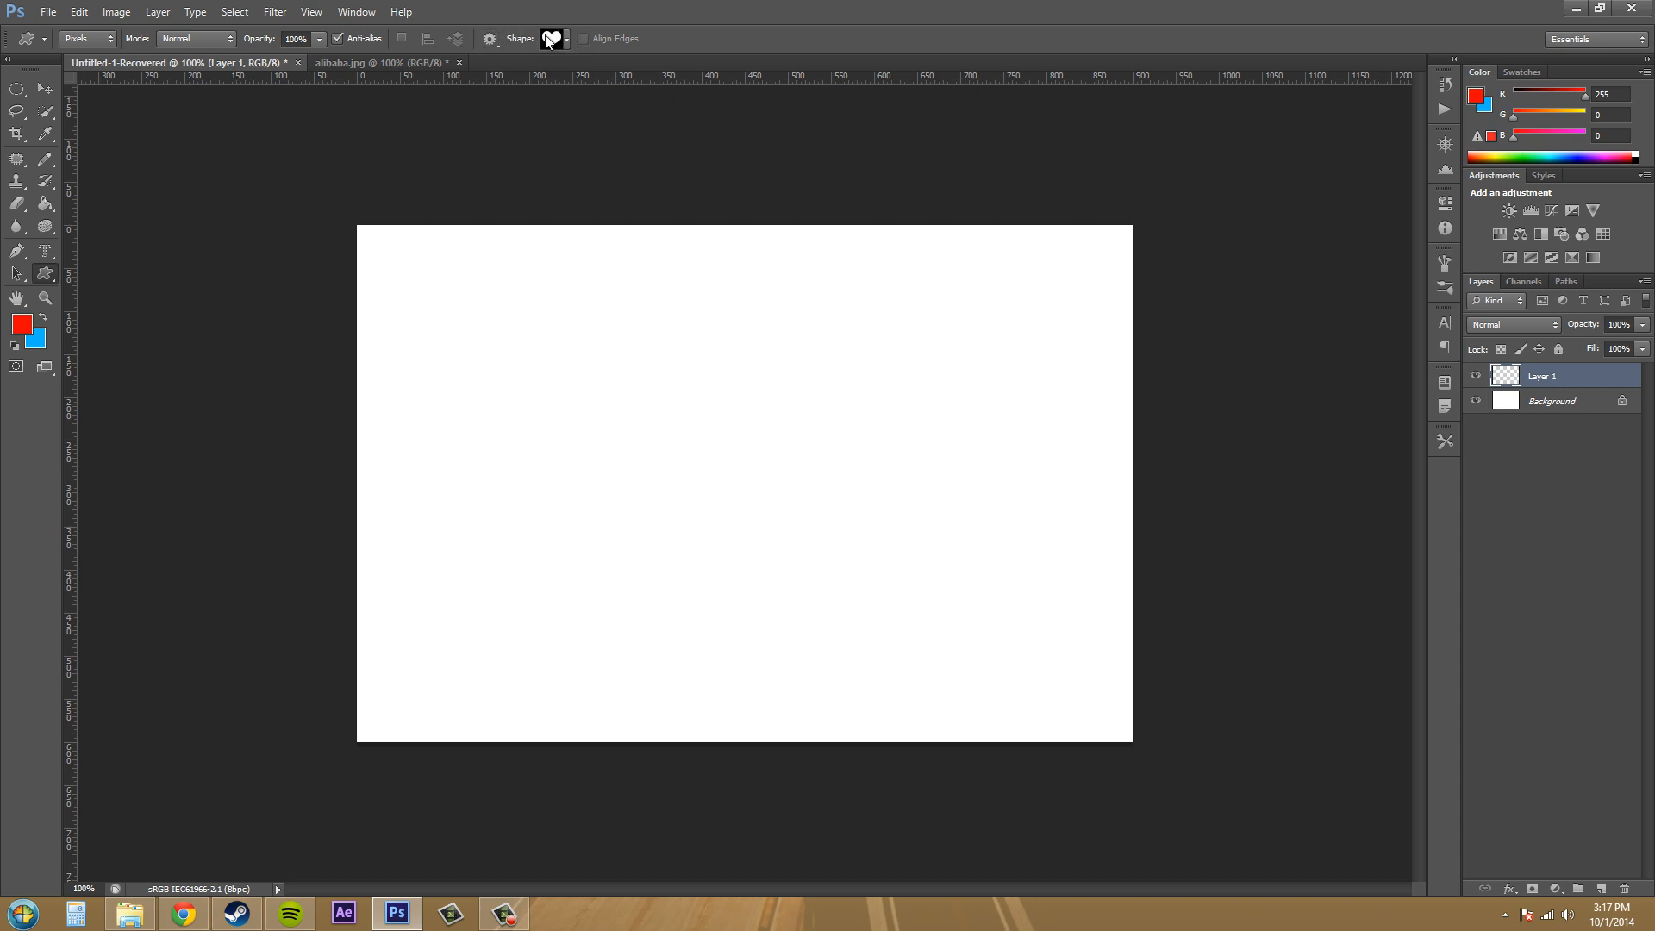
Step: Choose the heart preset and drag out a solid red heart left of centre
left_click(570, 37)
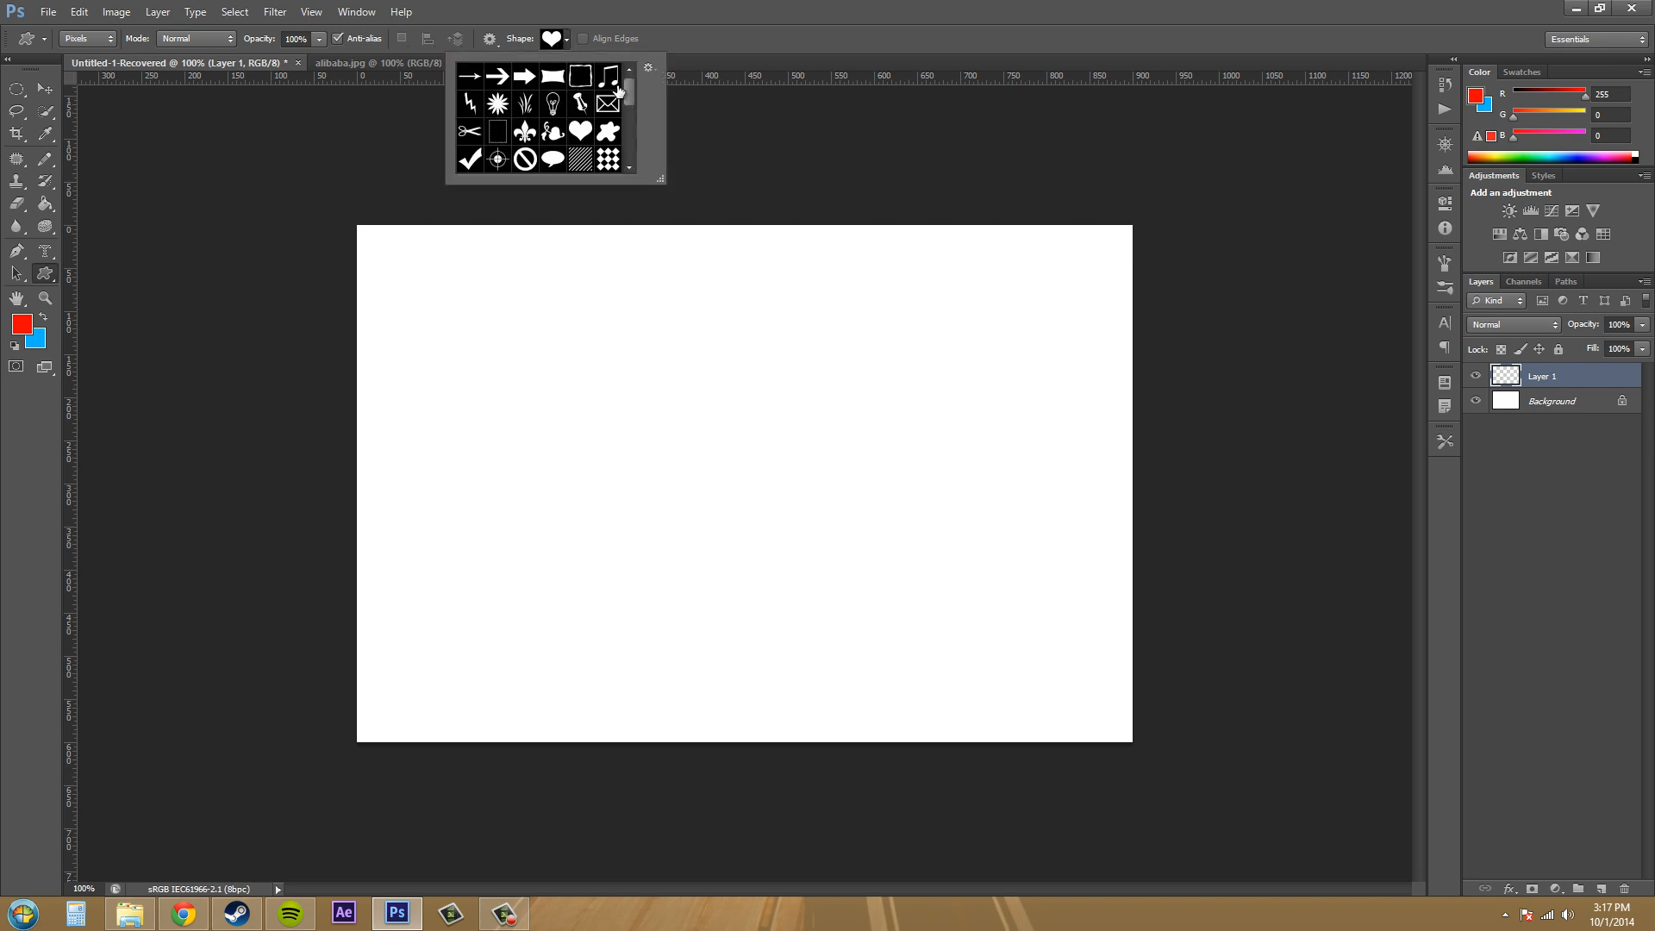
scroll("down", 3)
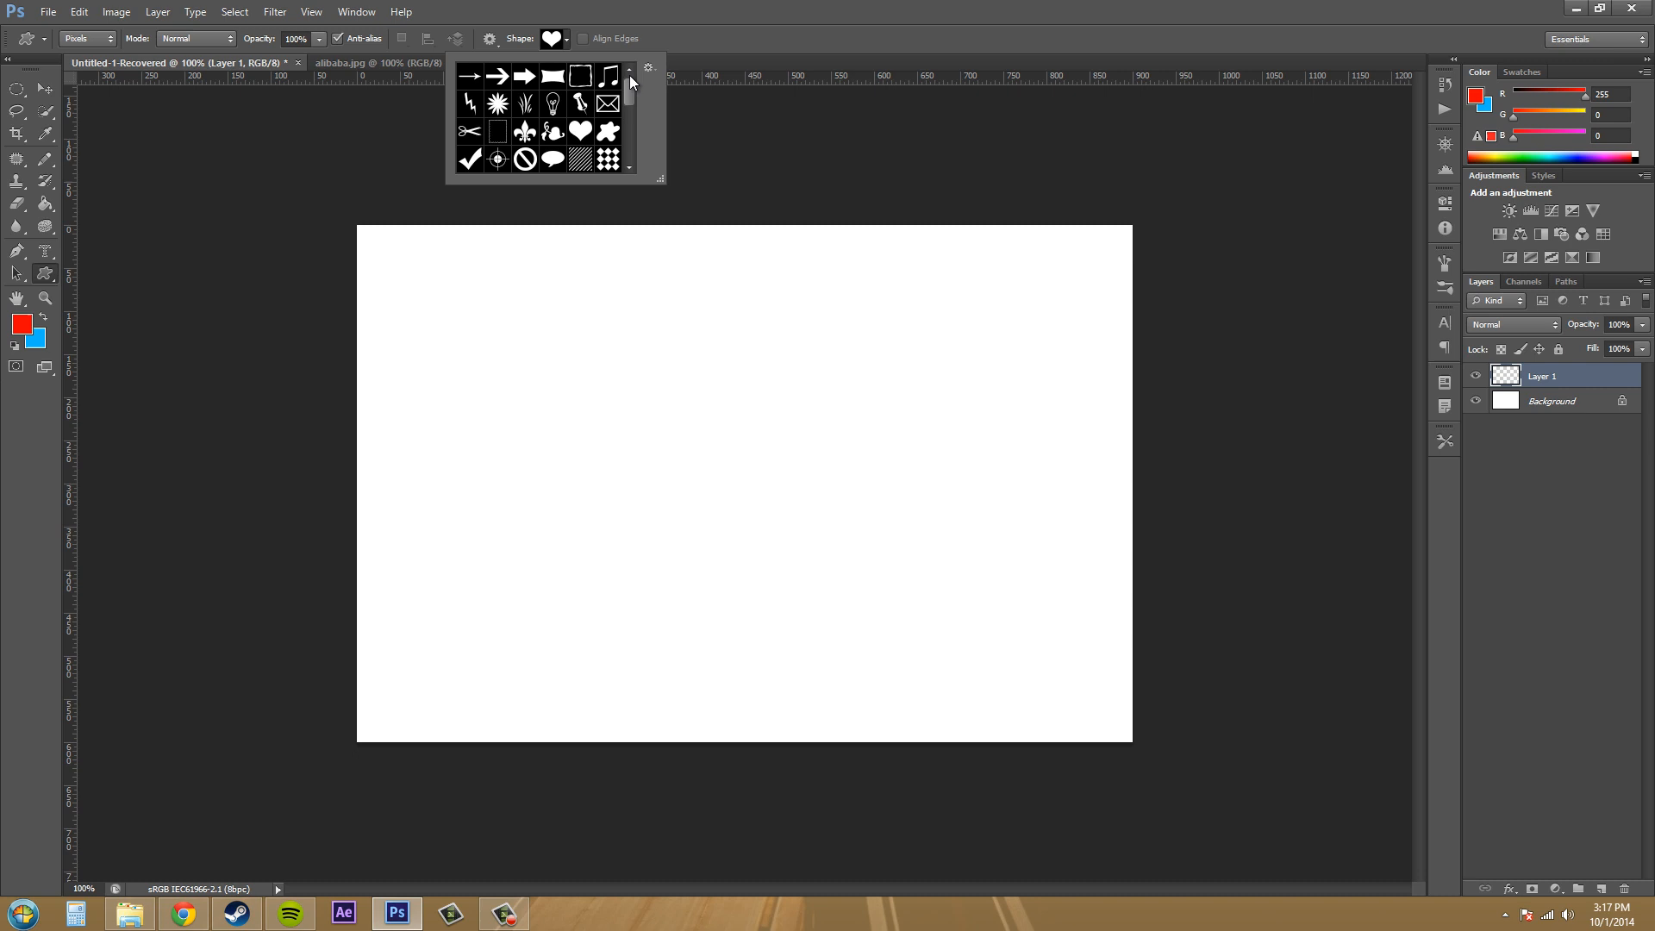
mouse_move(641, 405)
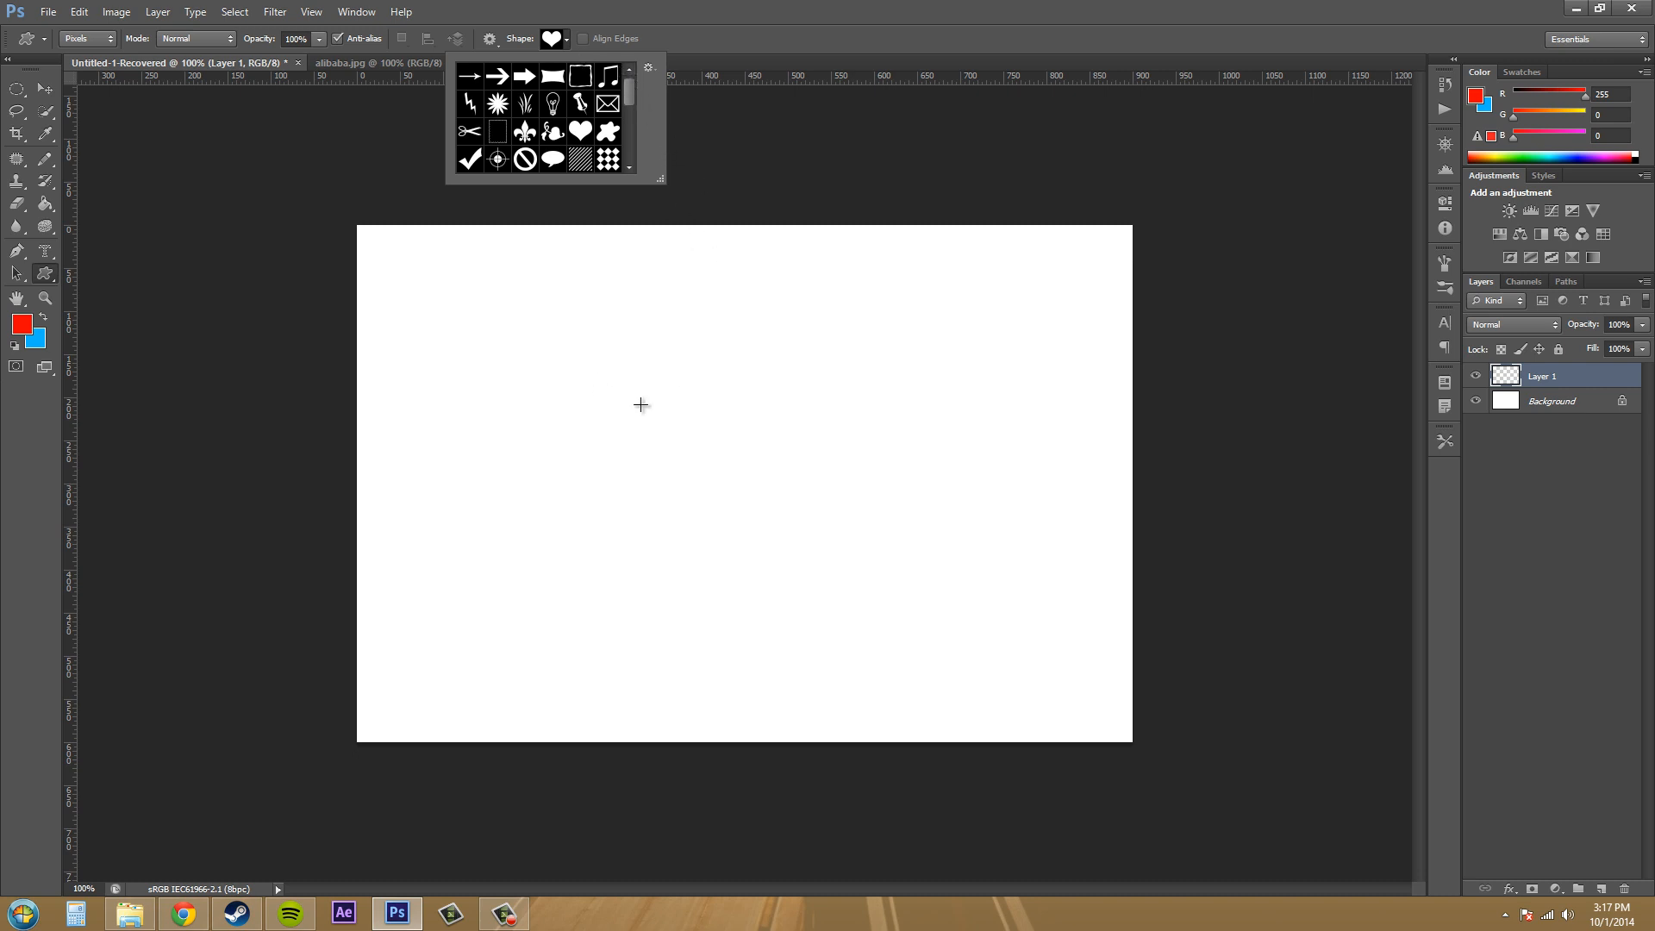
left_click_drag(640, 405, 791, 525)
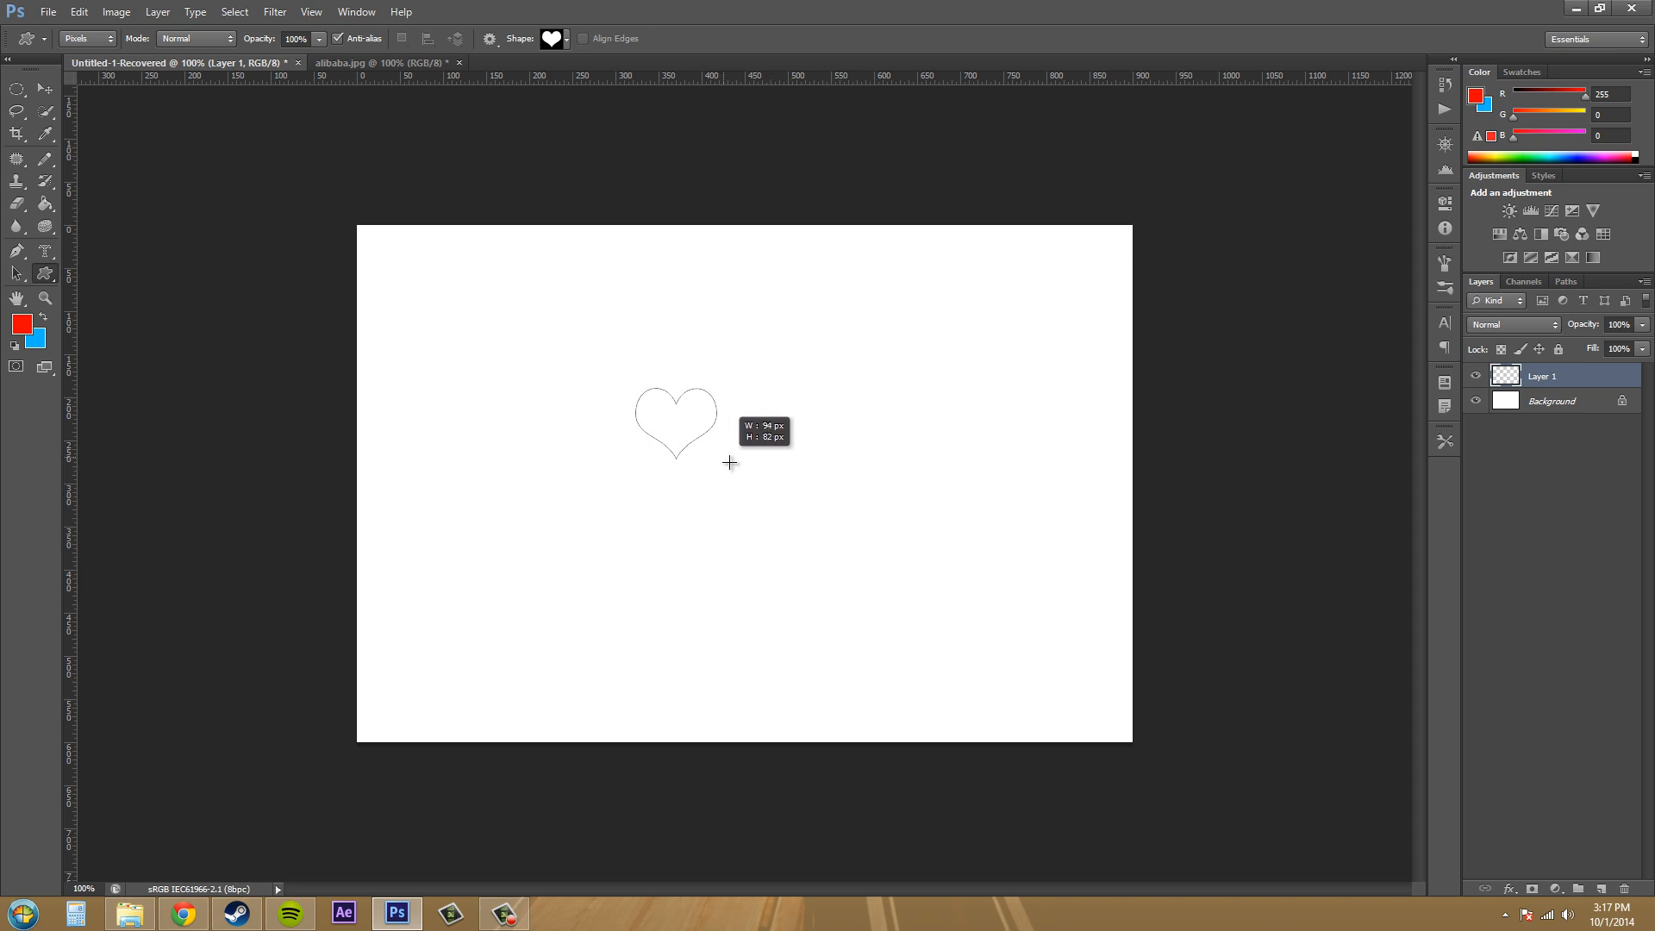
left_click_drag(728, 462, 847, 583)
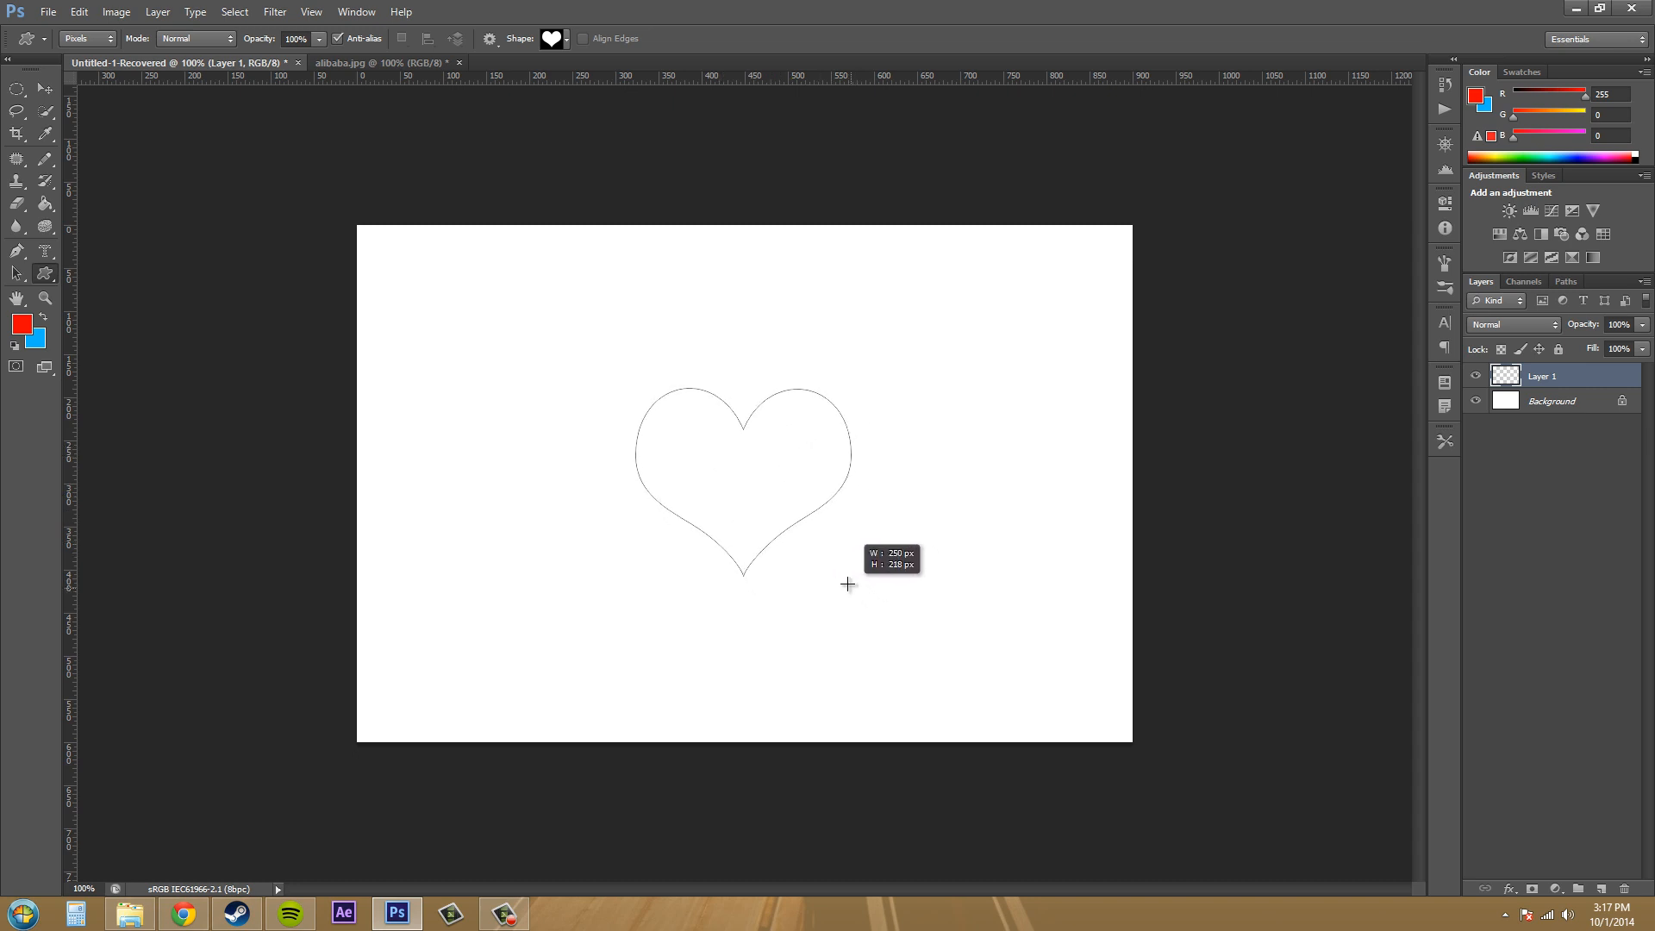
mouse_move(863, 576)
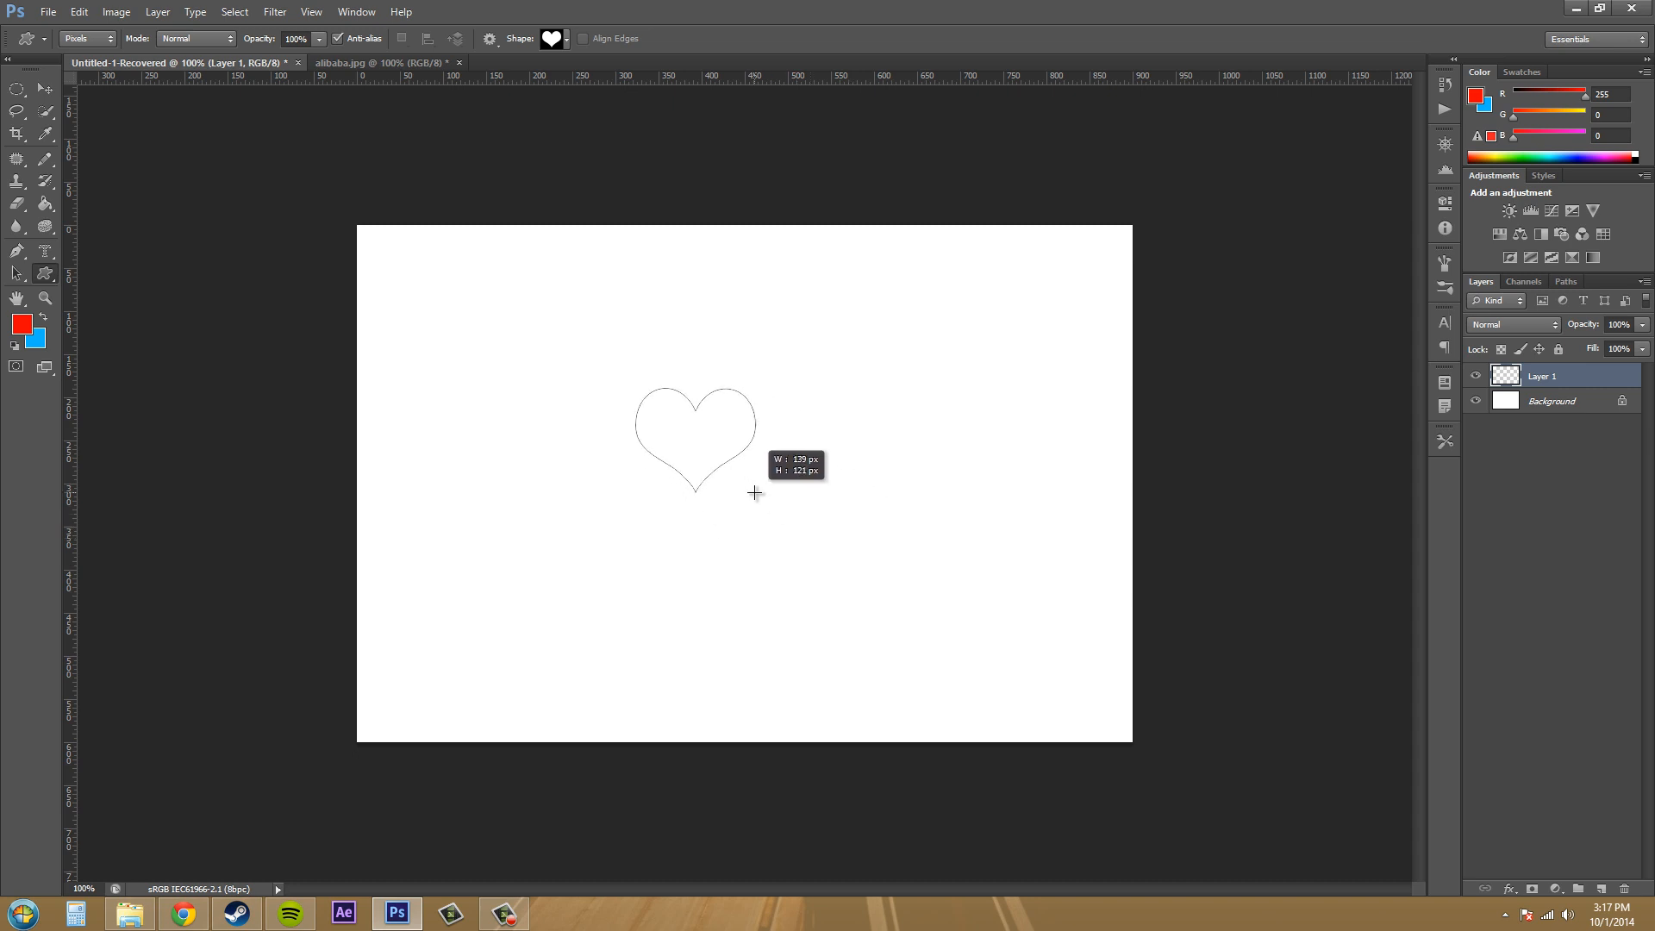
left_click(568, 39)
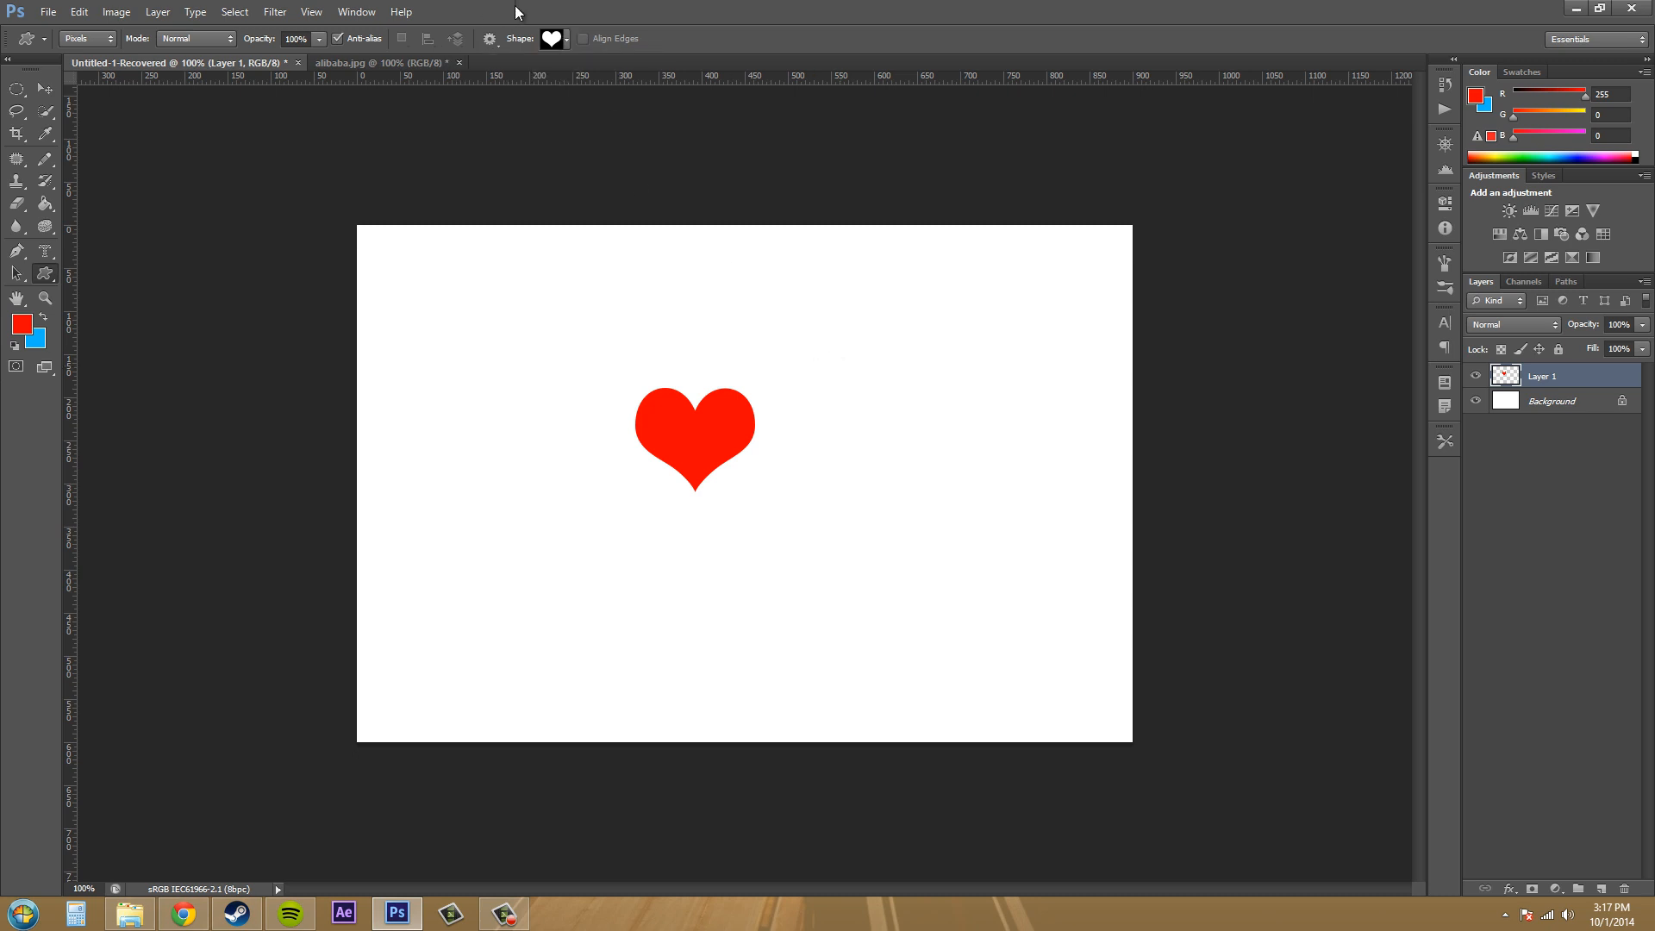
Step: Dismiss the Color Picker, keeping red as the drawing colour
left_click(568, 38)
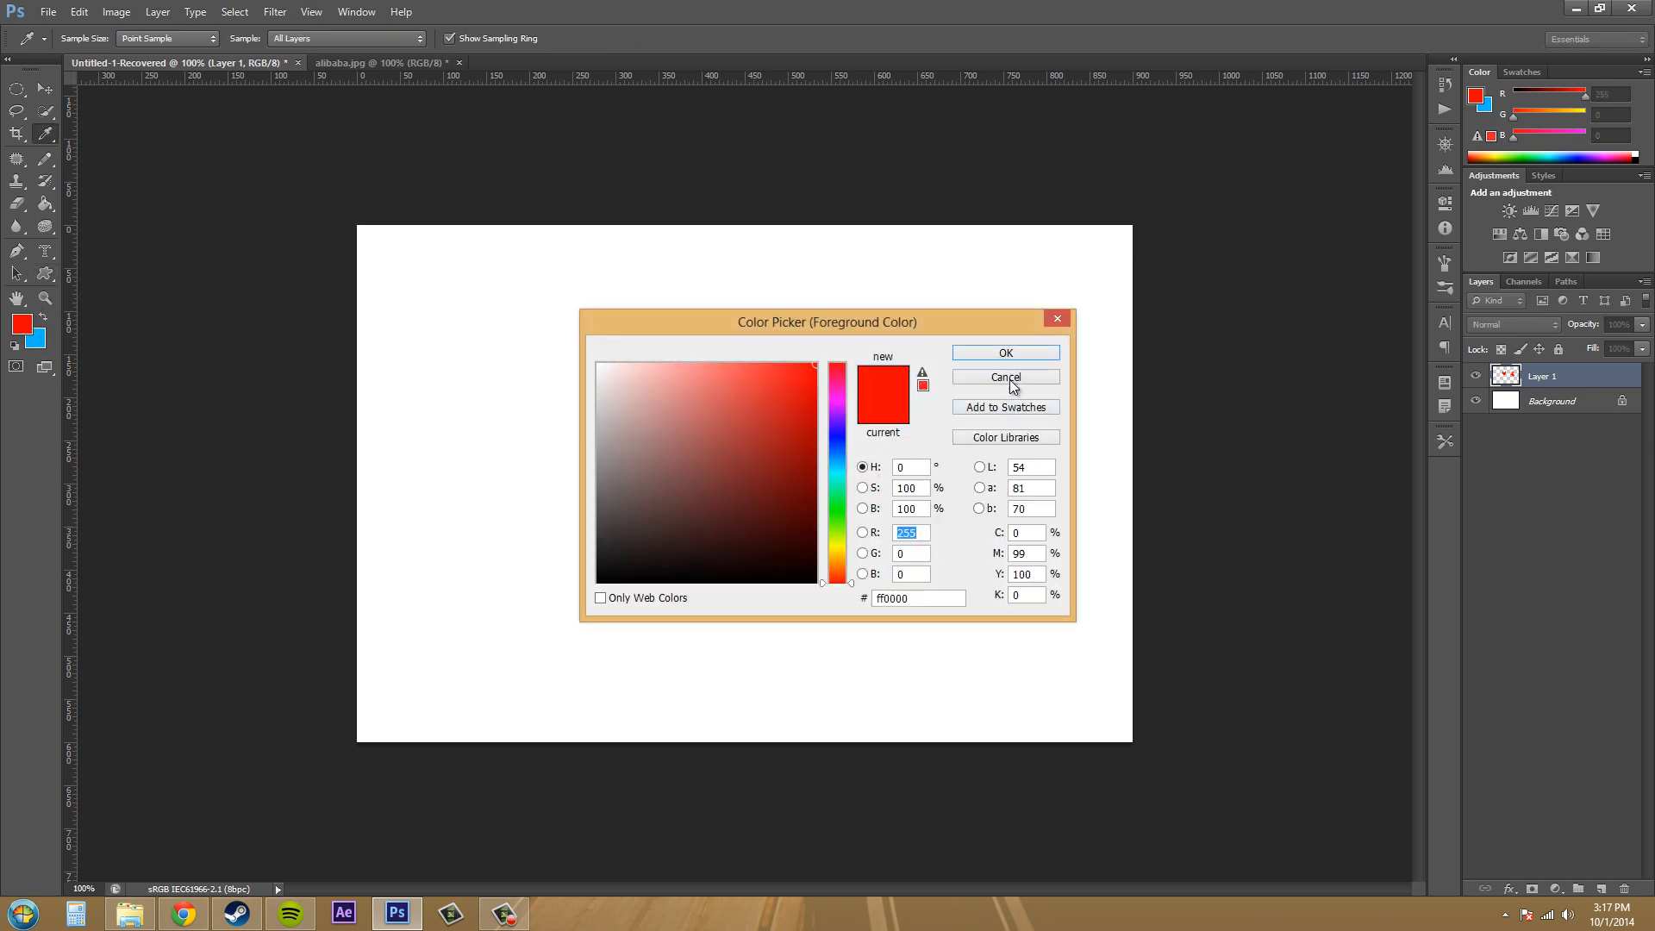
left_click(1005, 376)
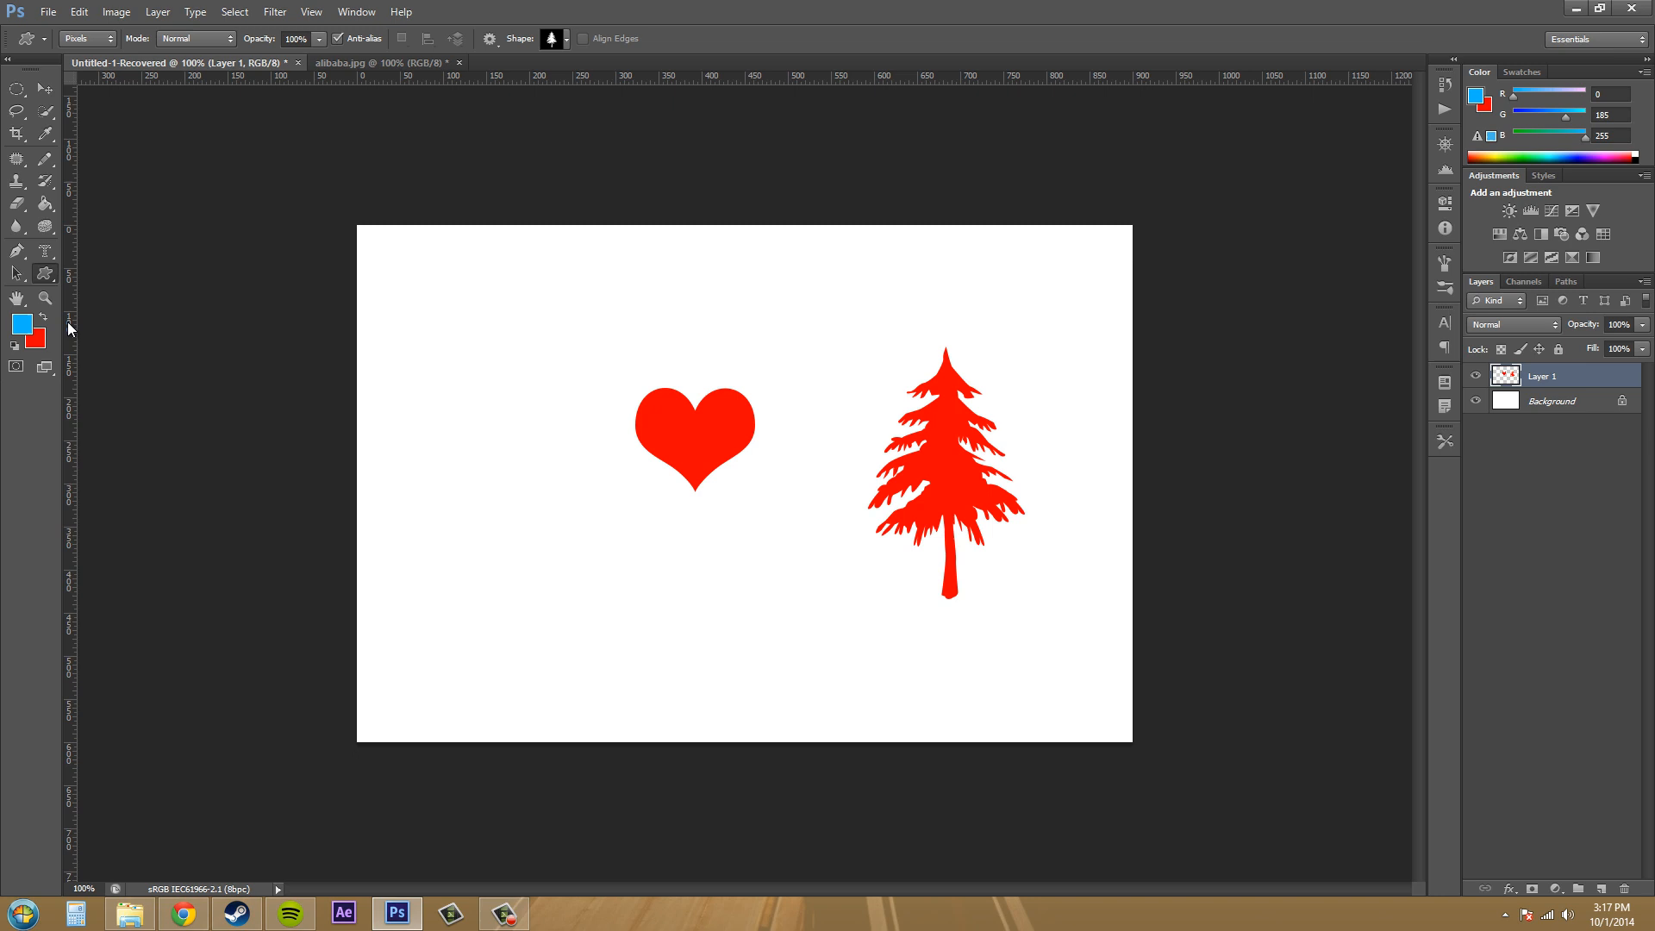
mouse_move(431, 370)
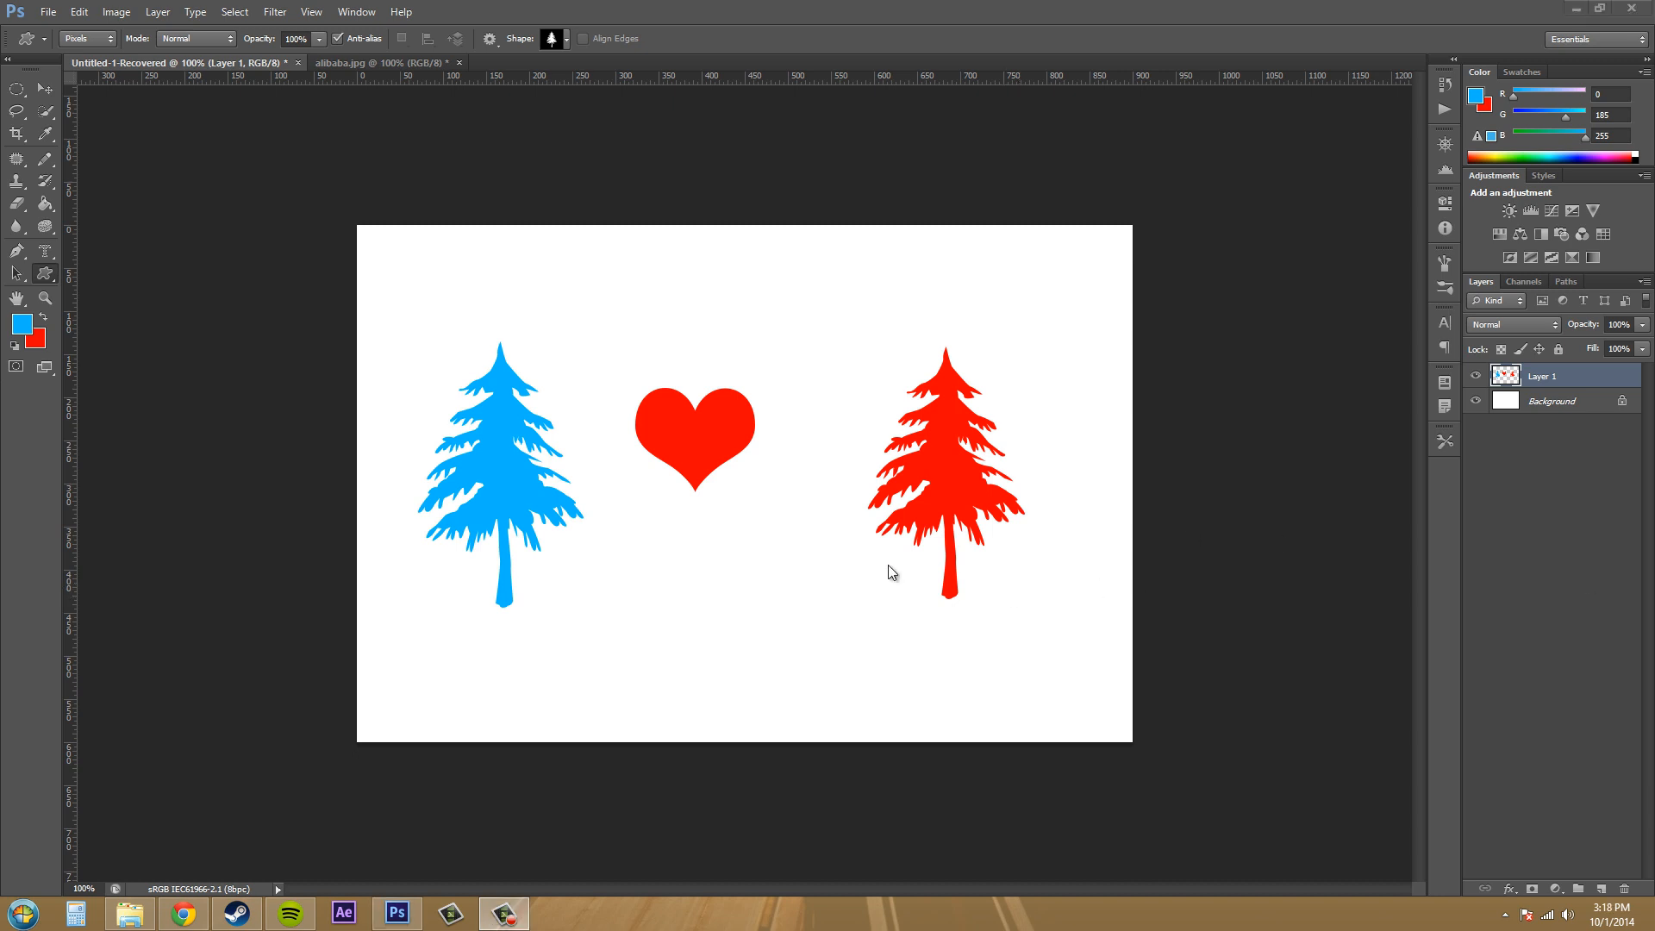
mouse_move(586, 450)
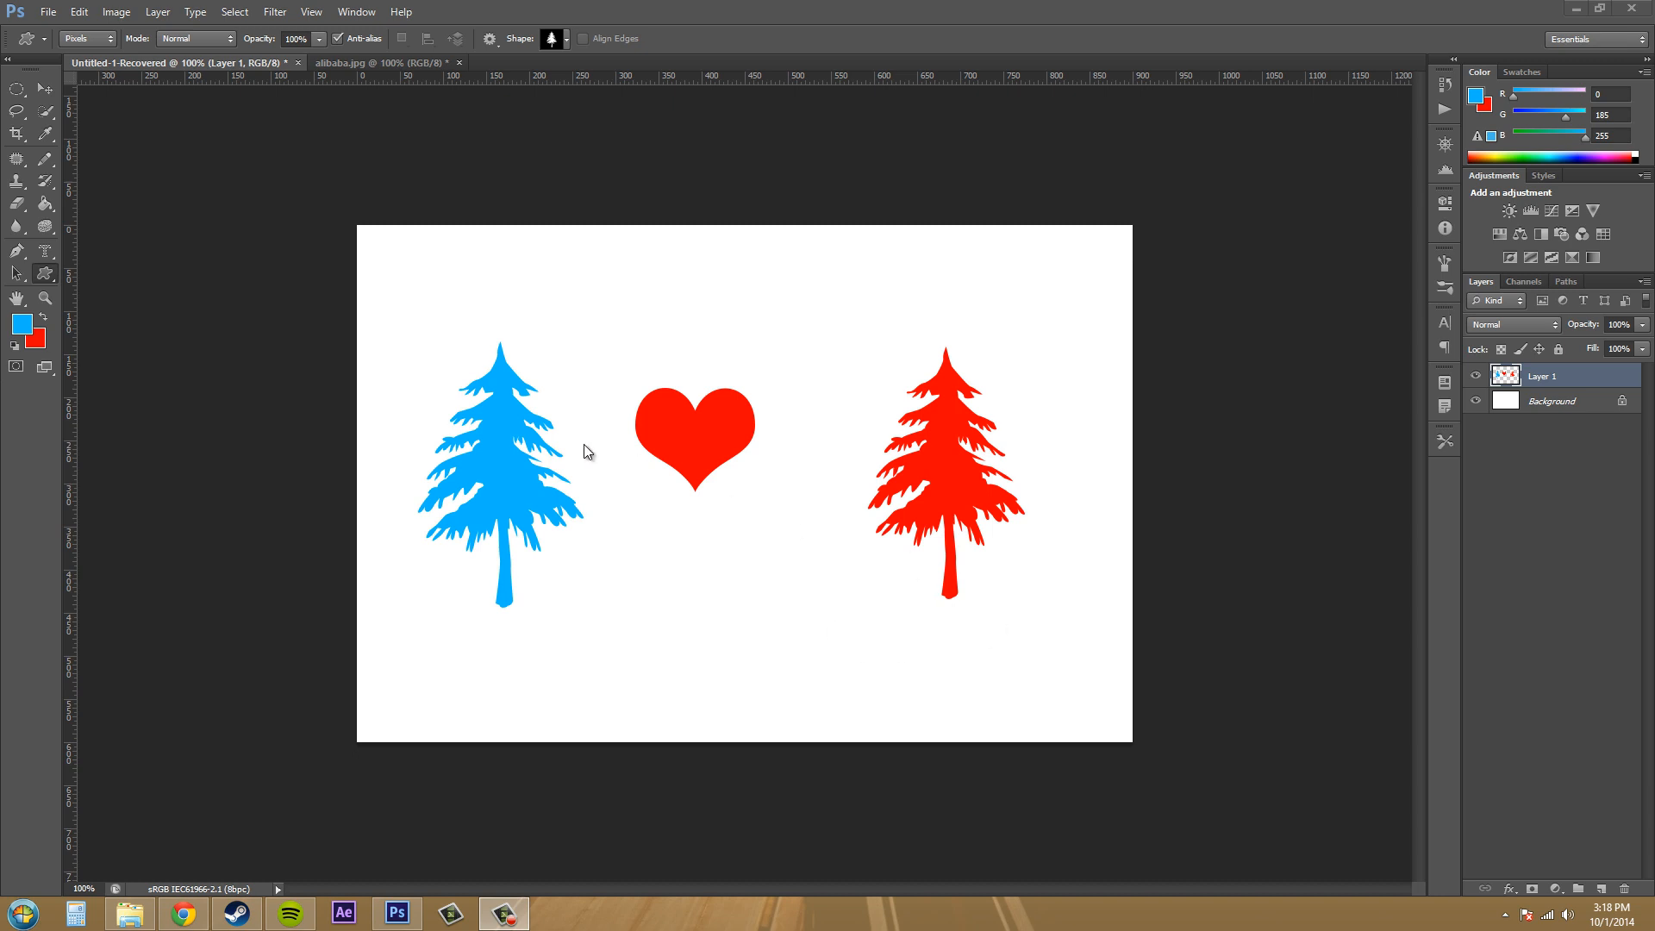
mouse_move(857, 598)
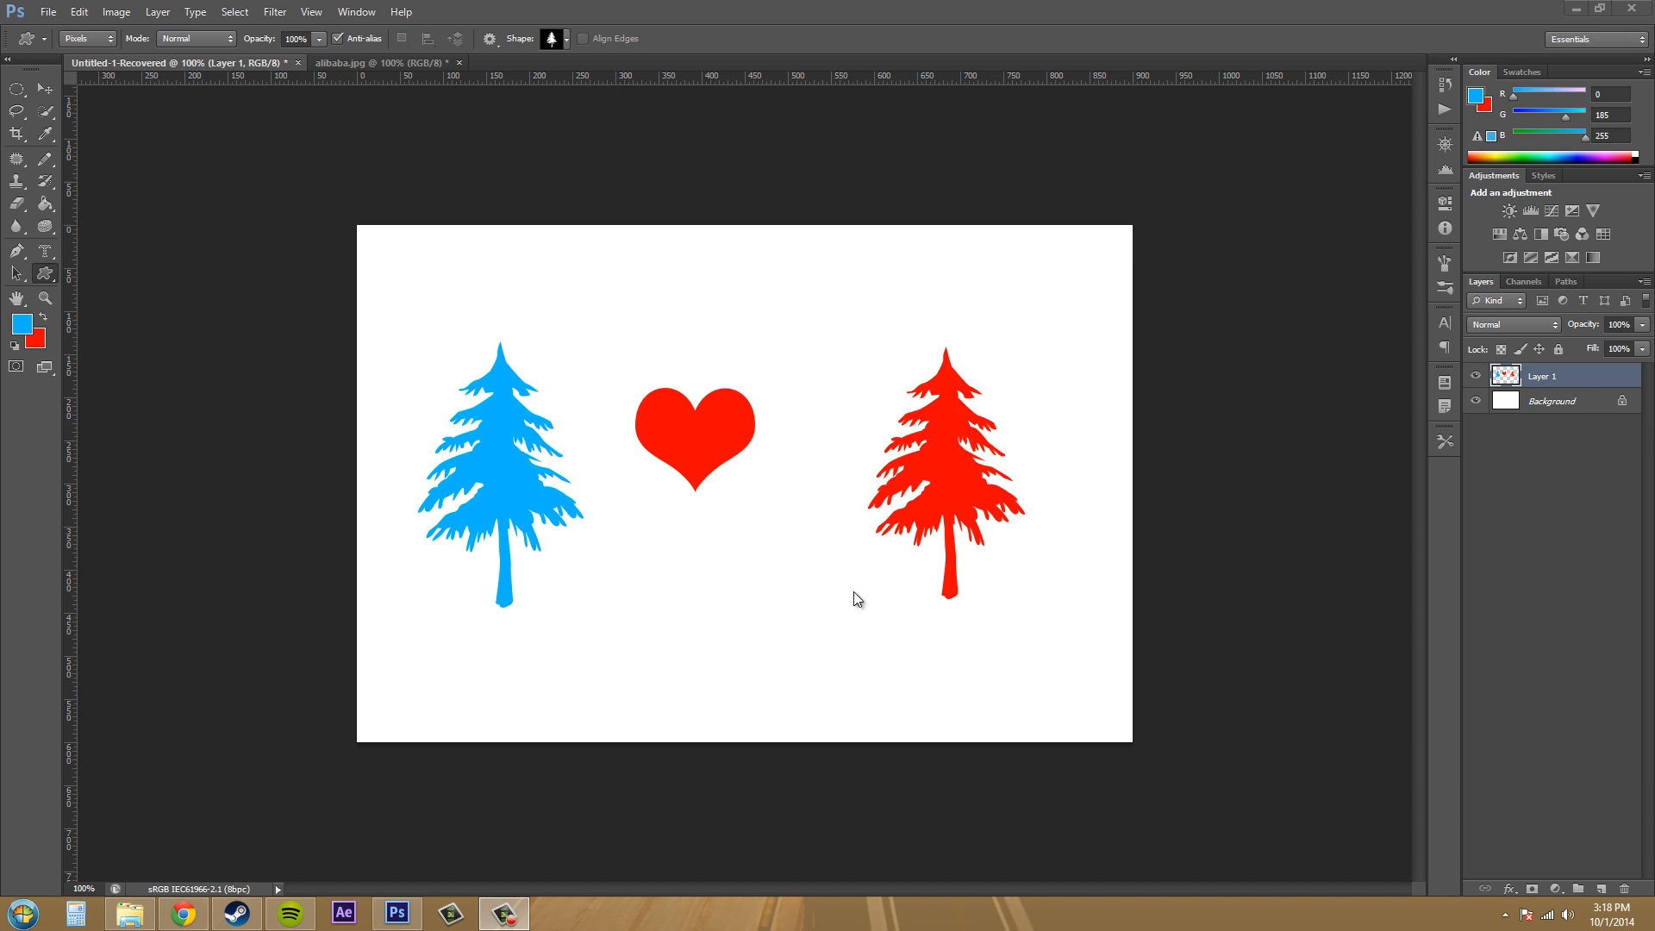
mouse_move(835, 582)
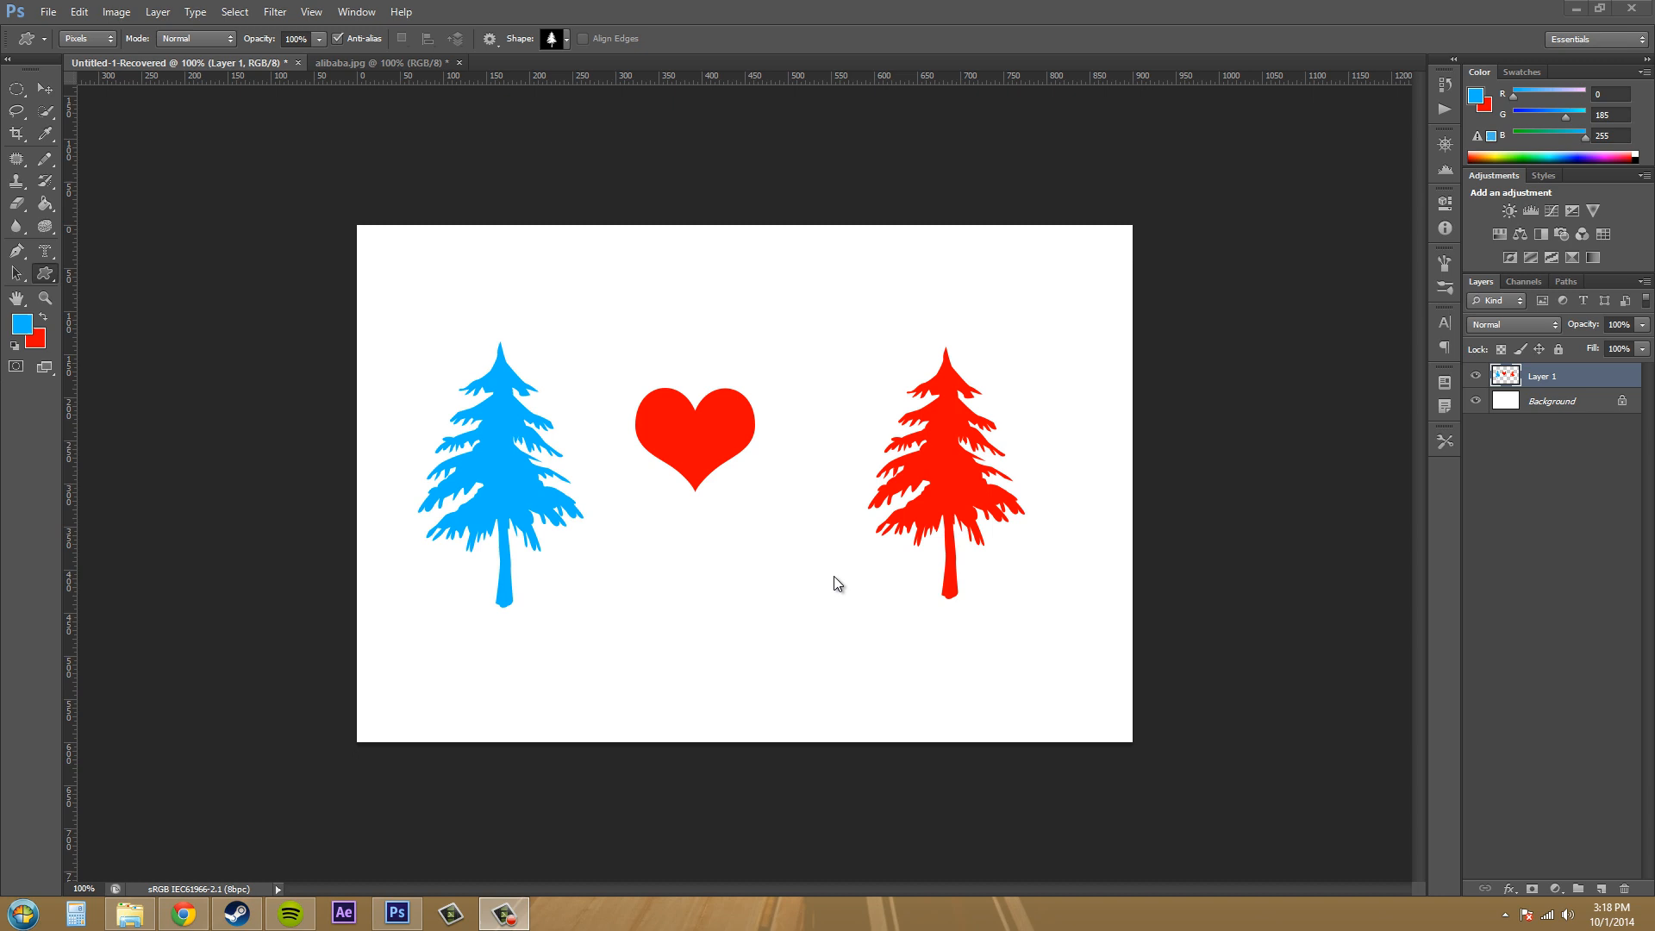
mouse_move(938, 434)
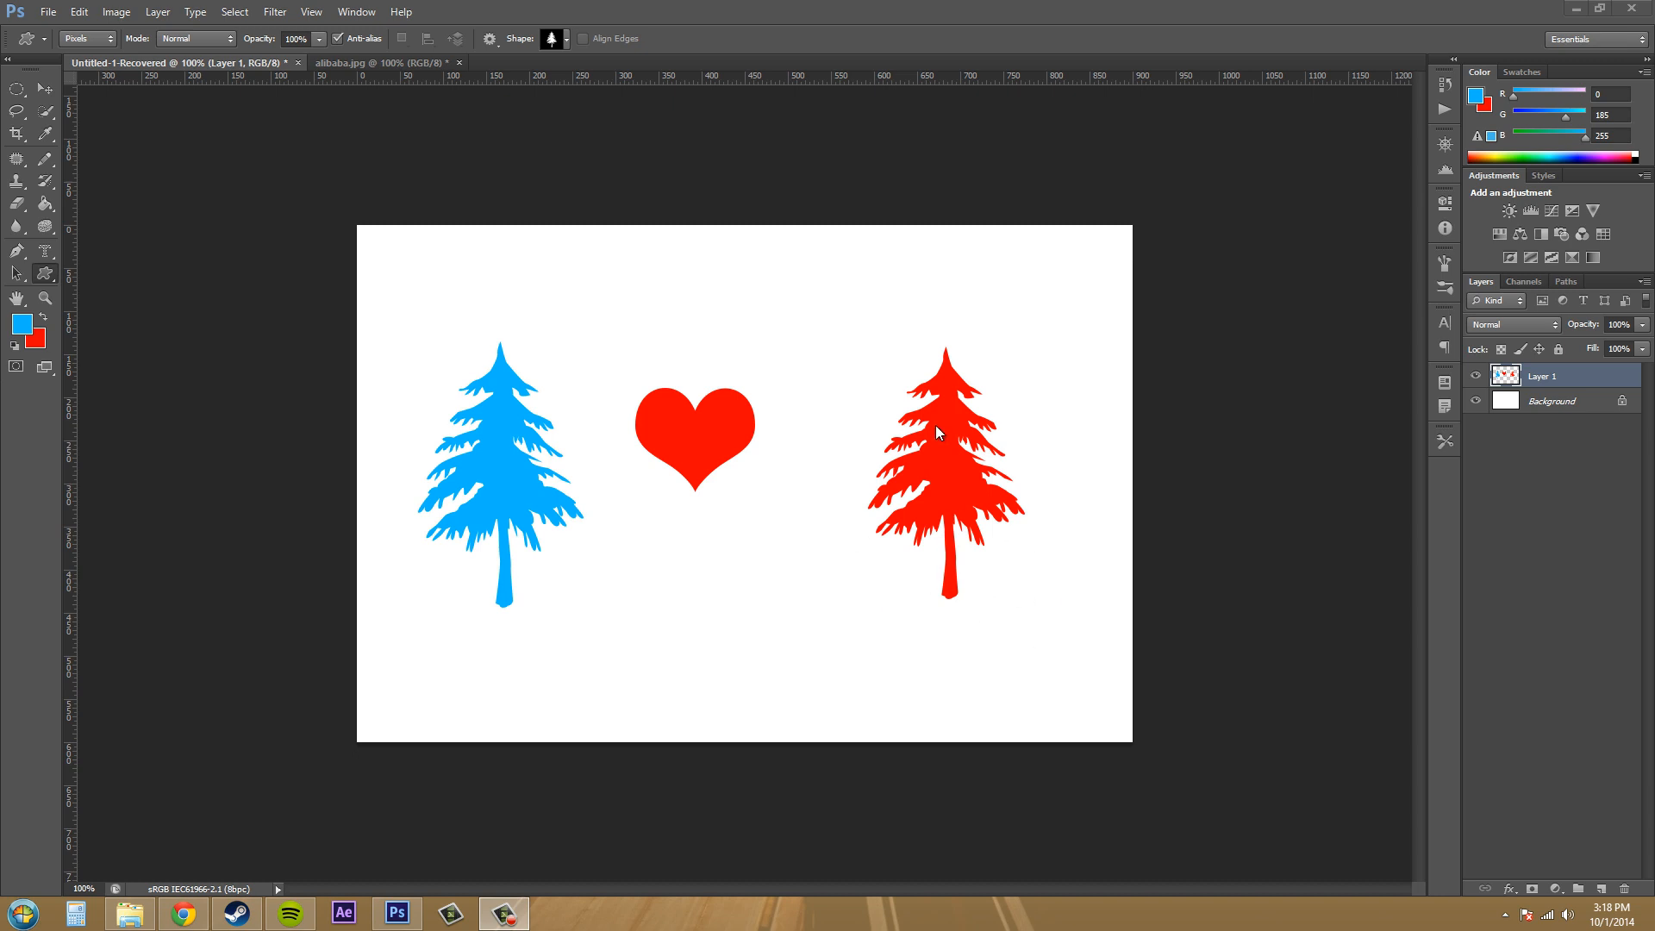
mouse_move(680, 186)
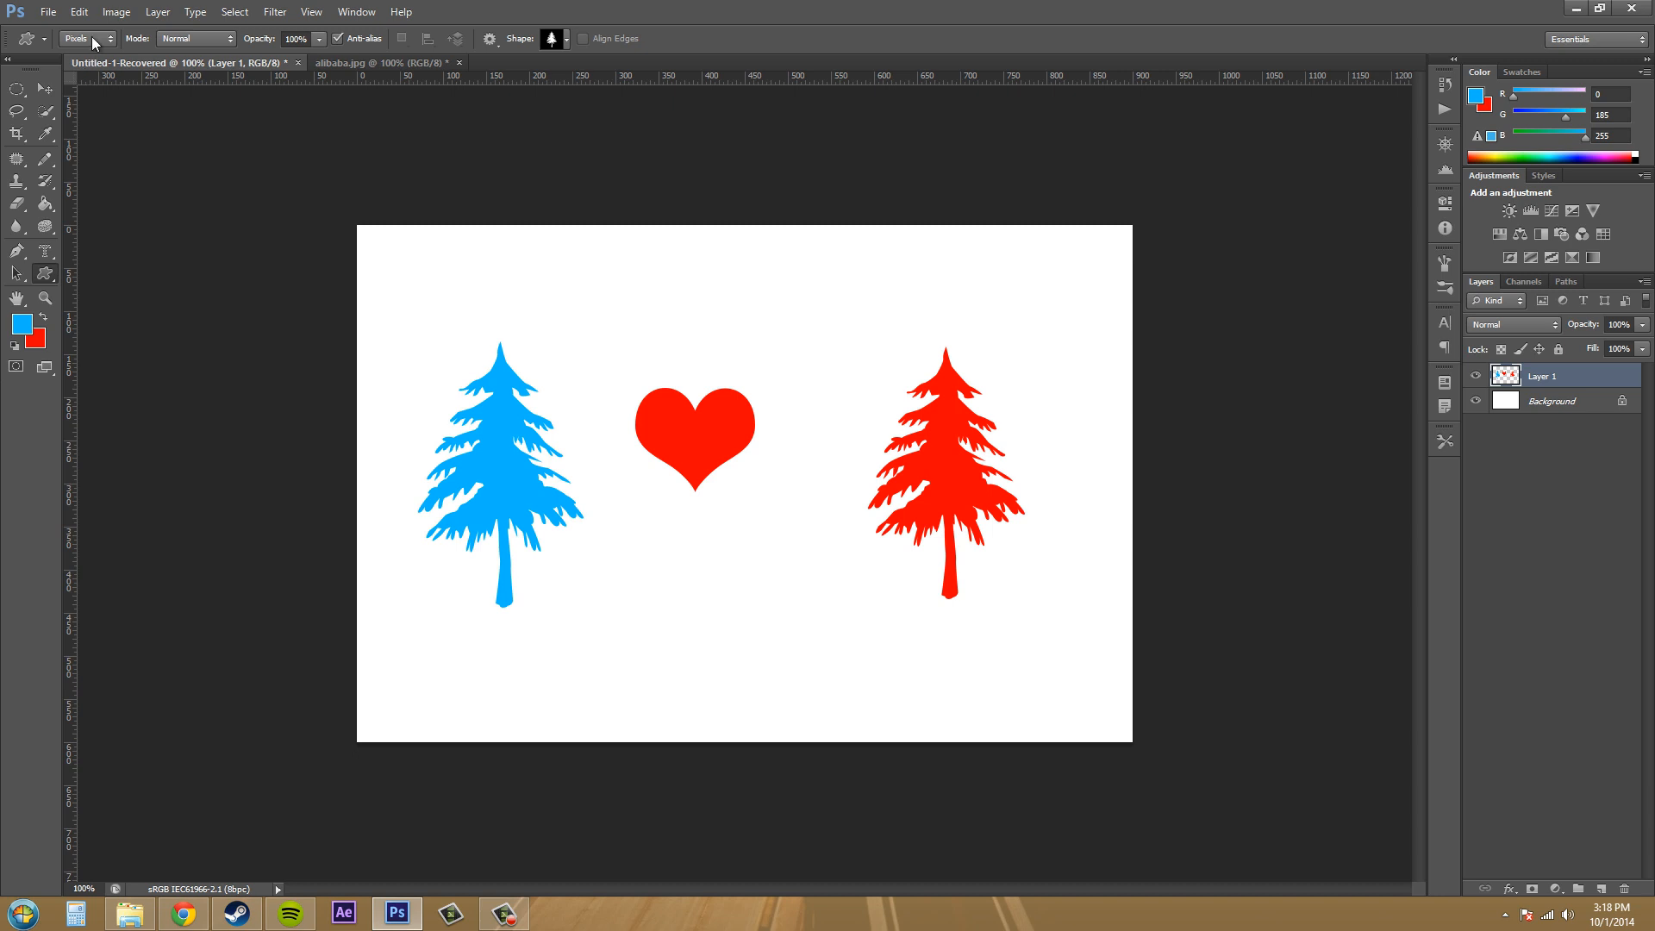
Step: Try a different drawing mode, then return to vector Shape mode
left_click(100, 62)
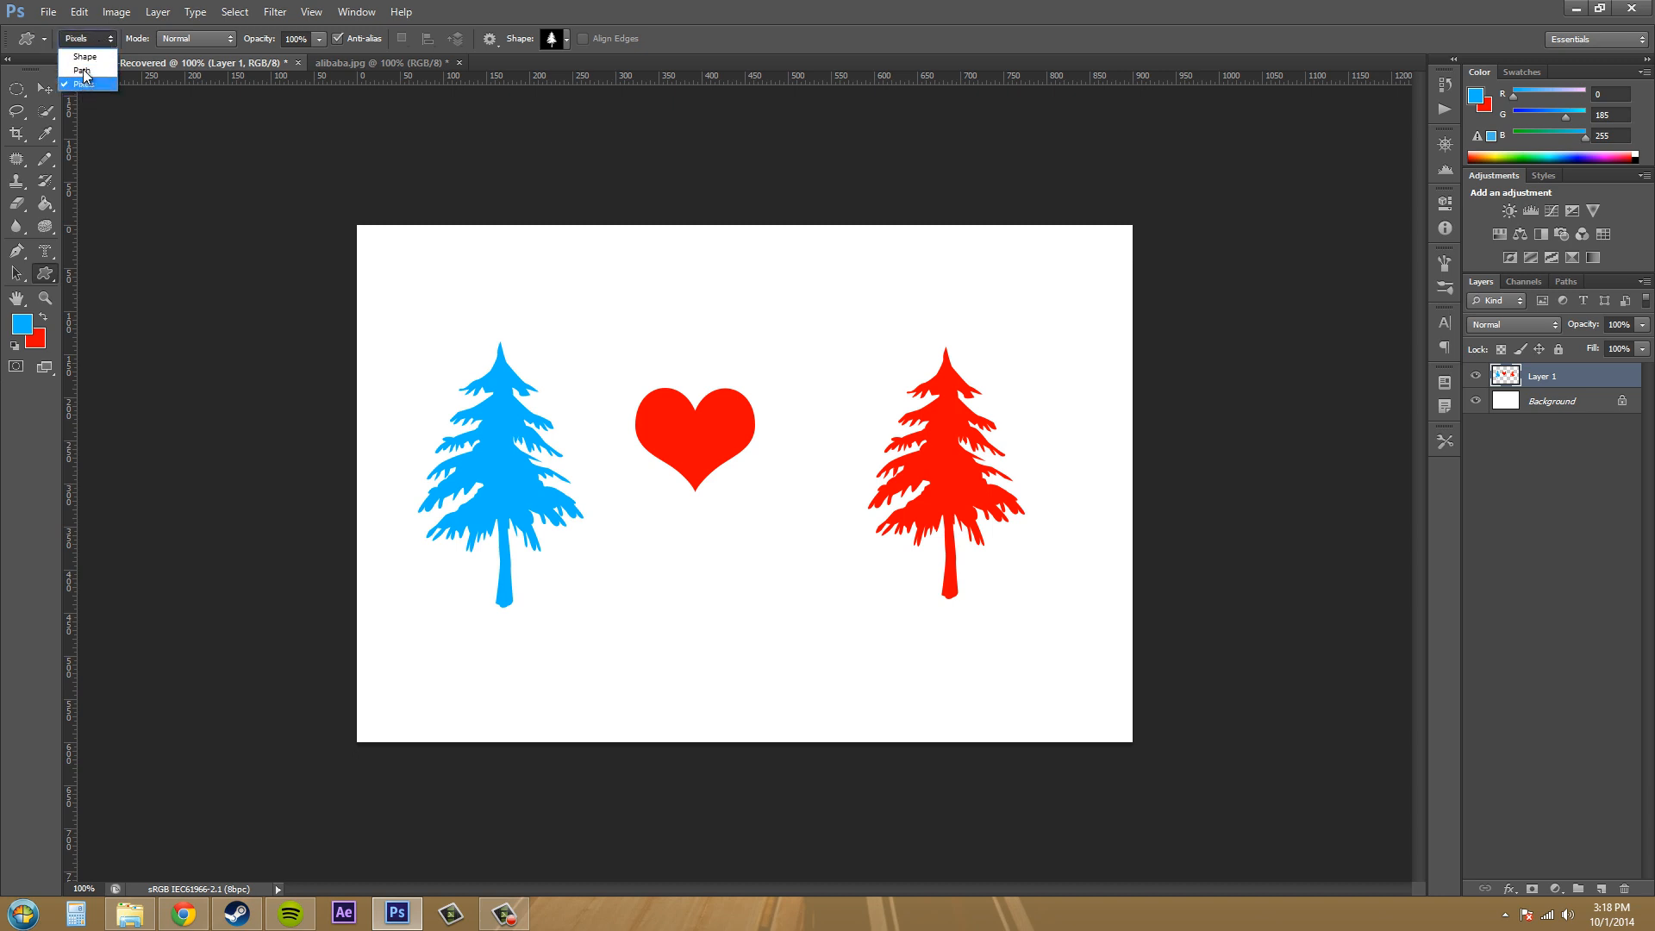
left_click(81, 55)
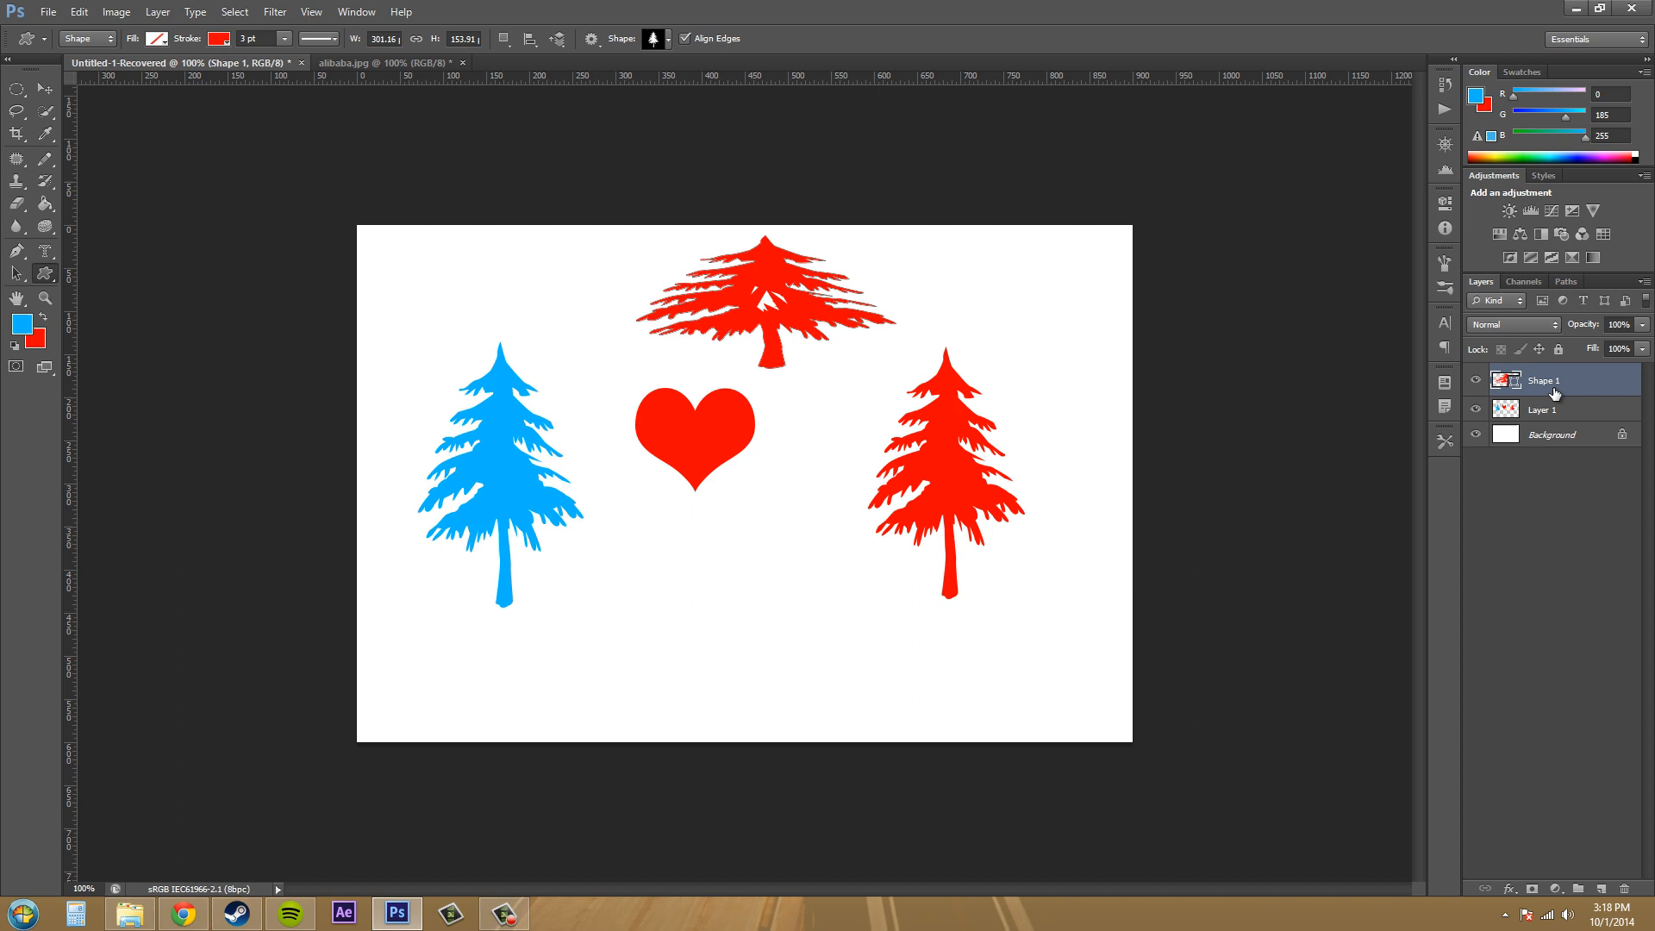
left_click(102, 39)
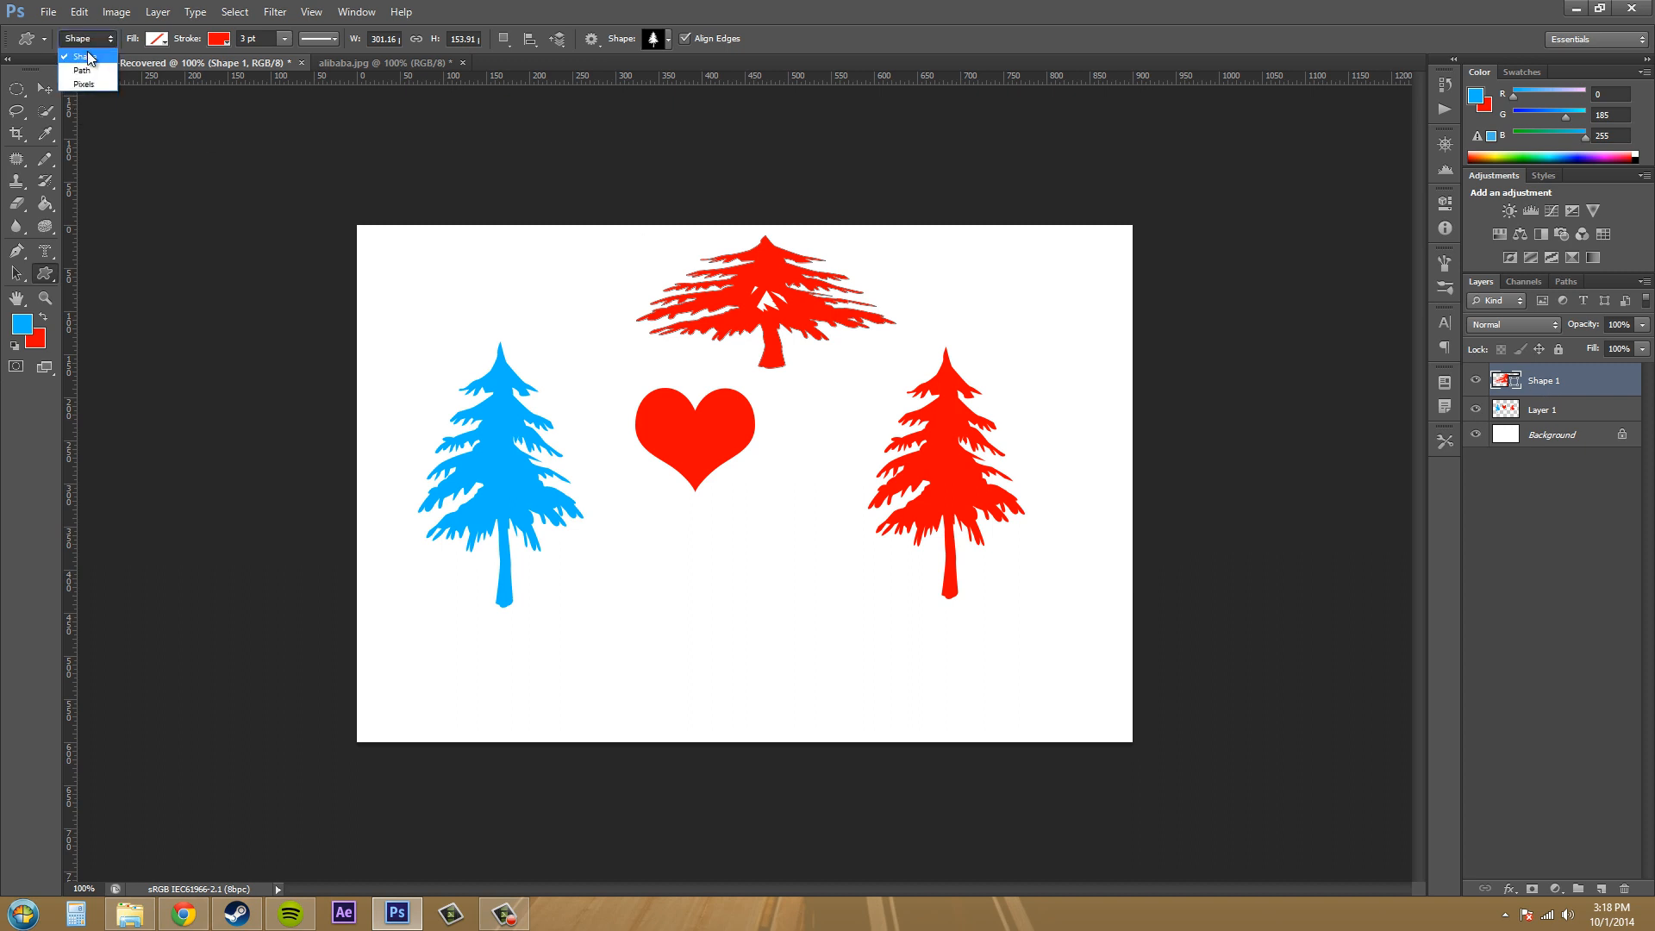
left_click(59, 47)
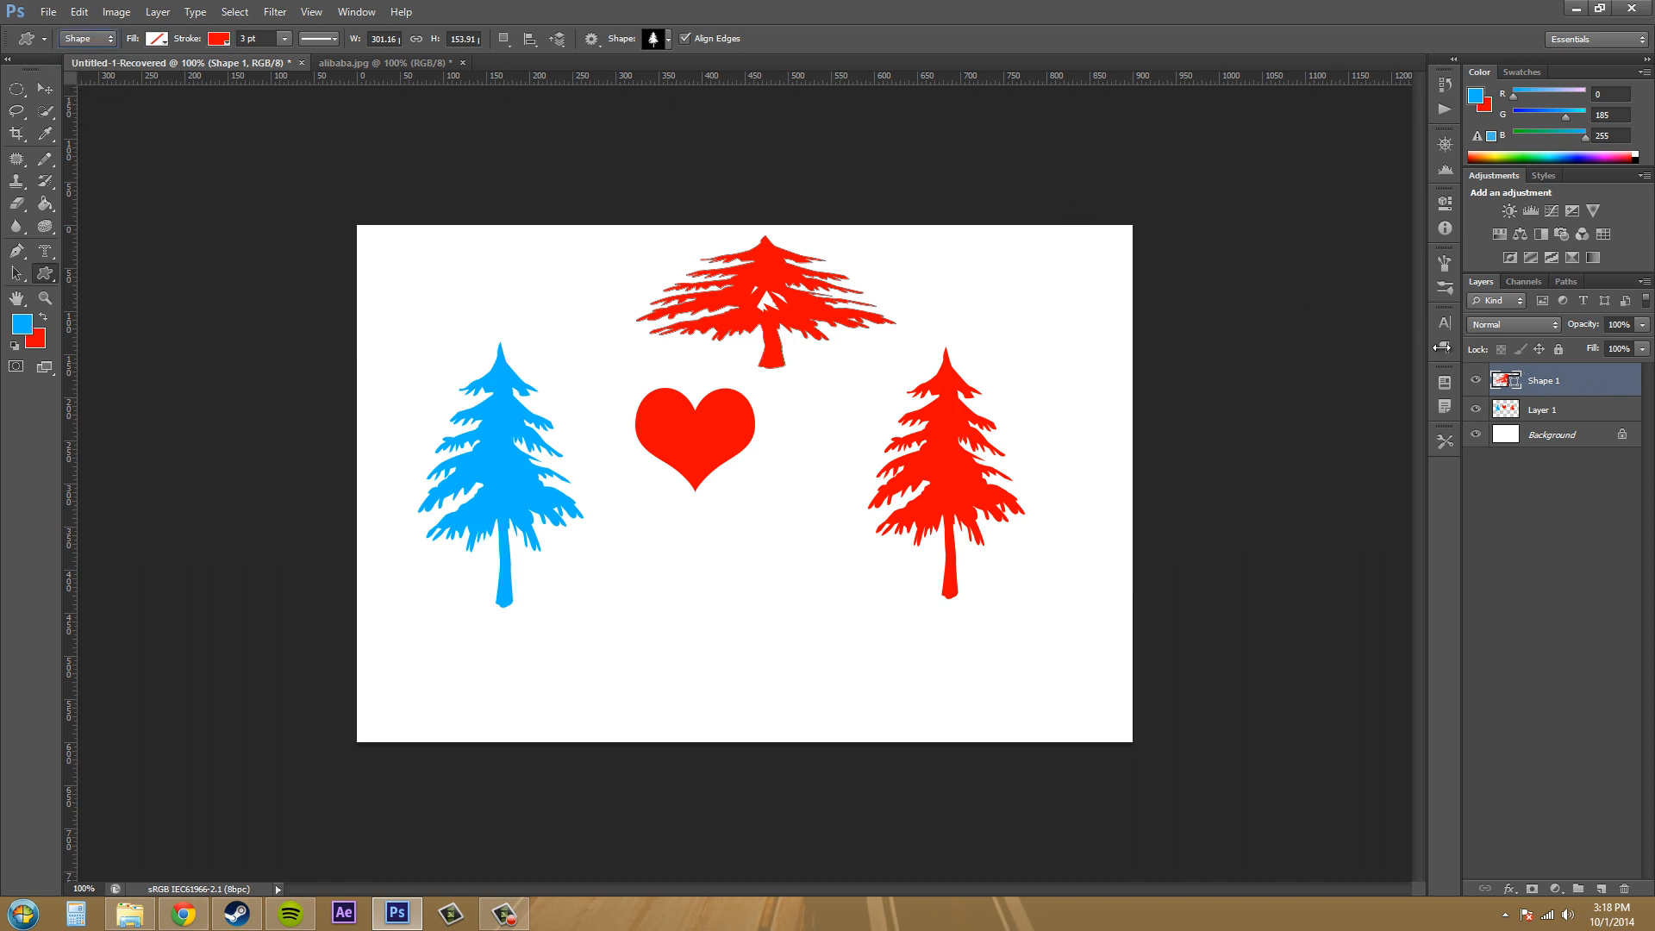
mouse_move(713, 403)
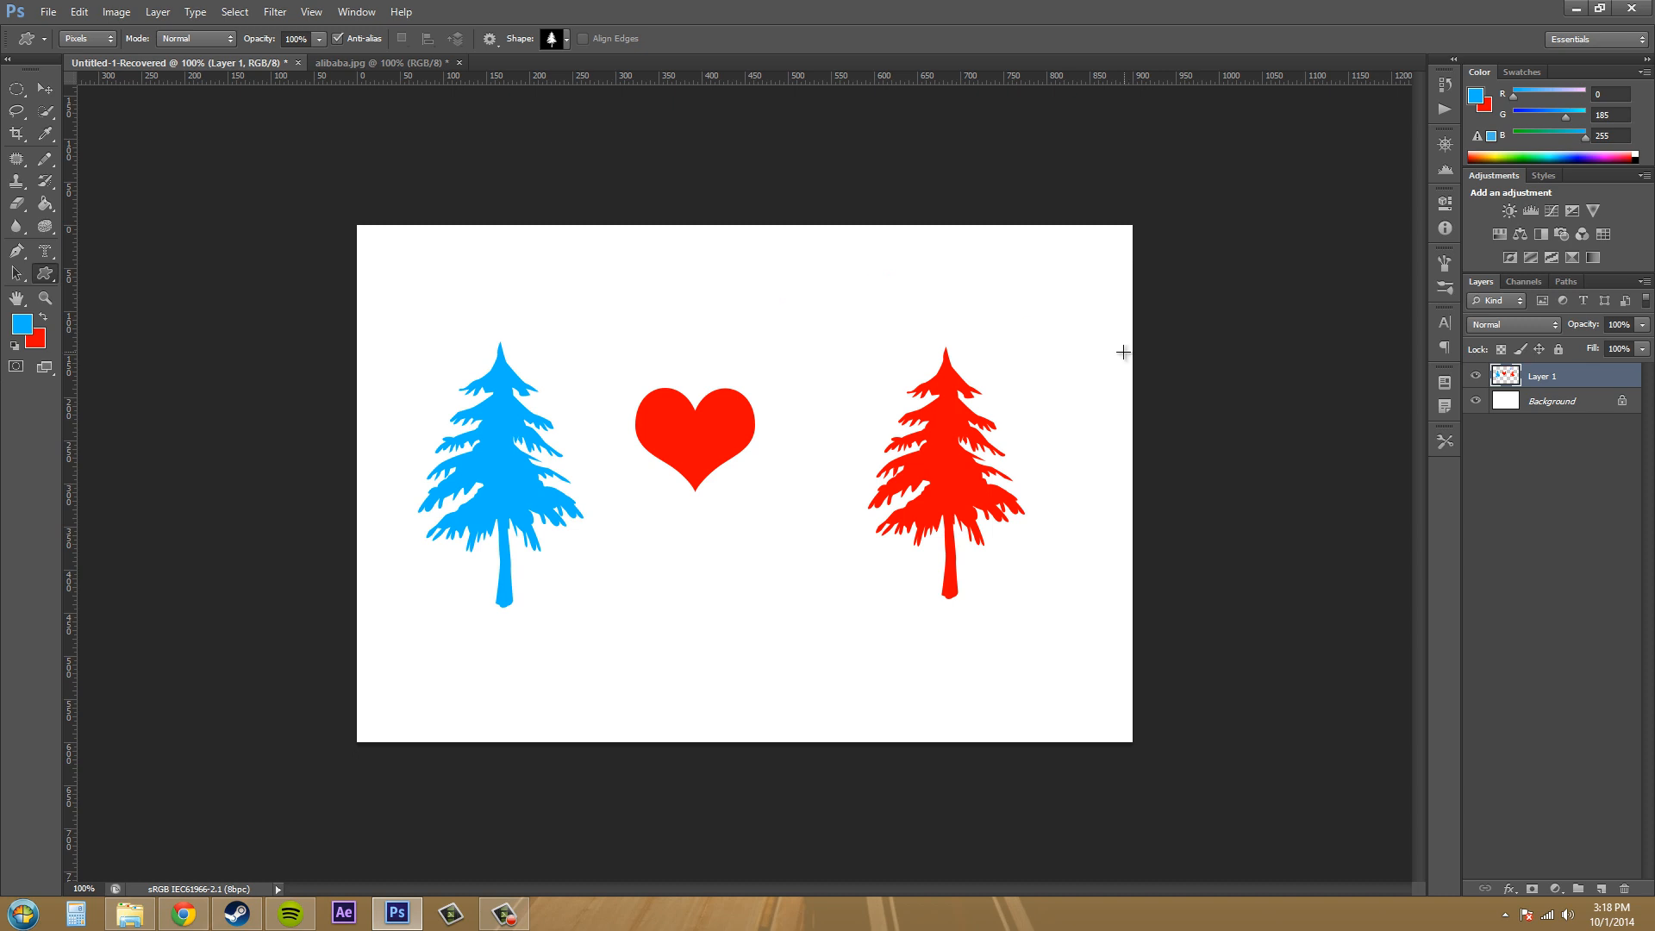
mouse_move(672, 557)
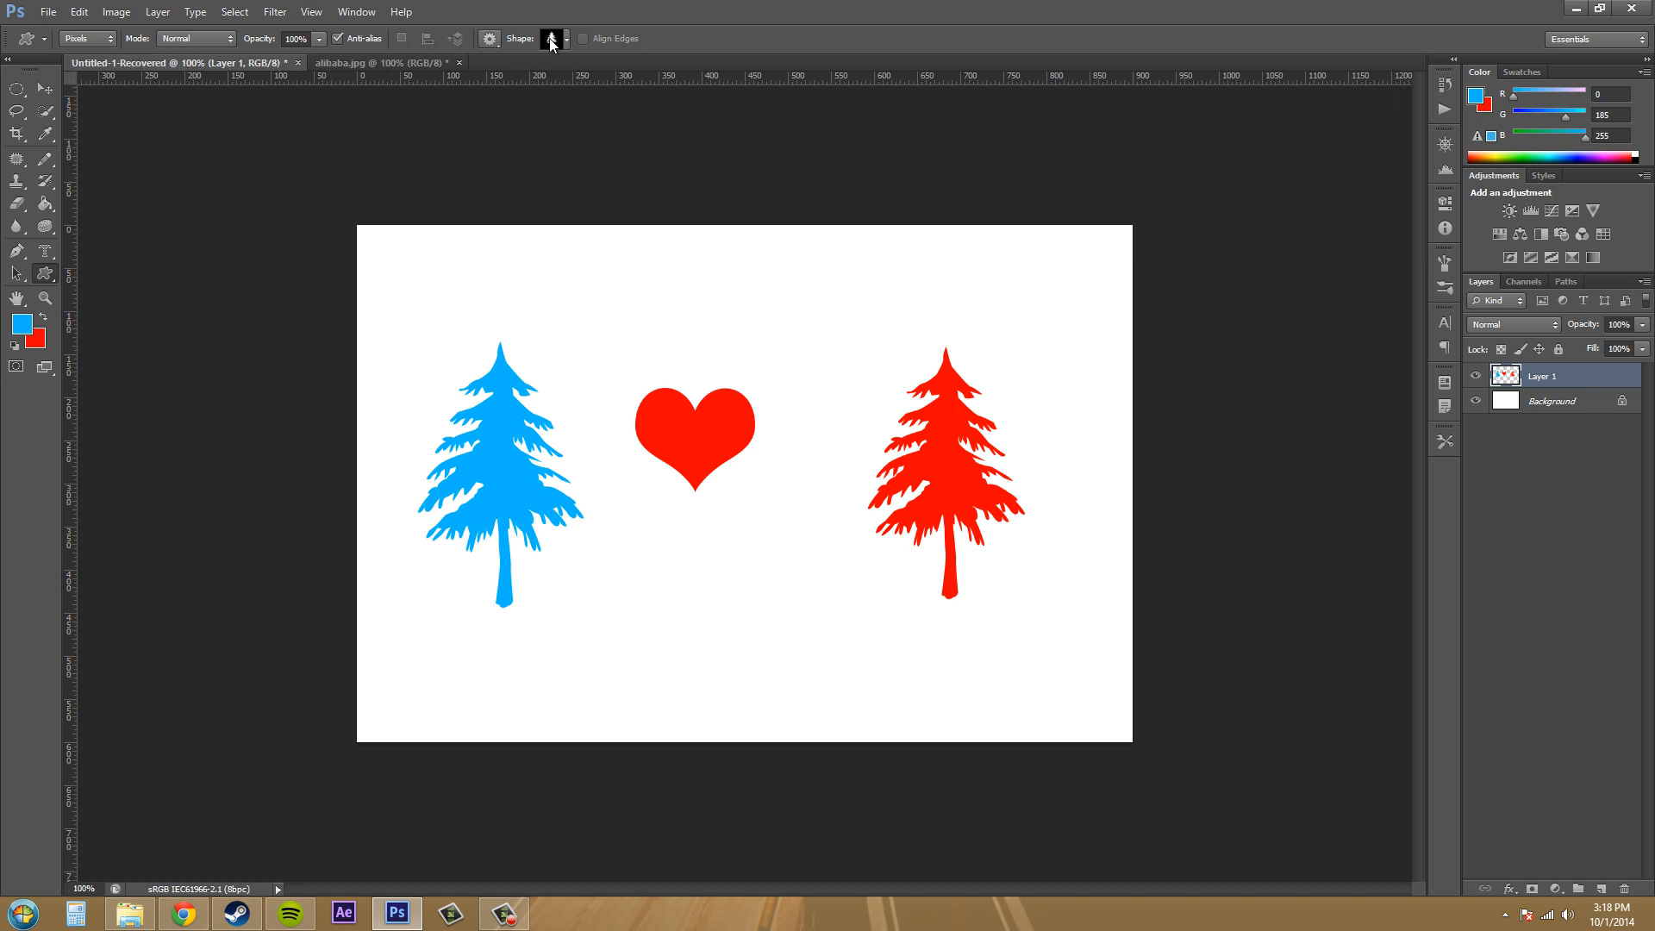
Step: Append the Animals shape set to the Custom Shape picker
left_click(558, 38)
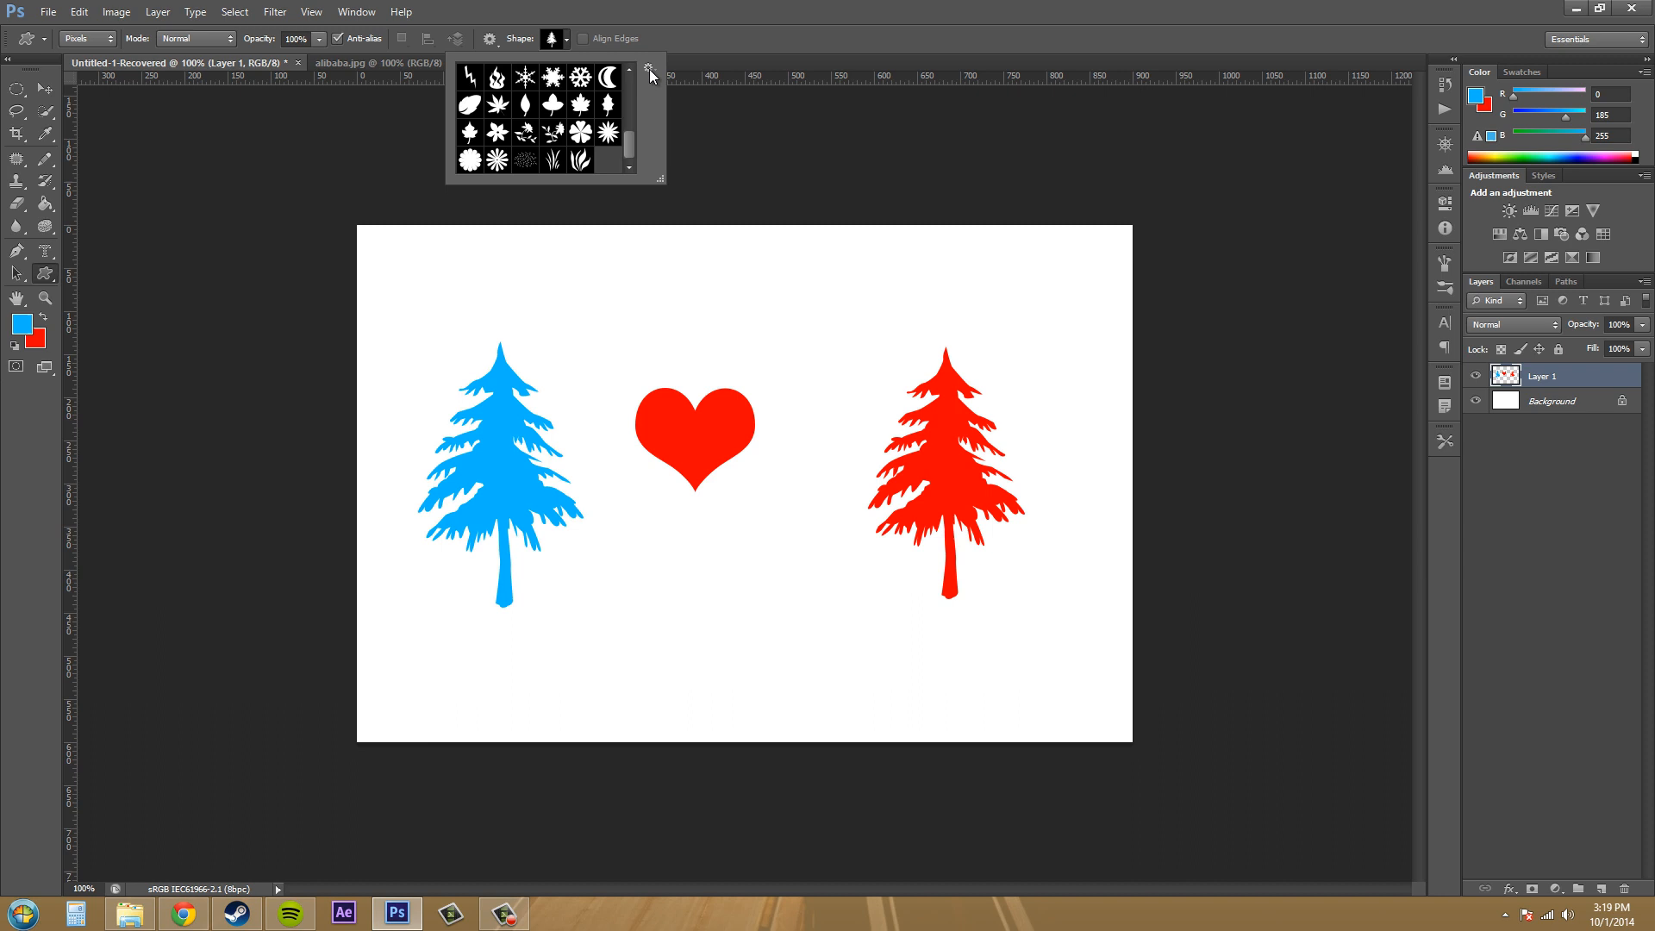
left_click(646, 74)
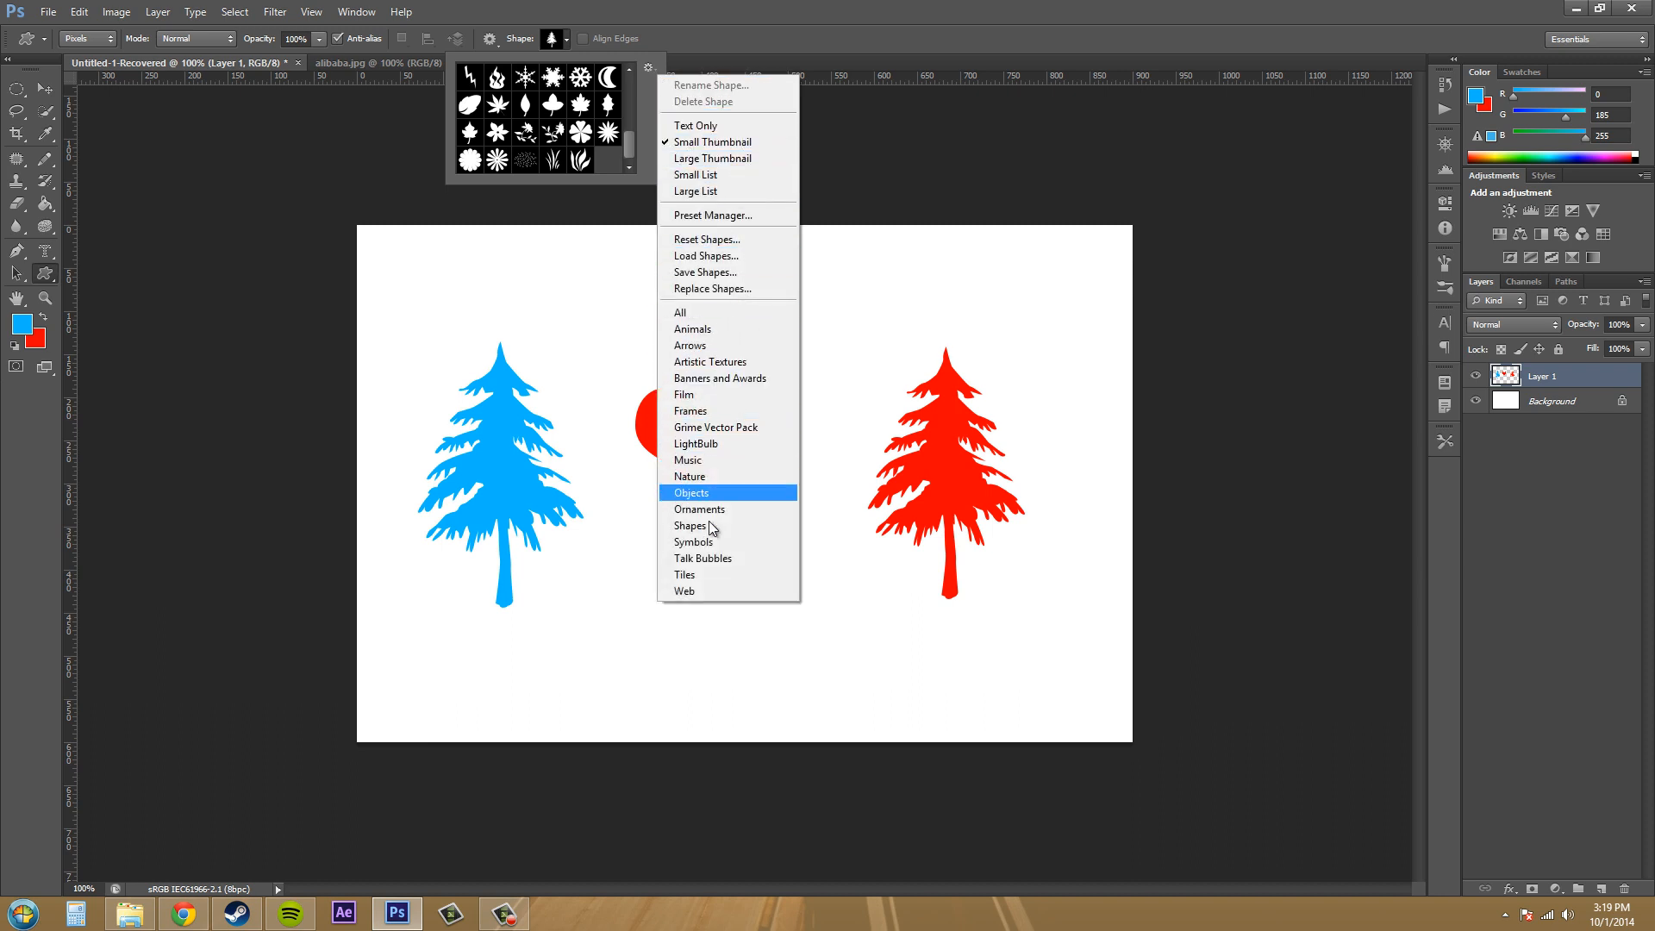
mouse_move(745, 389)
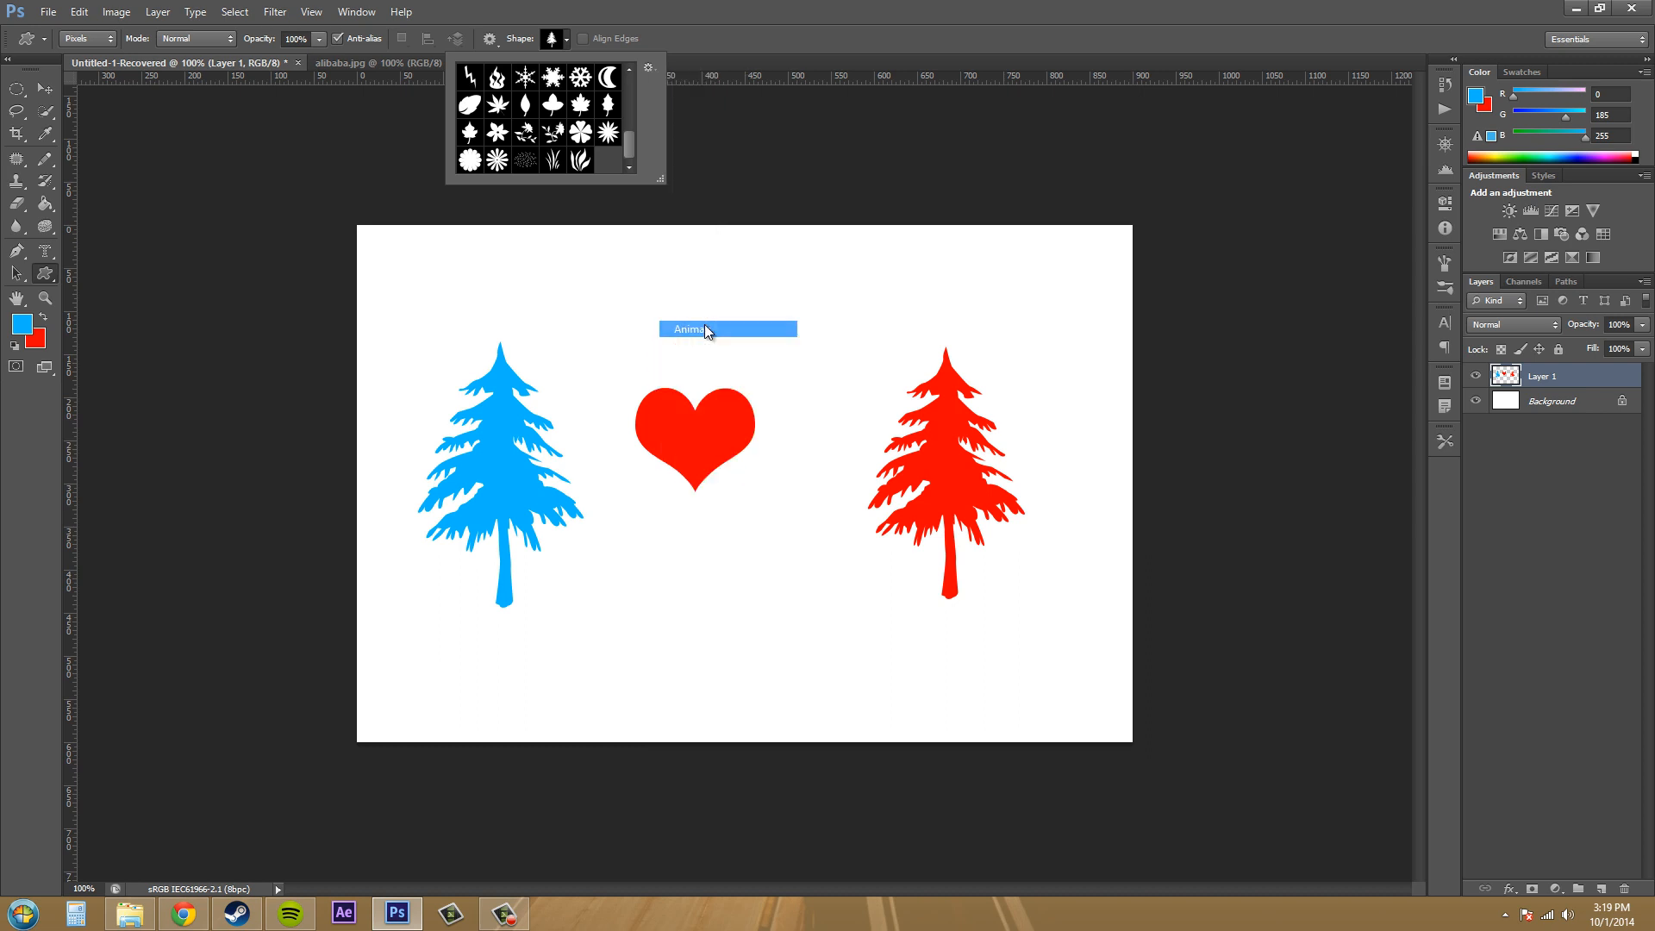
left_click(708, 329)
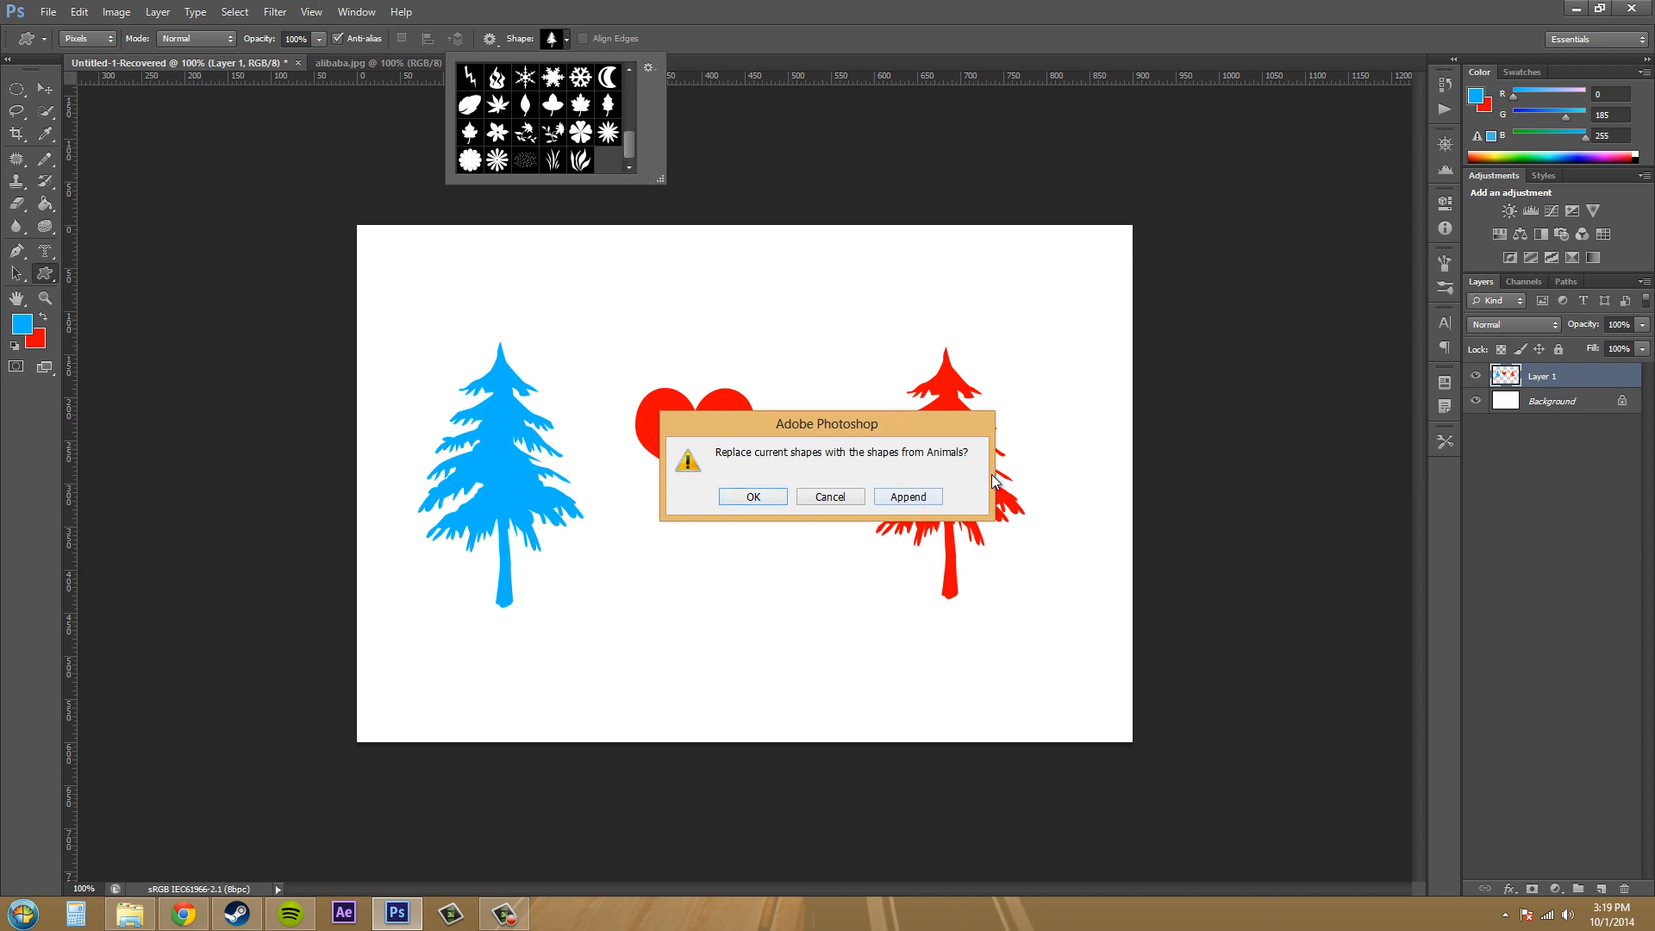
left_click(909, 496)
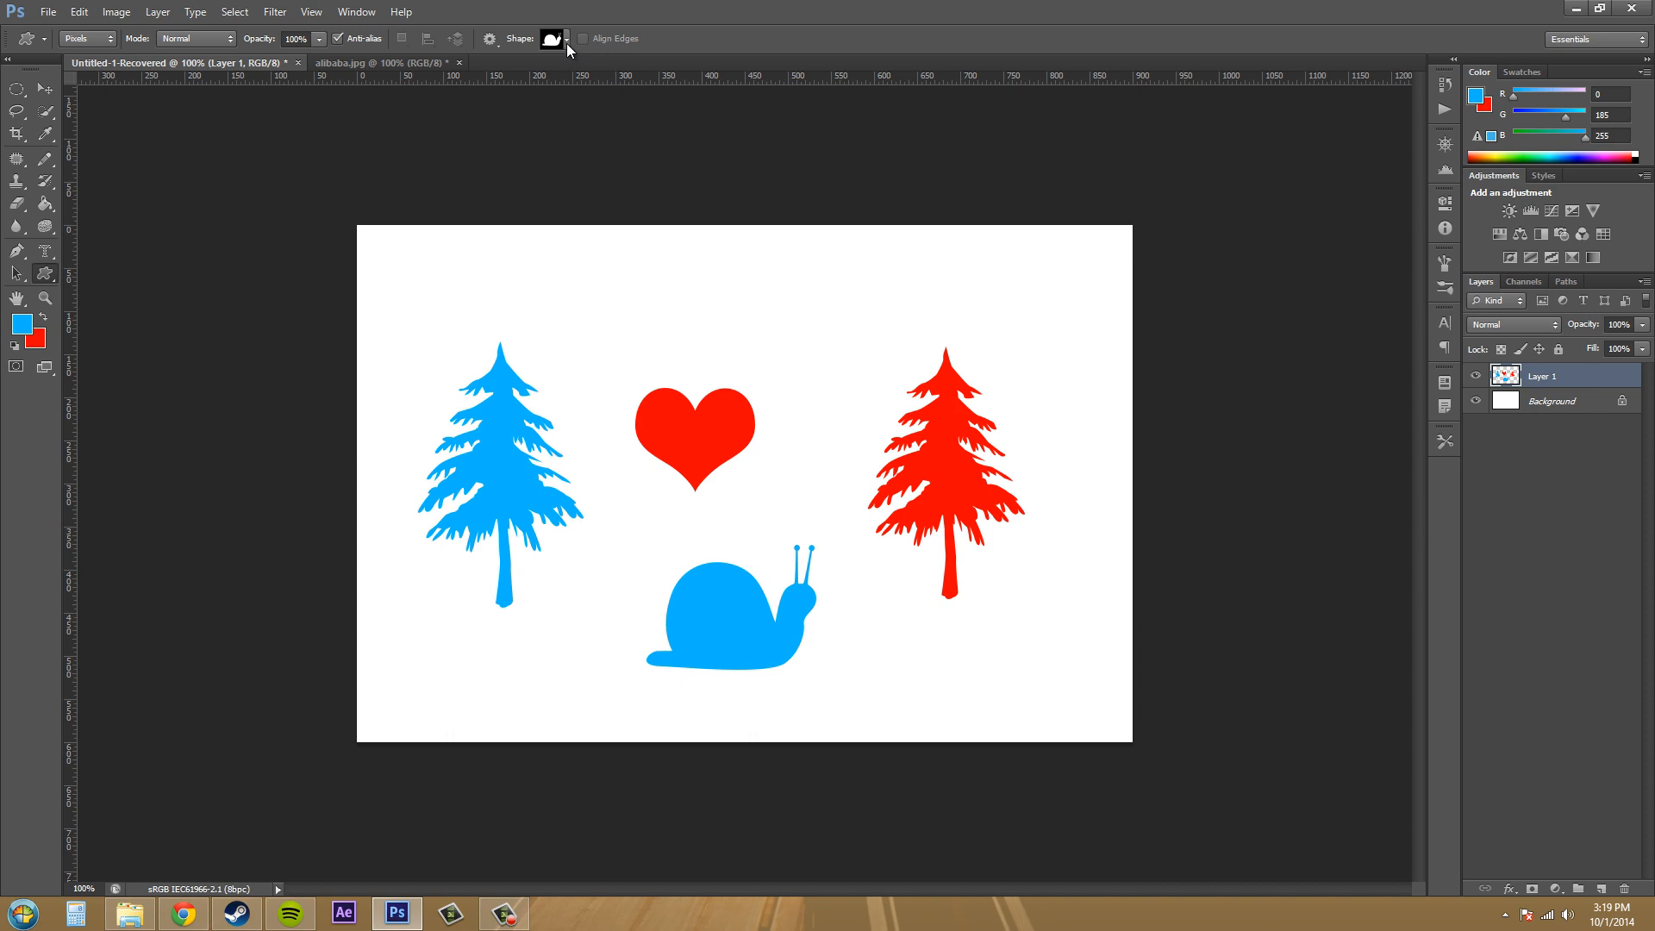
left_click(568, 38)
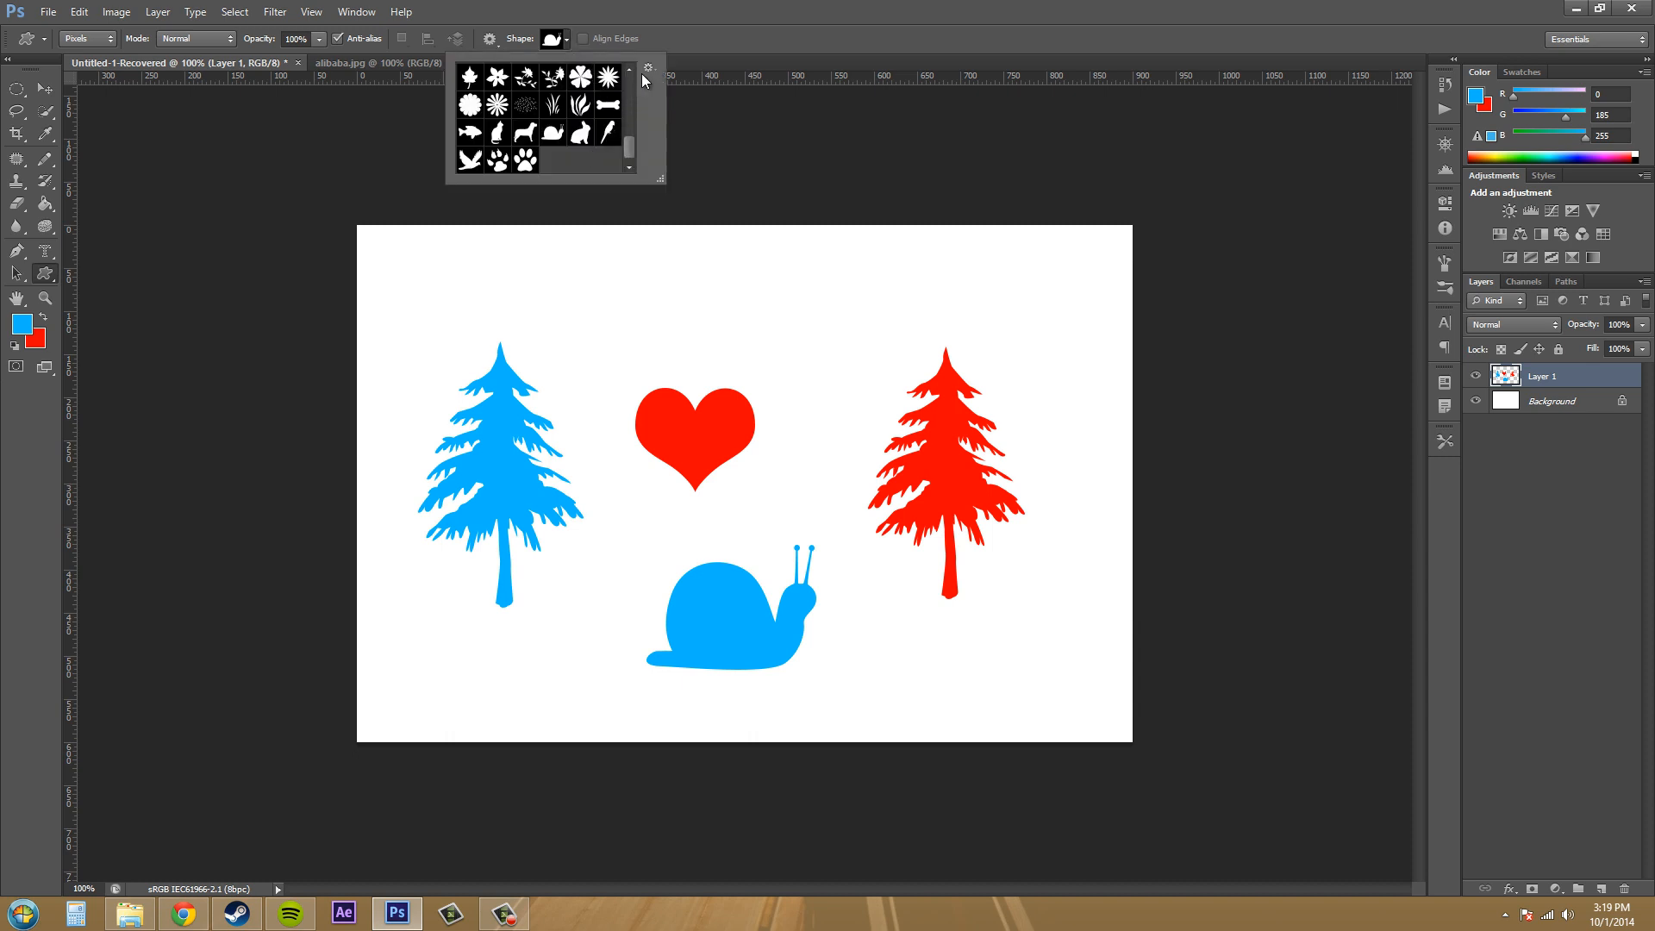
mouse_move(653, 106)
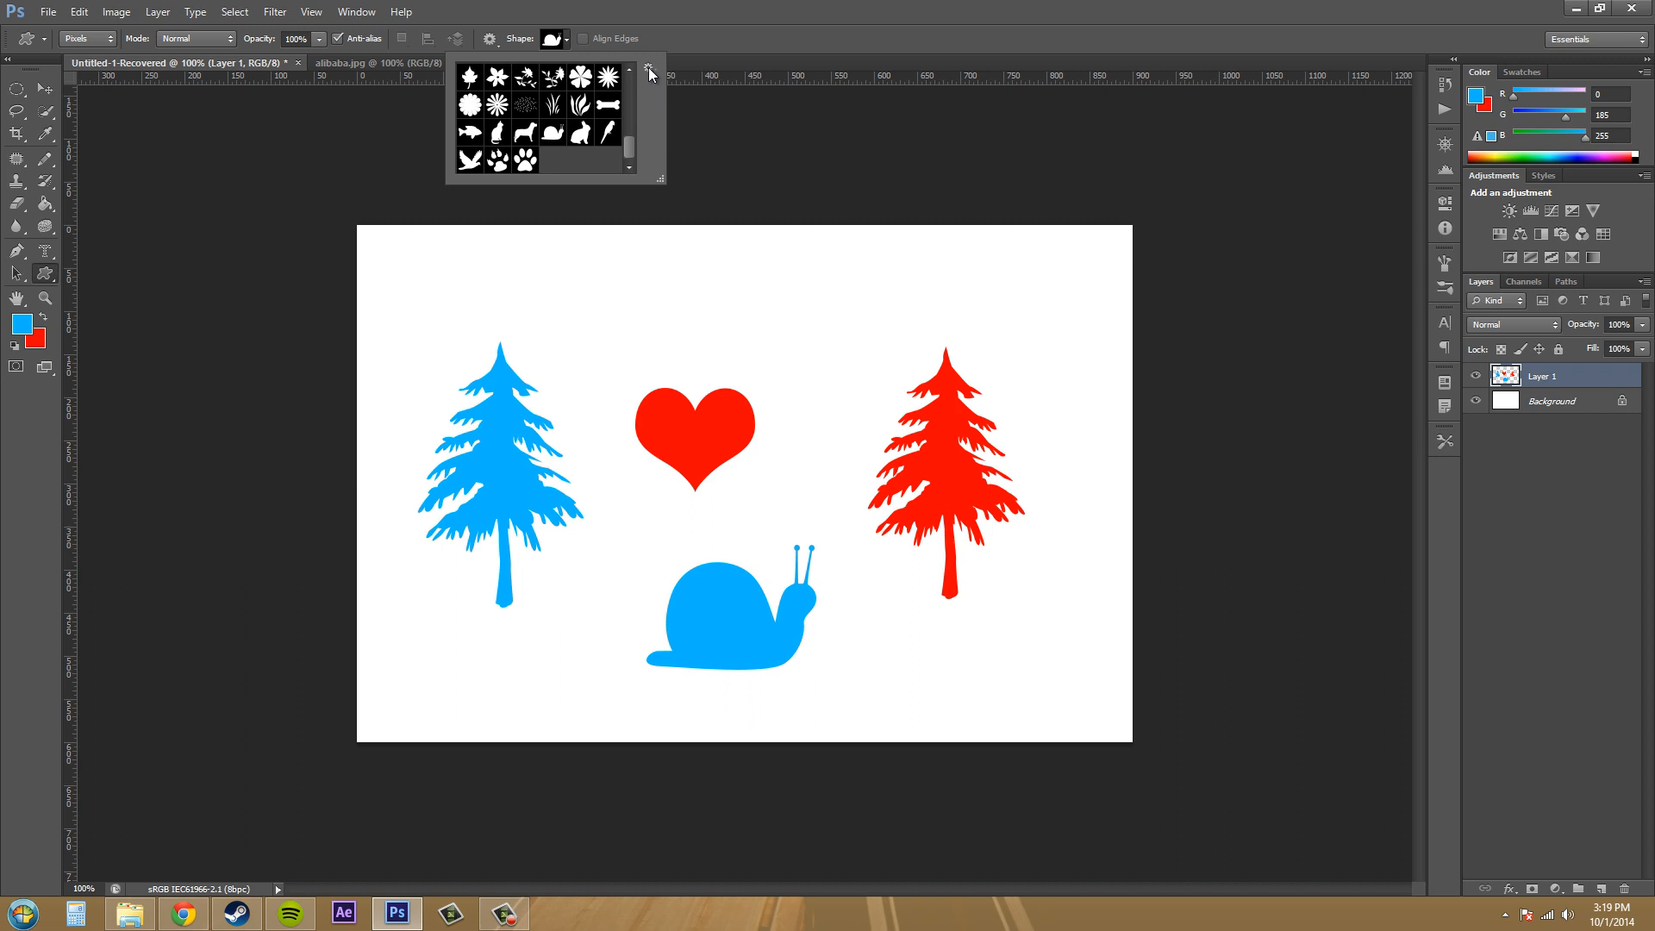
left_click(649, 68)
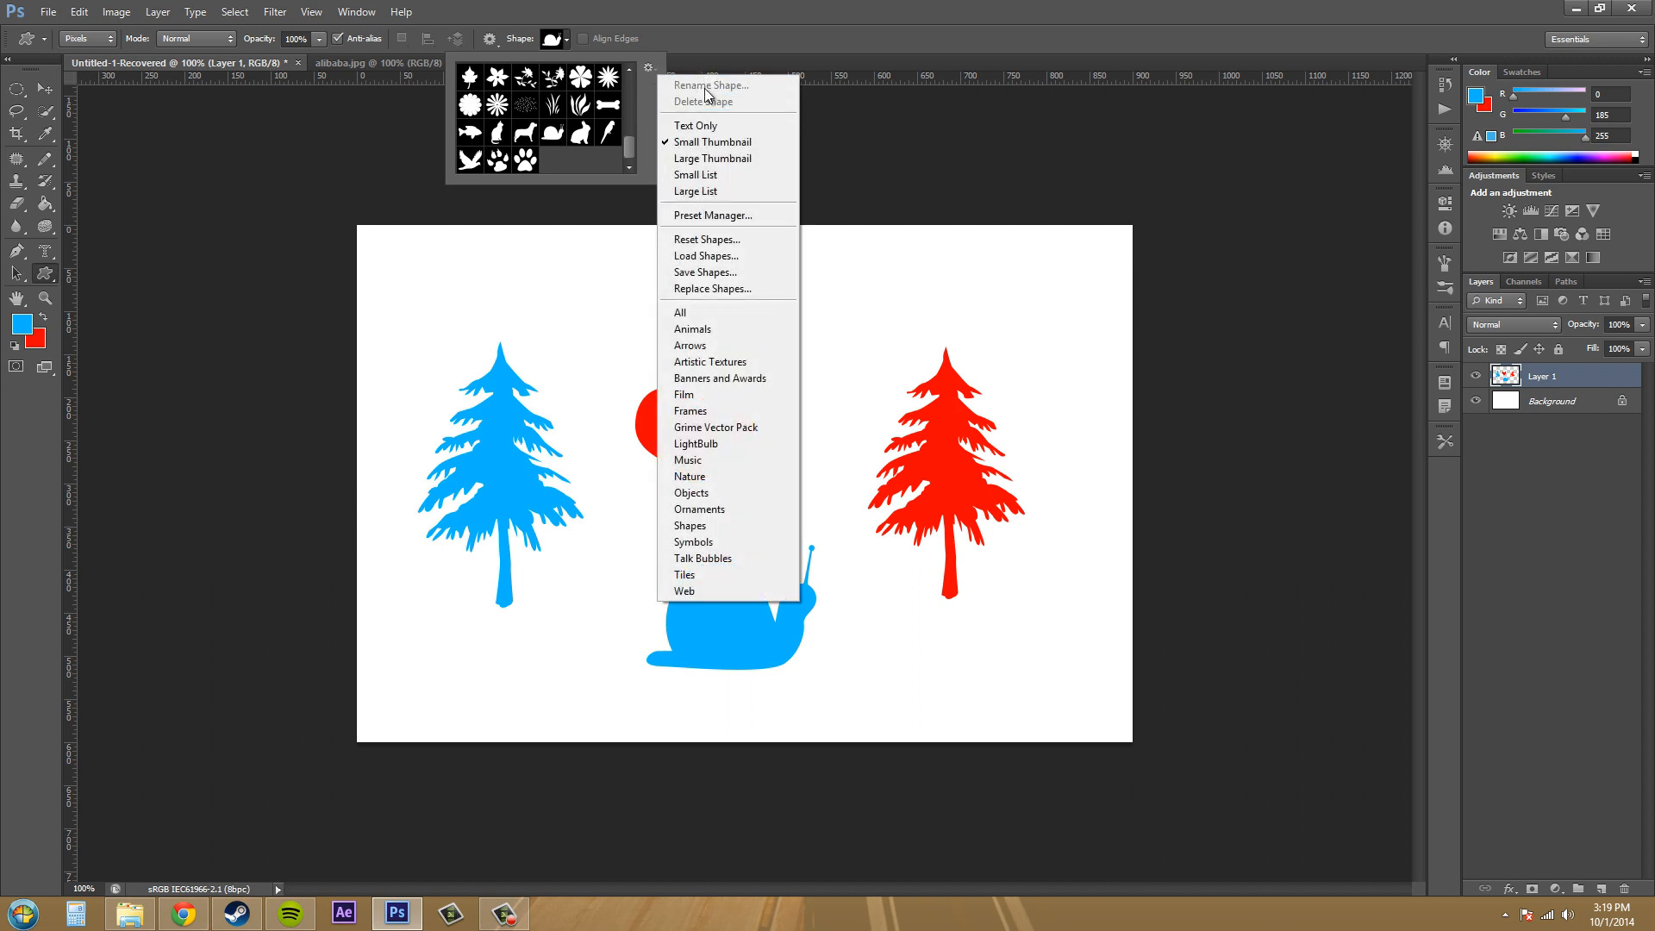
left_click(706, 255)
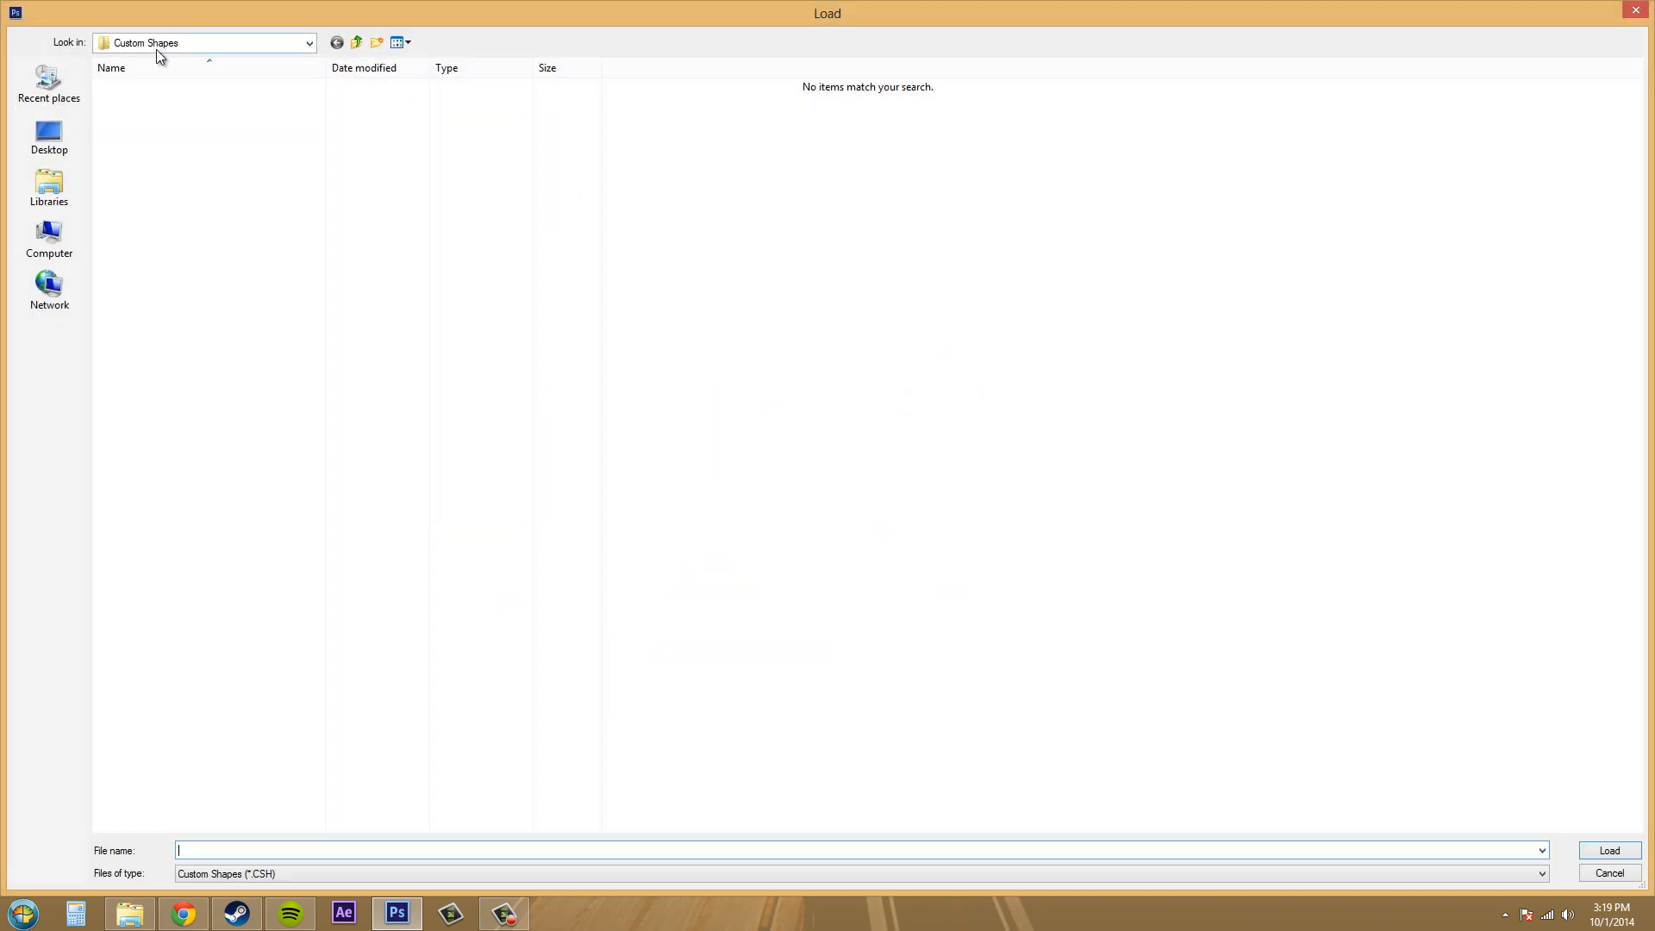
mouse_move(203, 152)
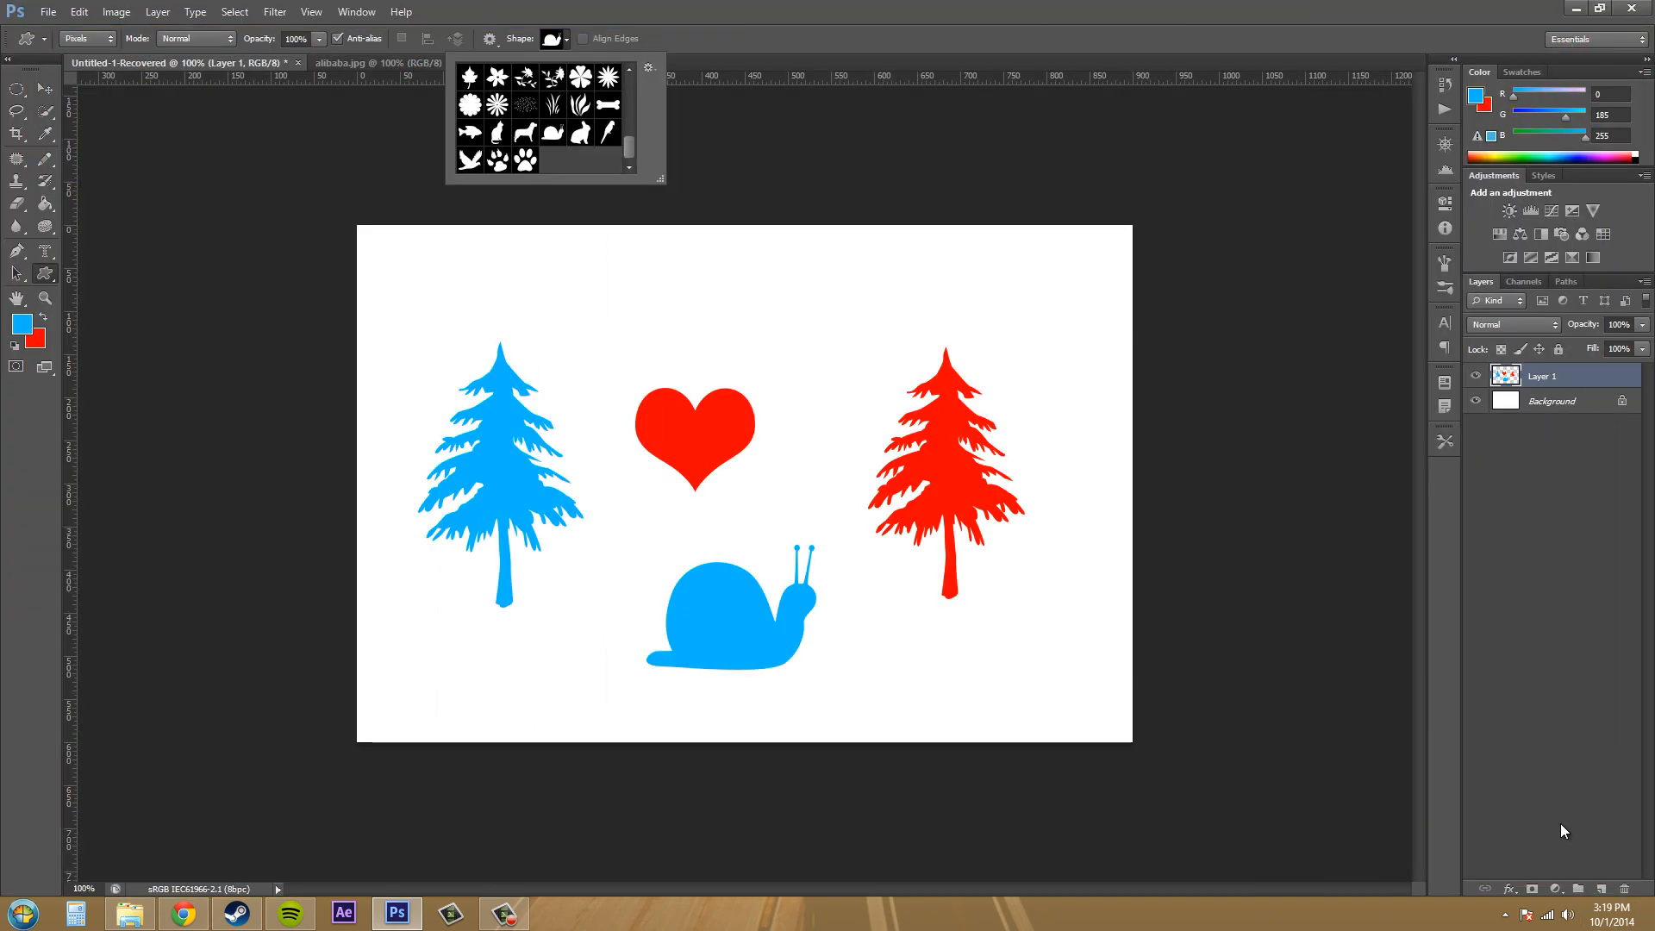
mouse_move(674, 132)
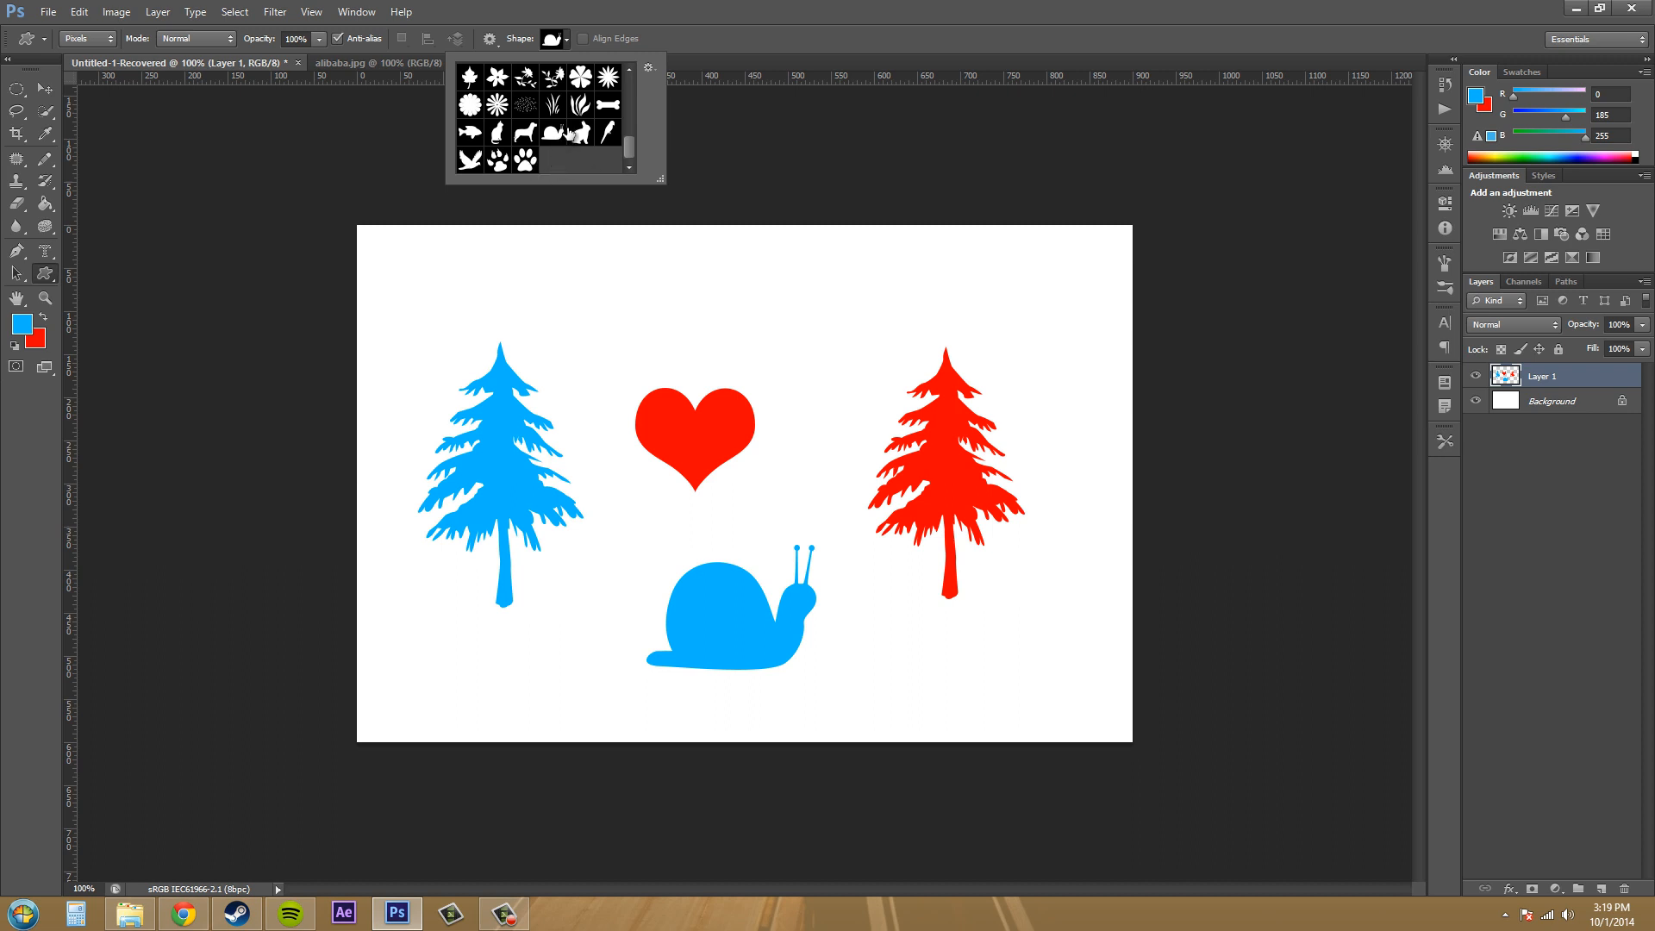
Step: Select the scattered grass-like strokes shape in the Custom Shape picker
left_click(505, 107)
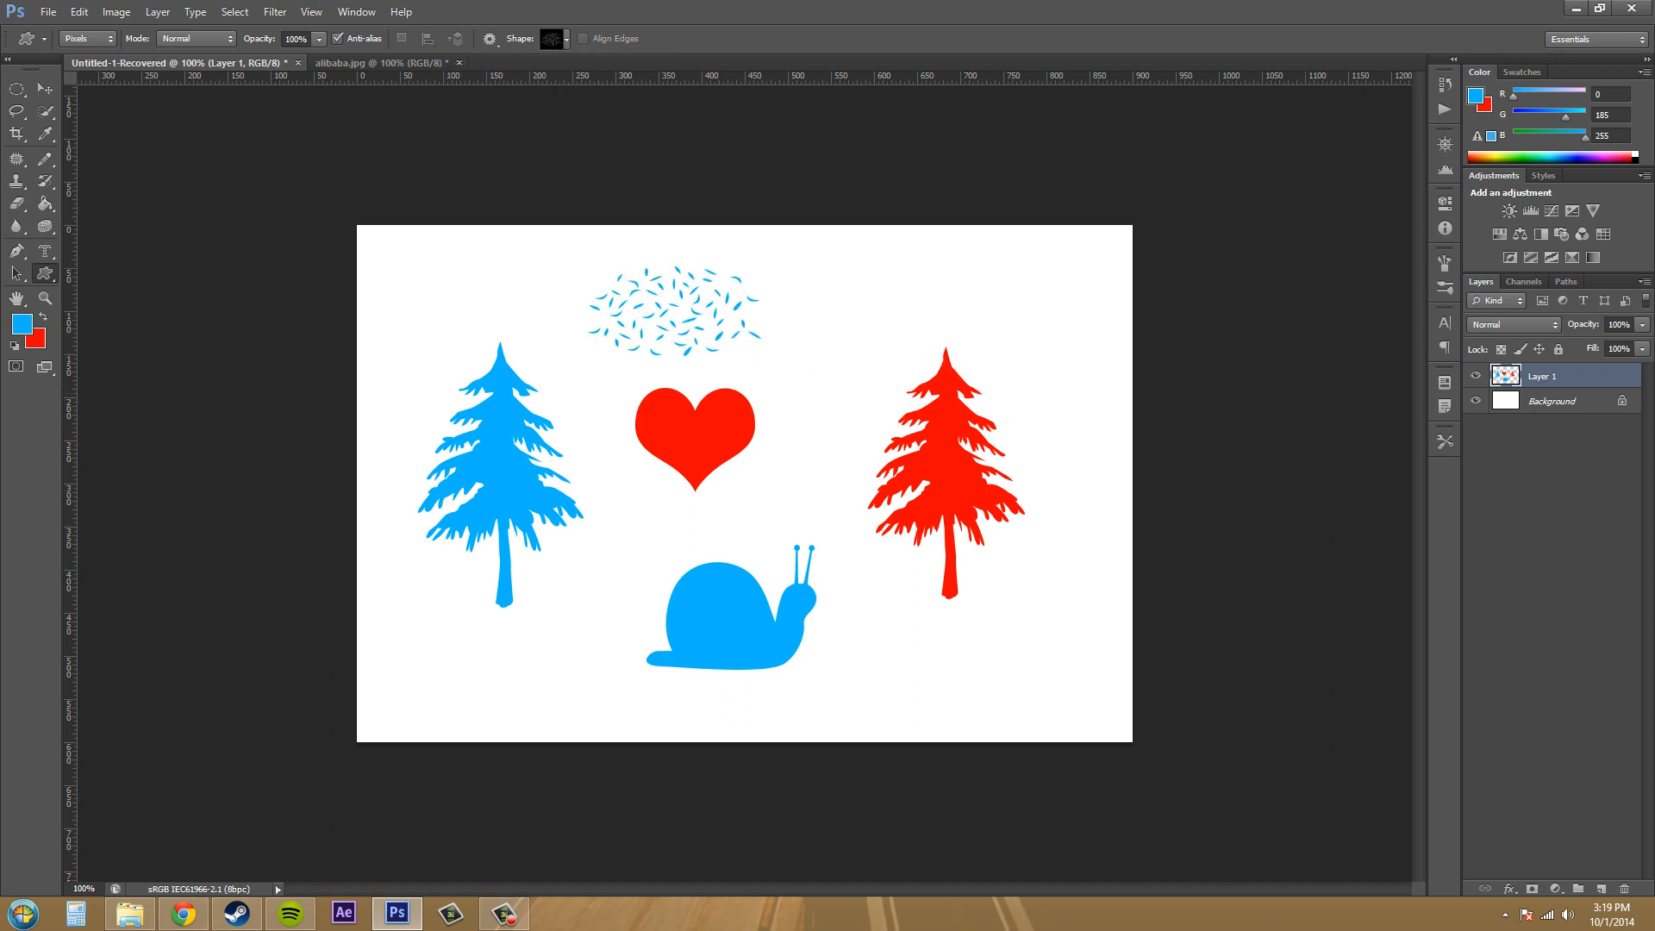
mouse_move(490, 255)
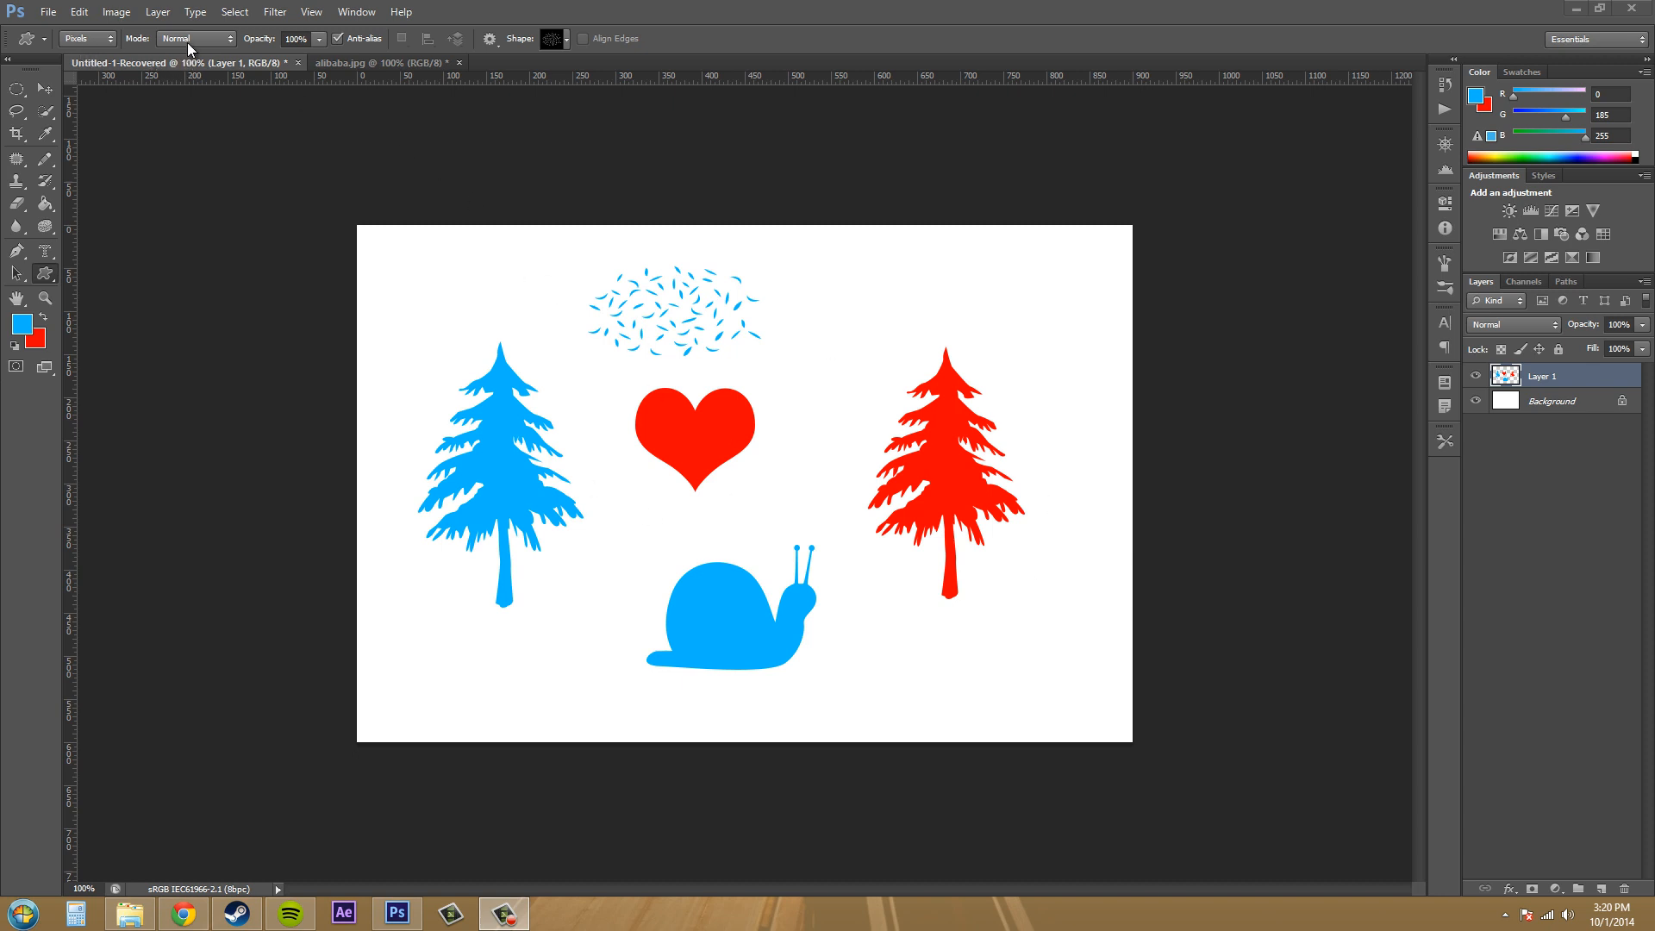
Step: Set shape blending to Multiply and lower opacity to 50%, then to 8%
left_click(196, 38)
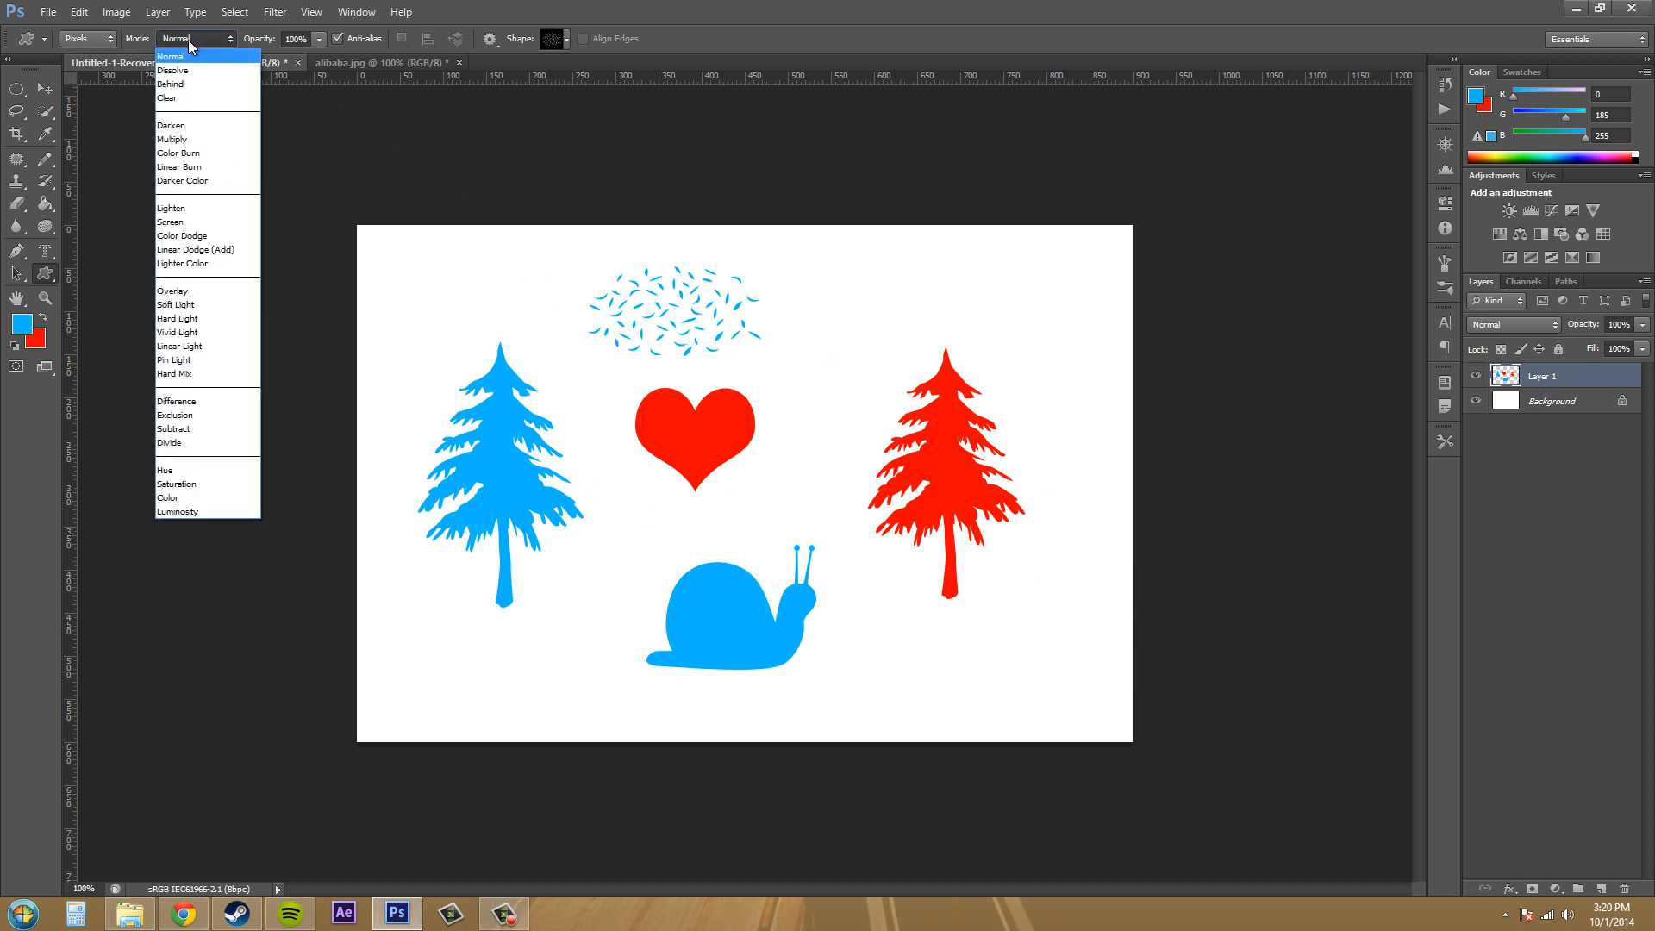
left_click(172, 139)
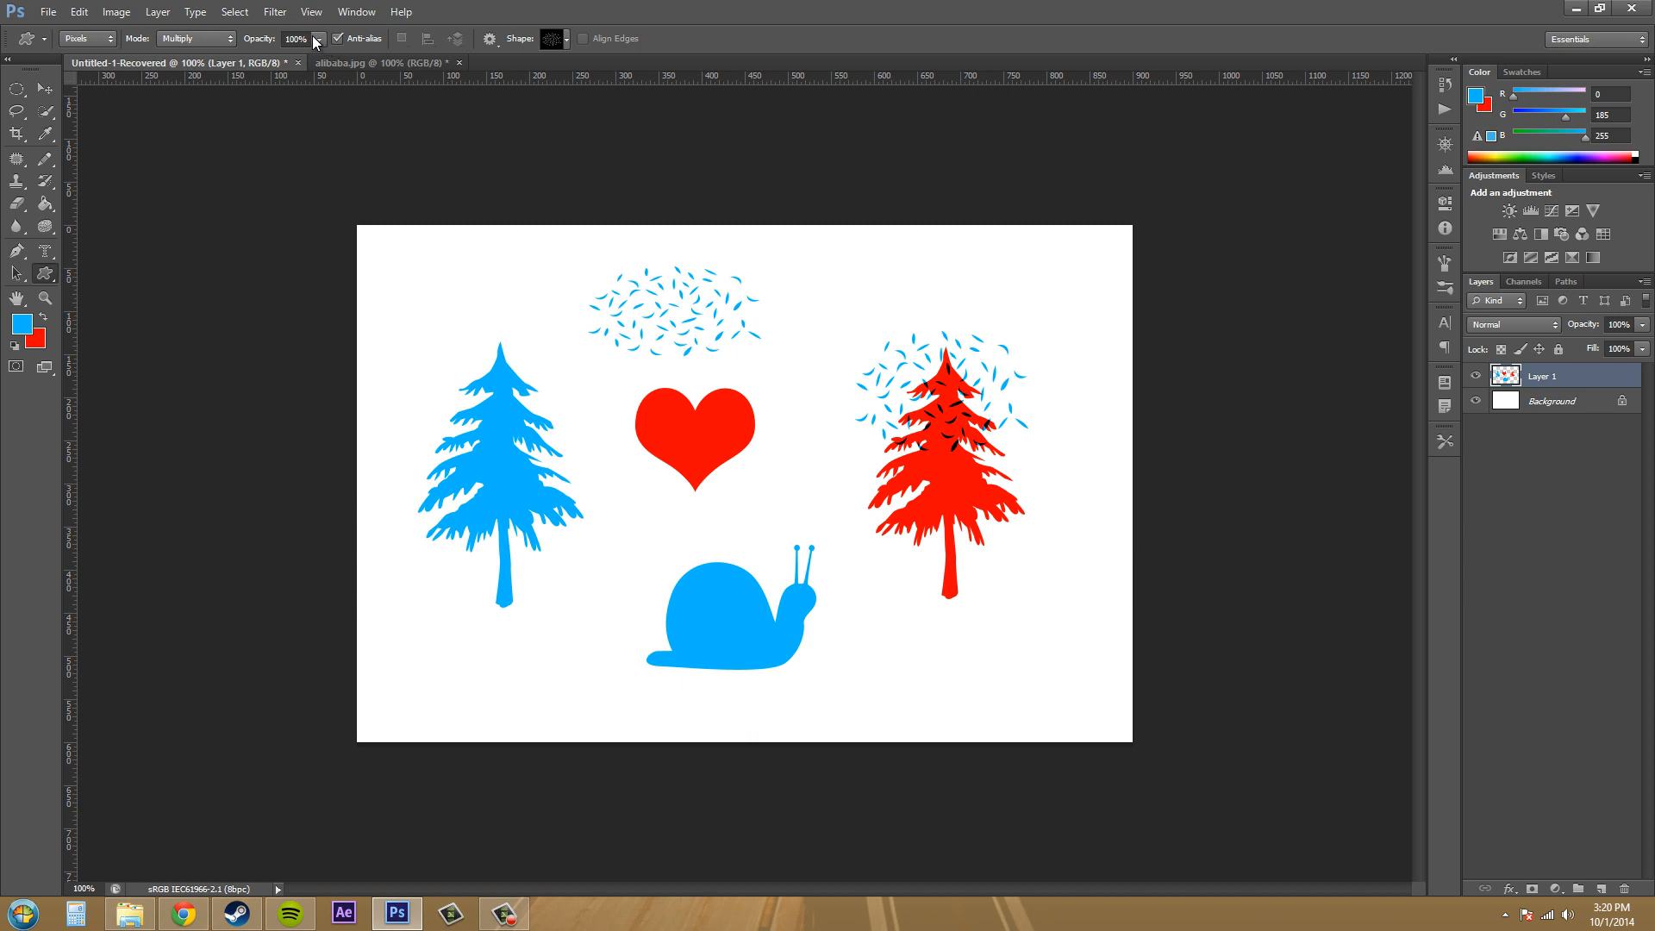
mouse_move(320, 69)
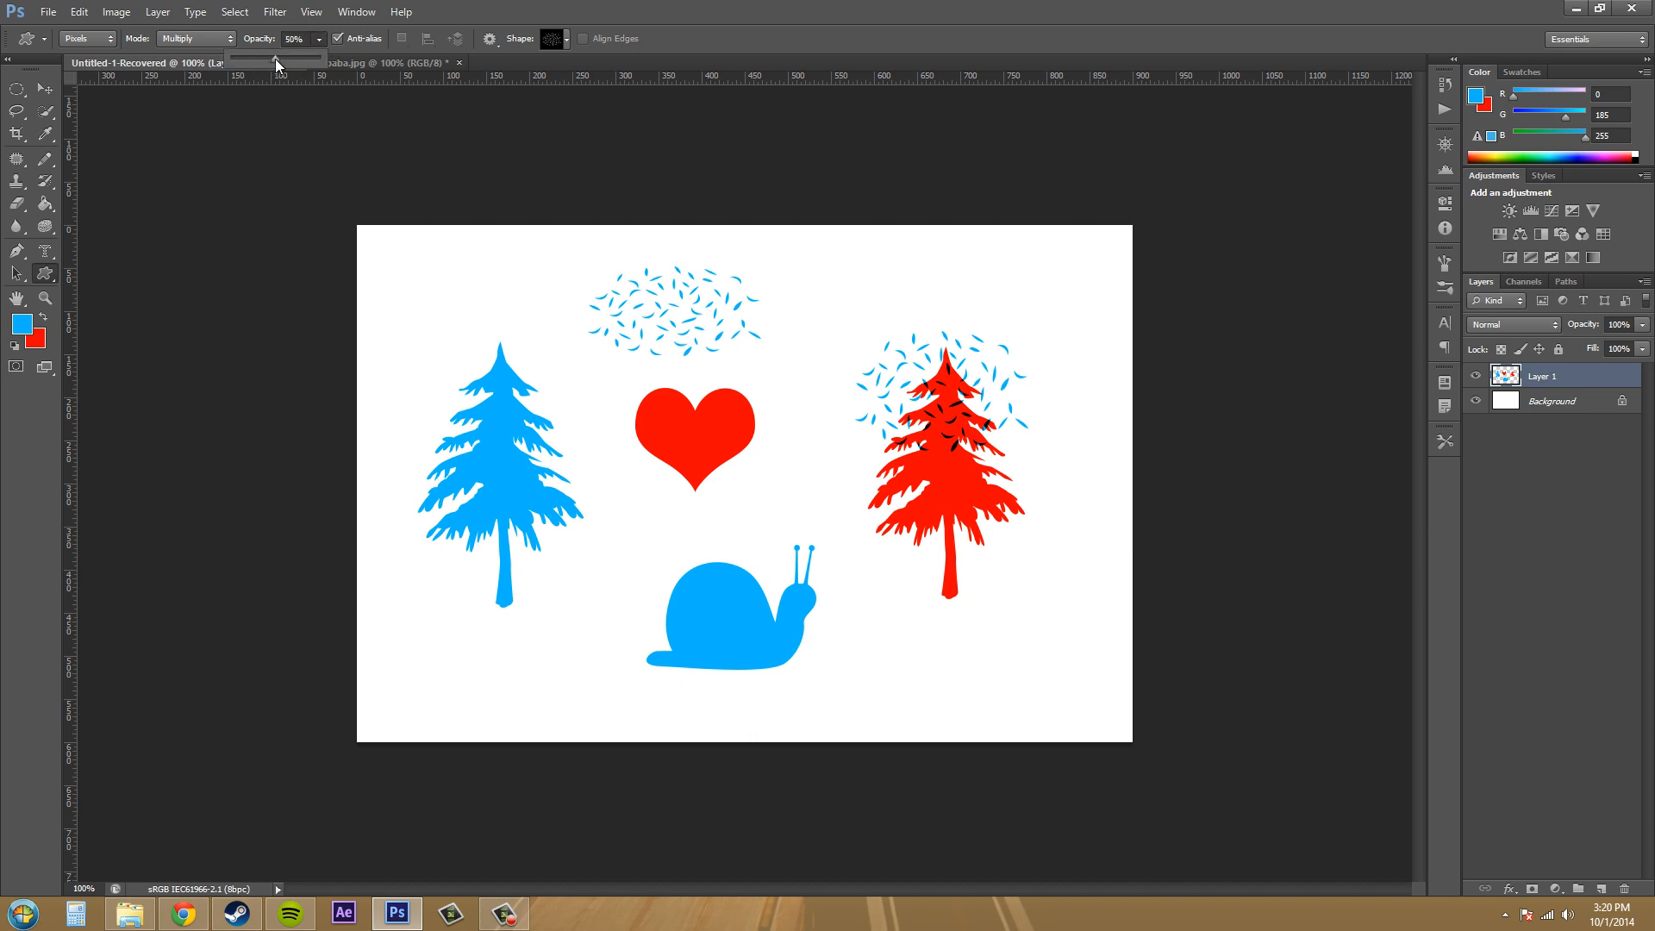
left_click_drag(422, 634, 633, 696)
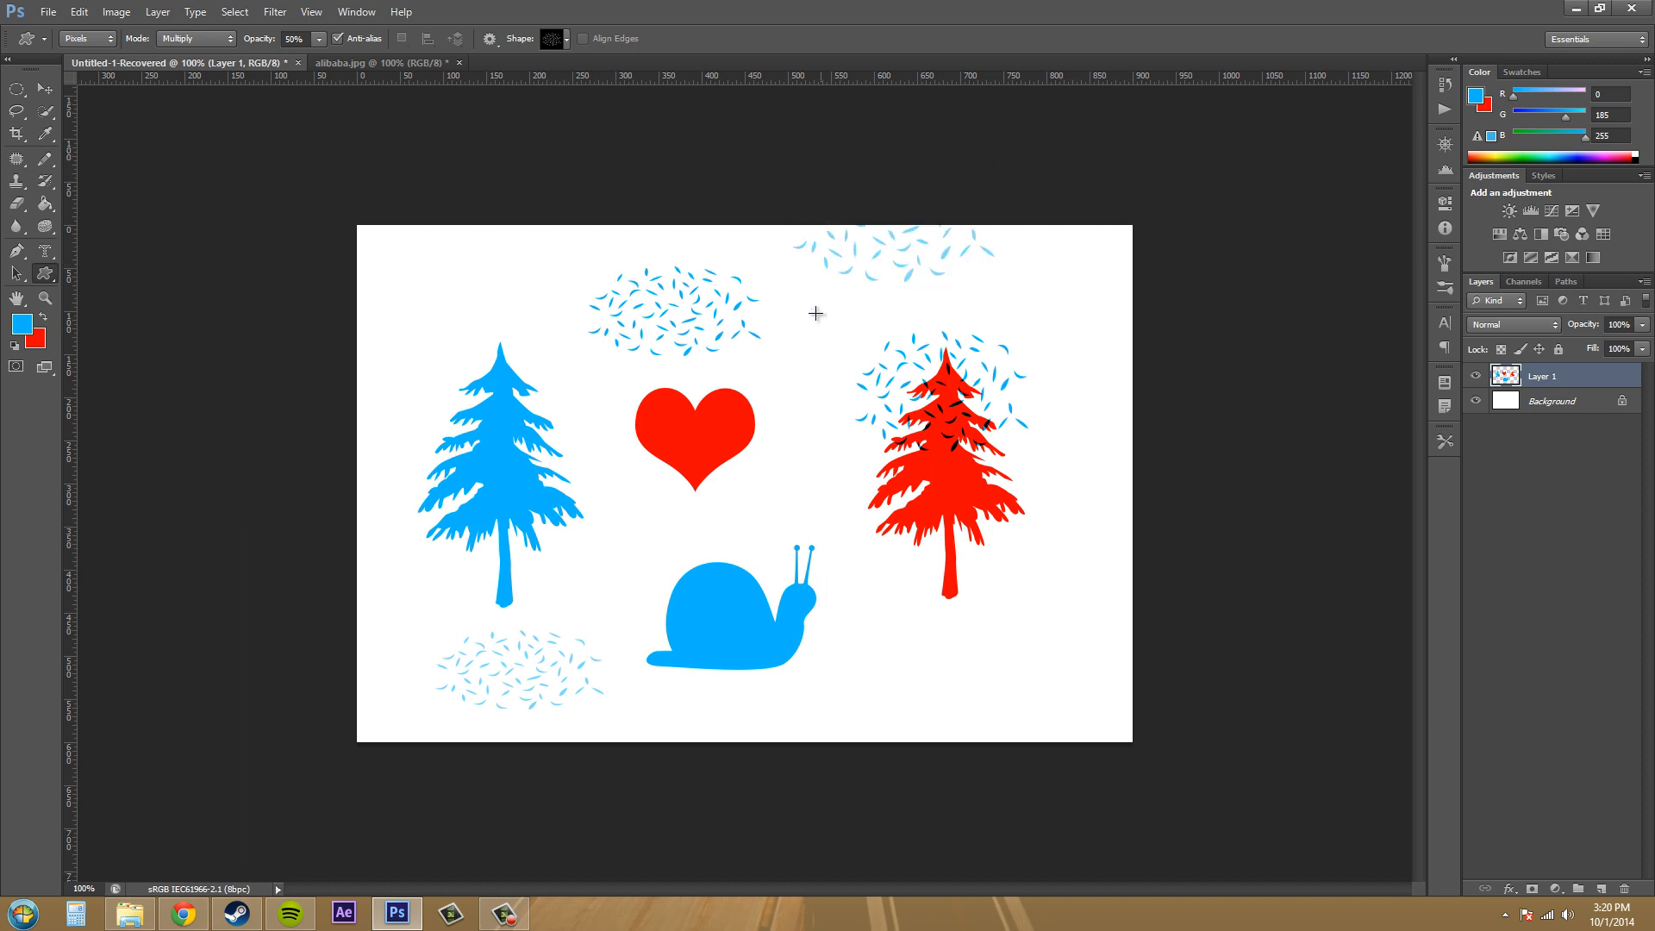
mouse_move(779, 282)
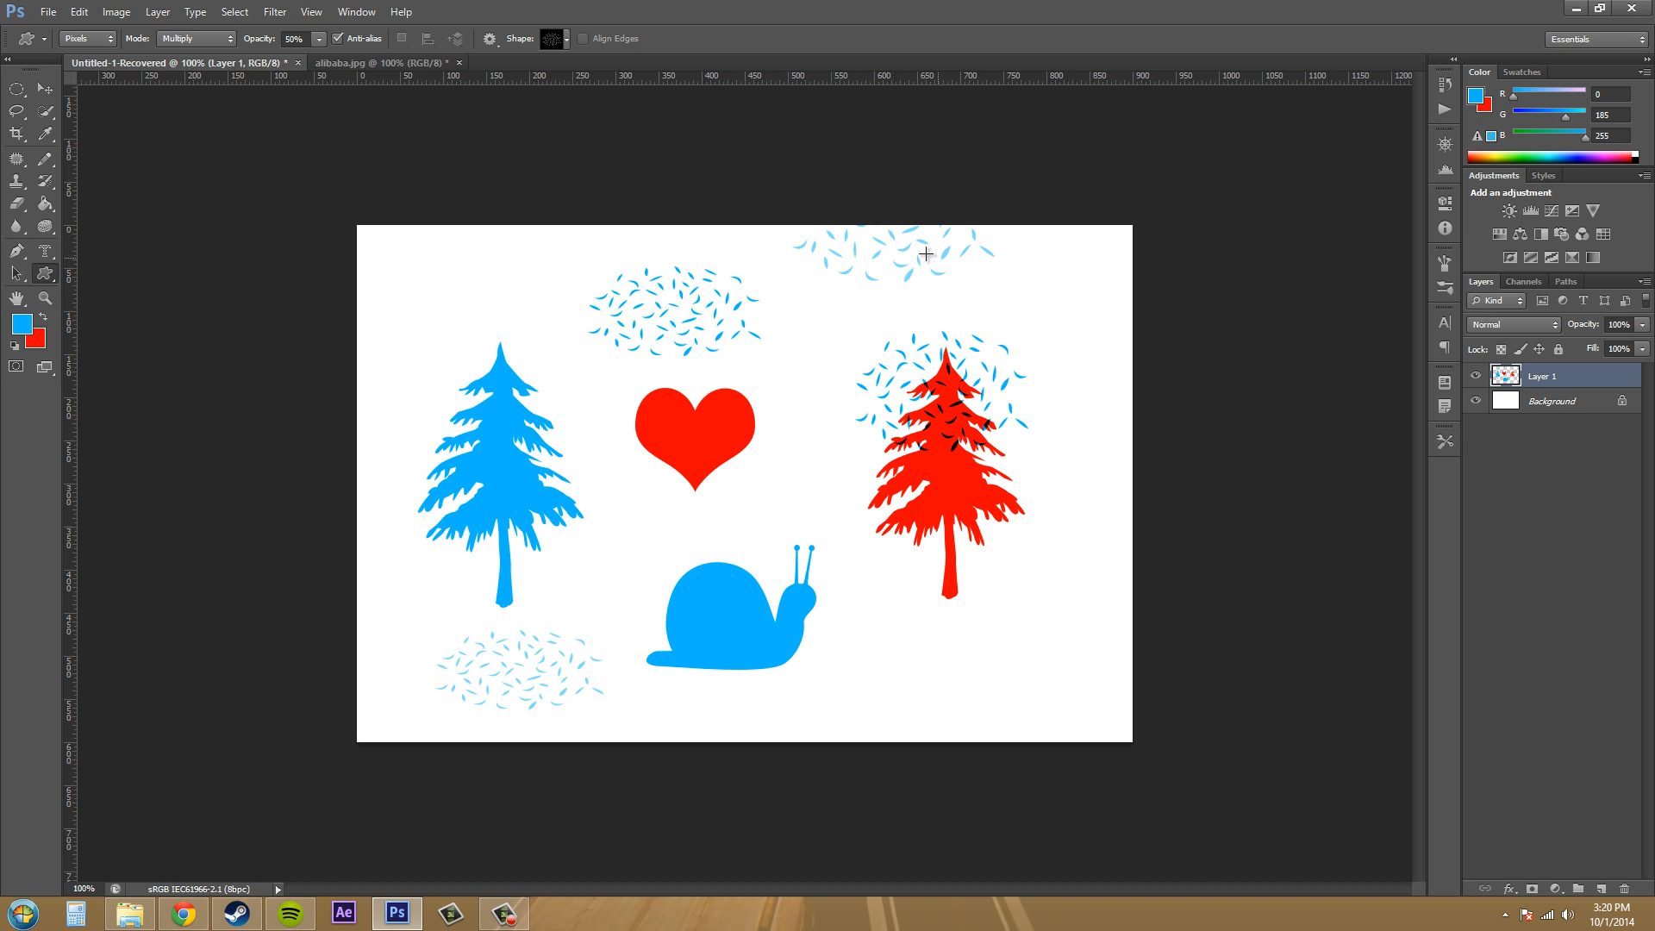
mouse_move(888, 239)
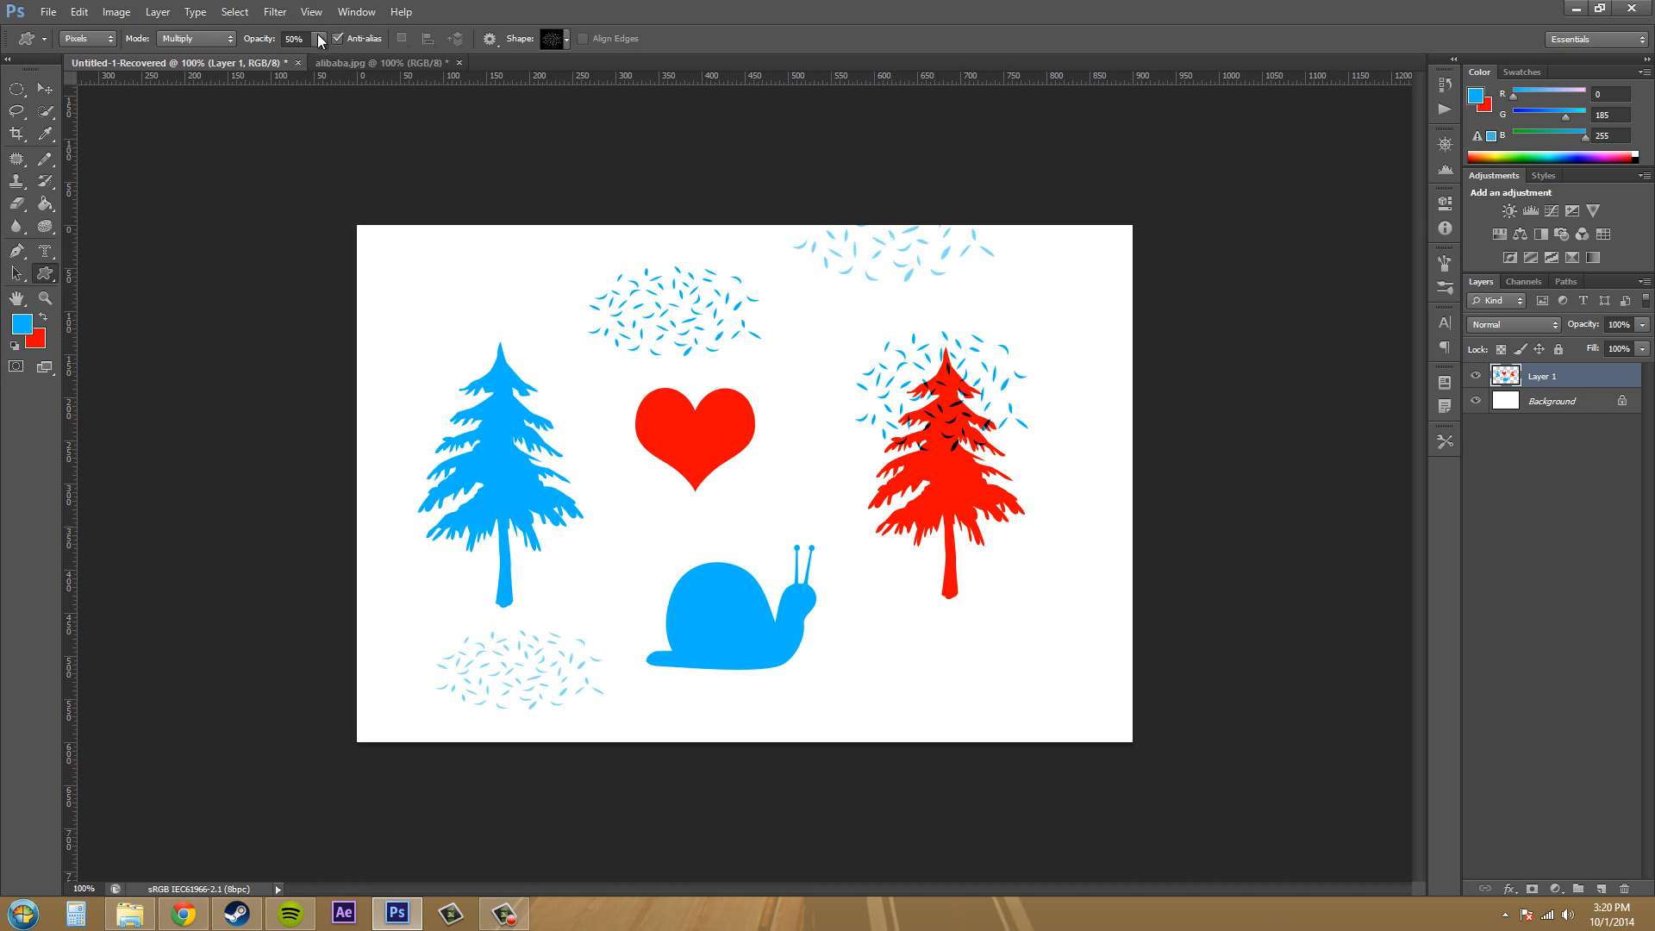
left_click_drag(309, 56, 274, 56)
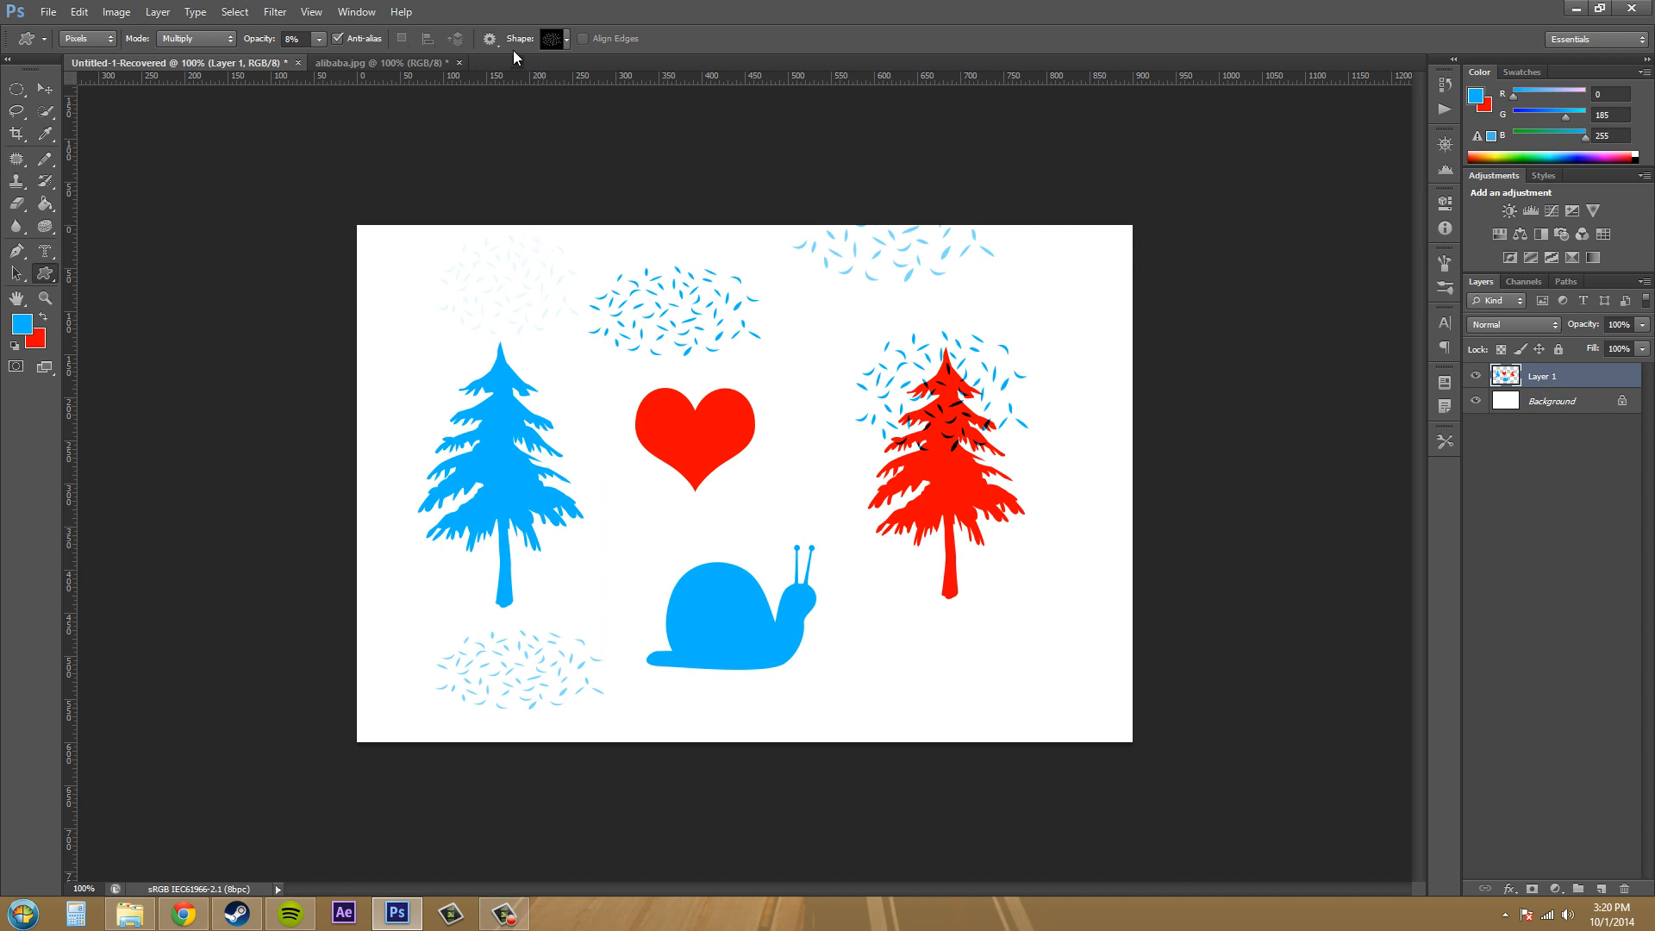
Step: Set Geometry Options to Defined Proportions and cancel the custom size dialog
left_click(491, 37)
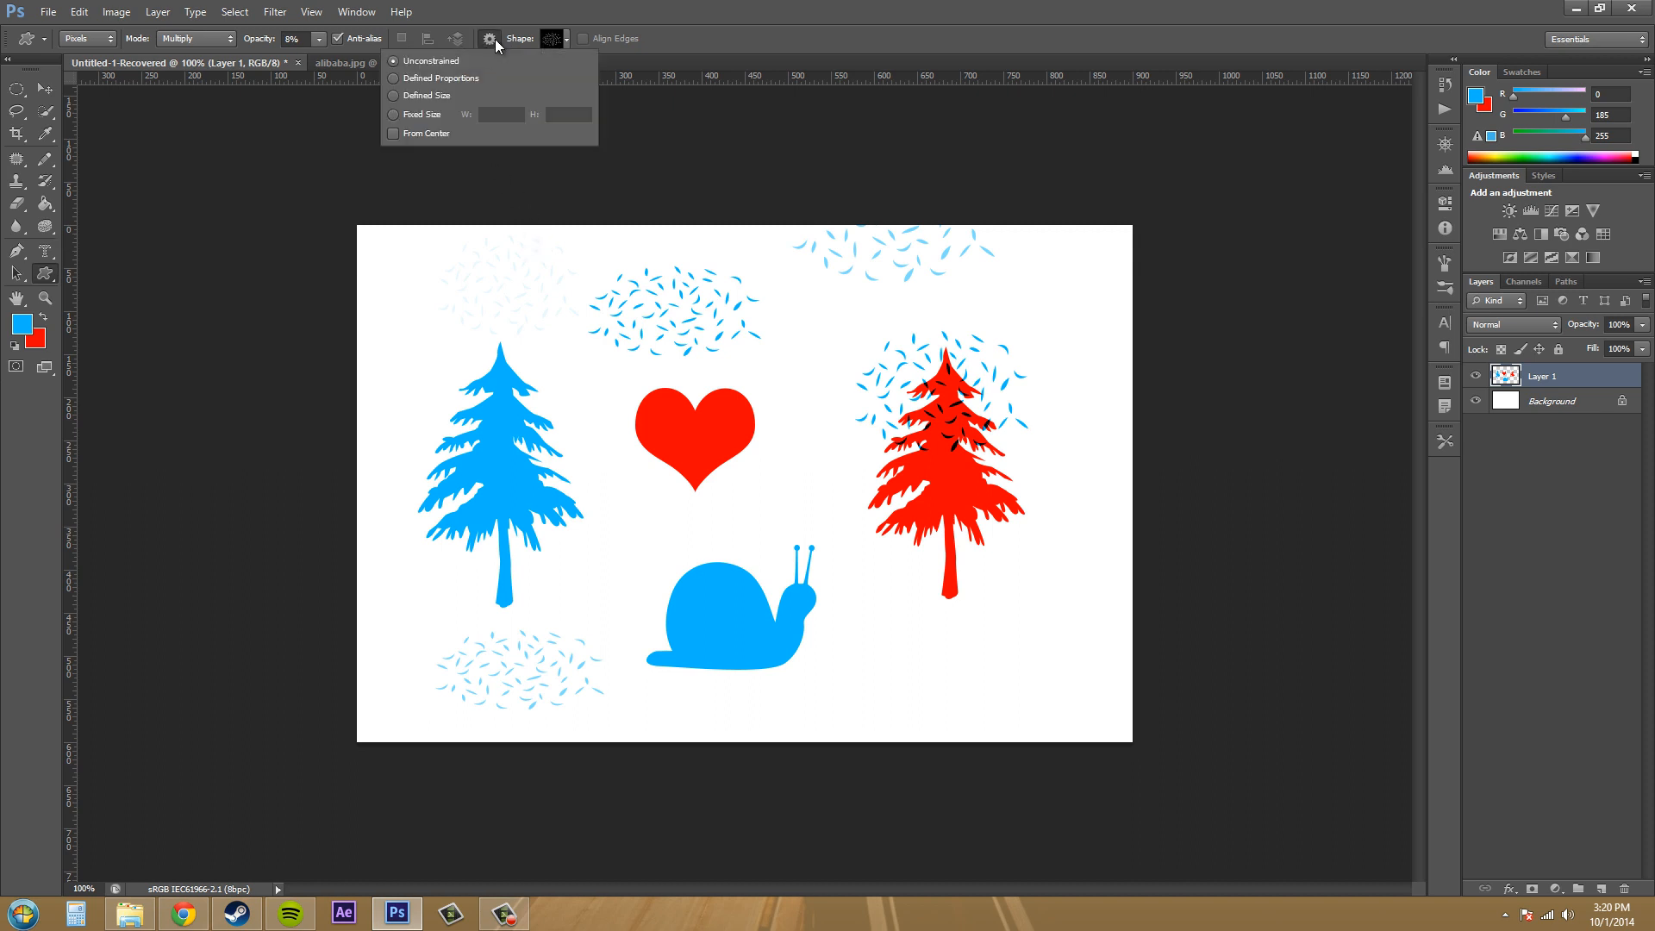
mouse_move(415, 85)
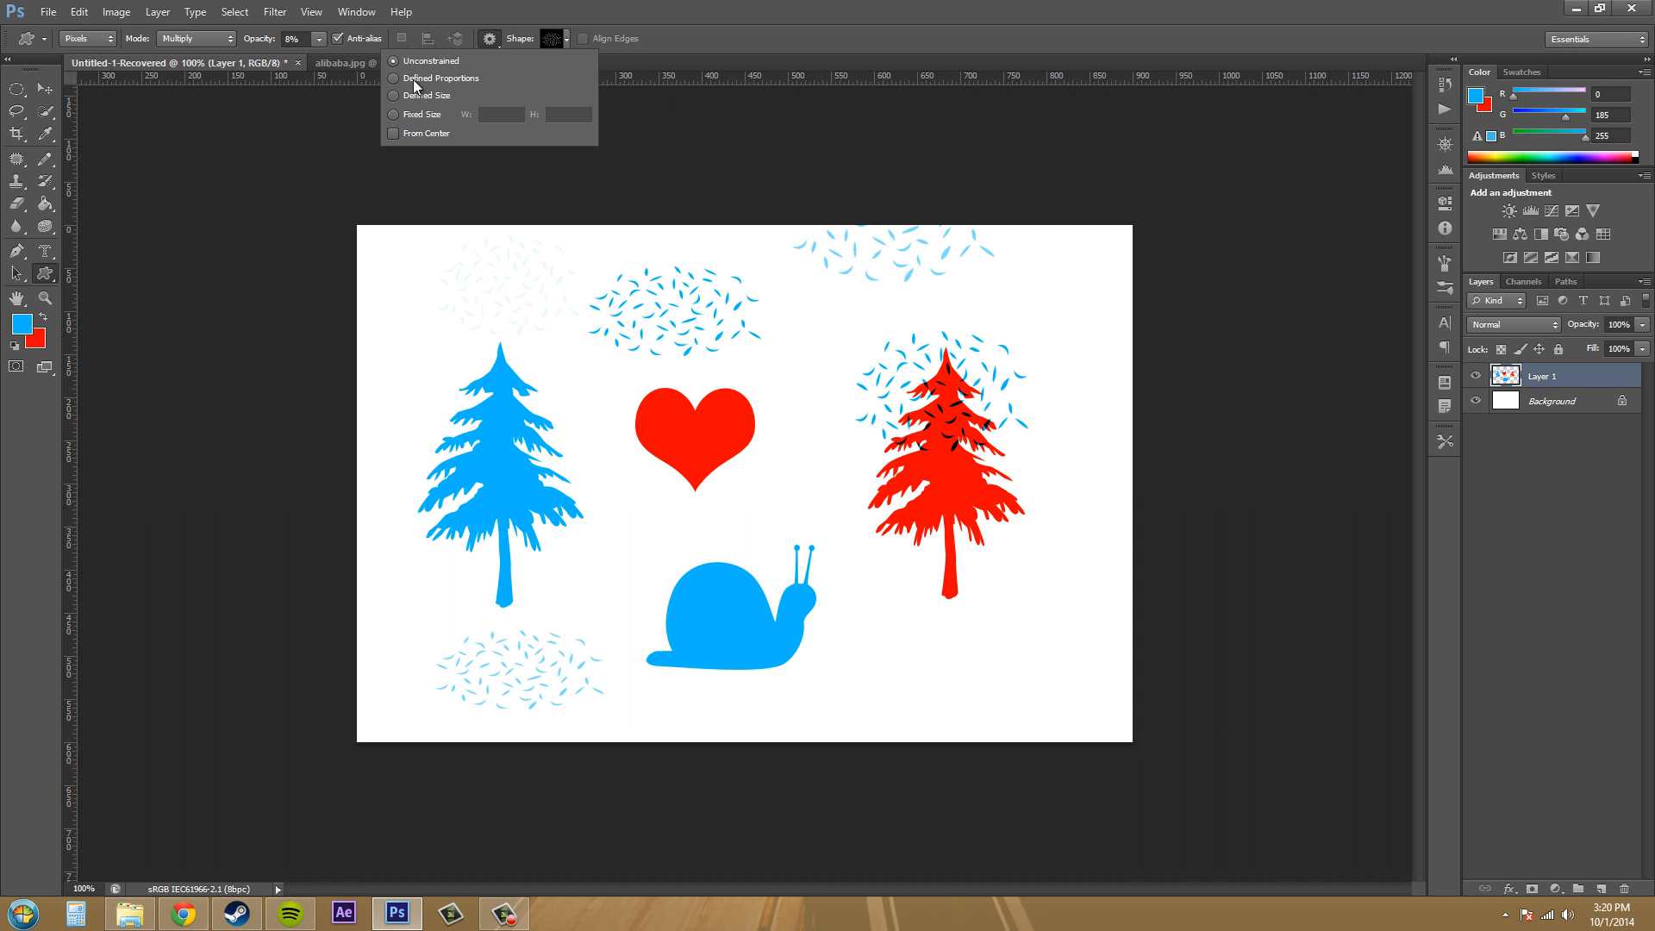
left_click(393, 79)
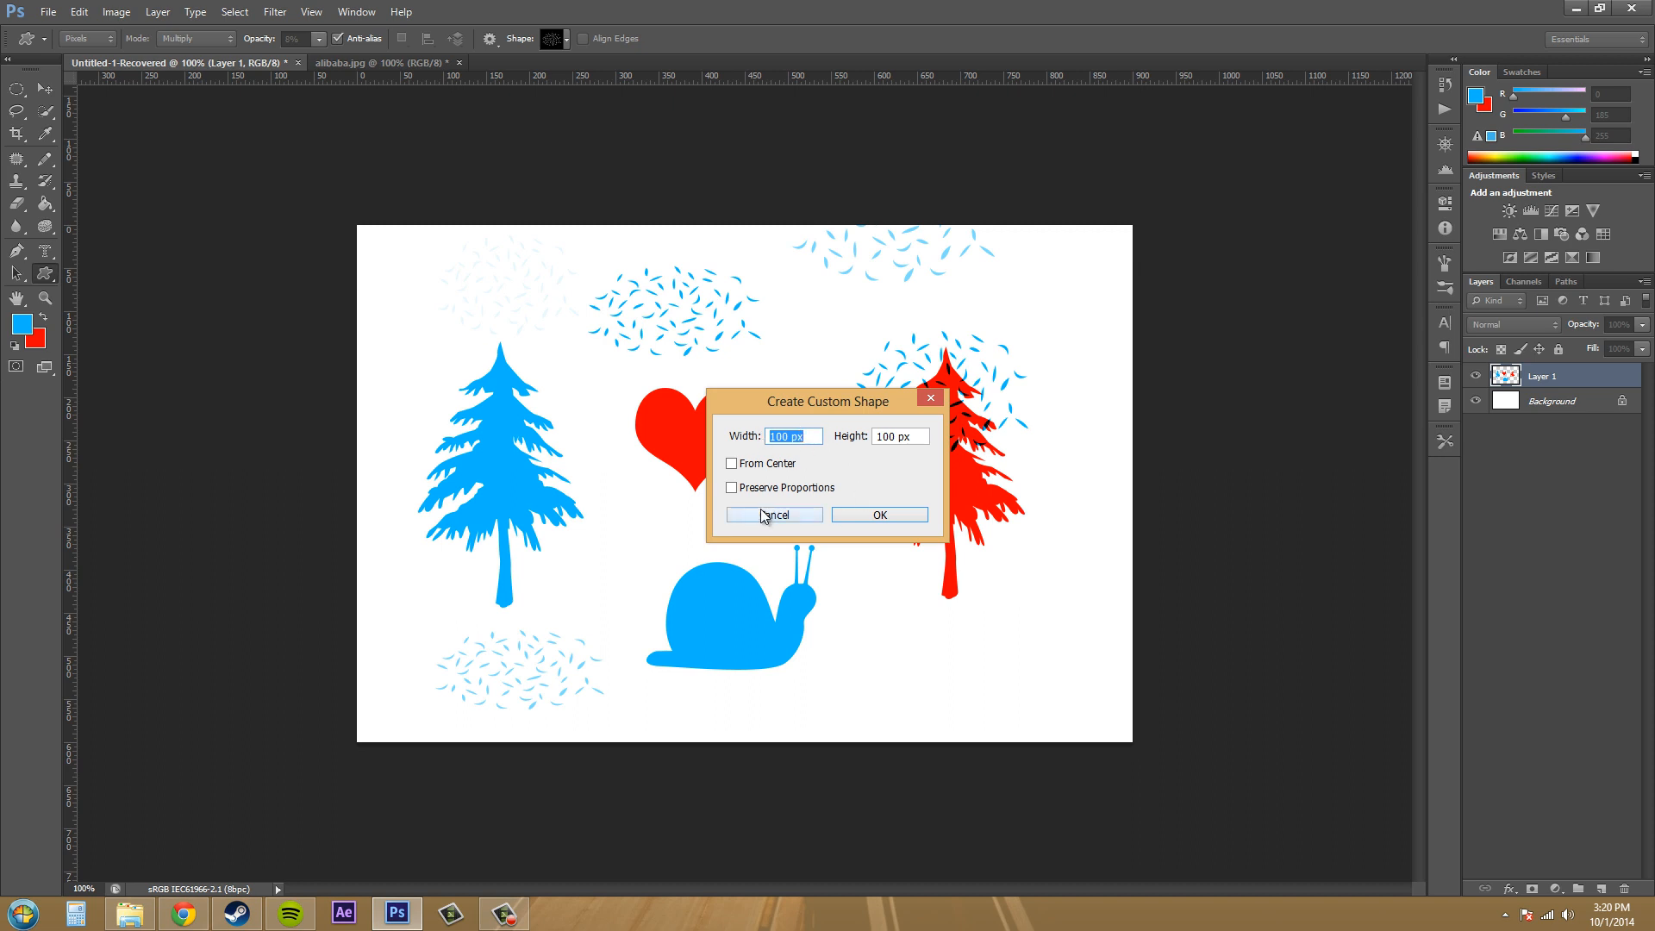
left_click(773, 515)
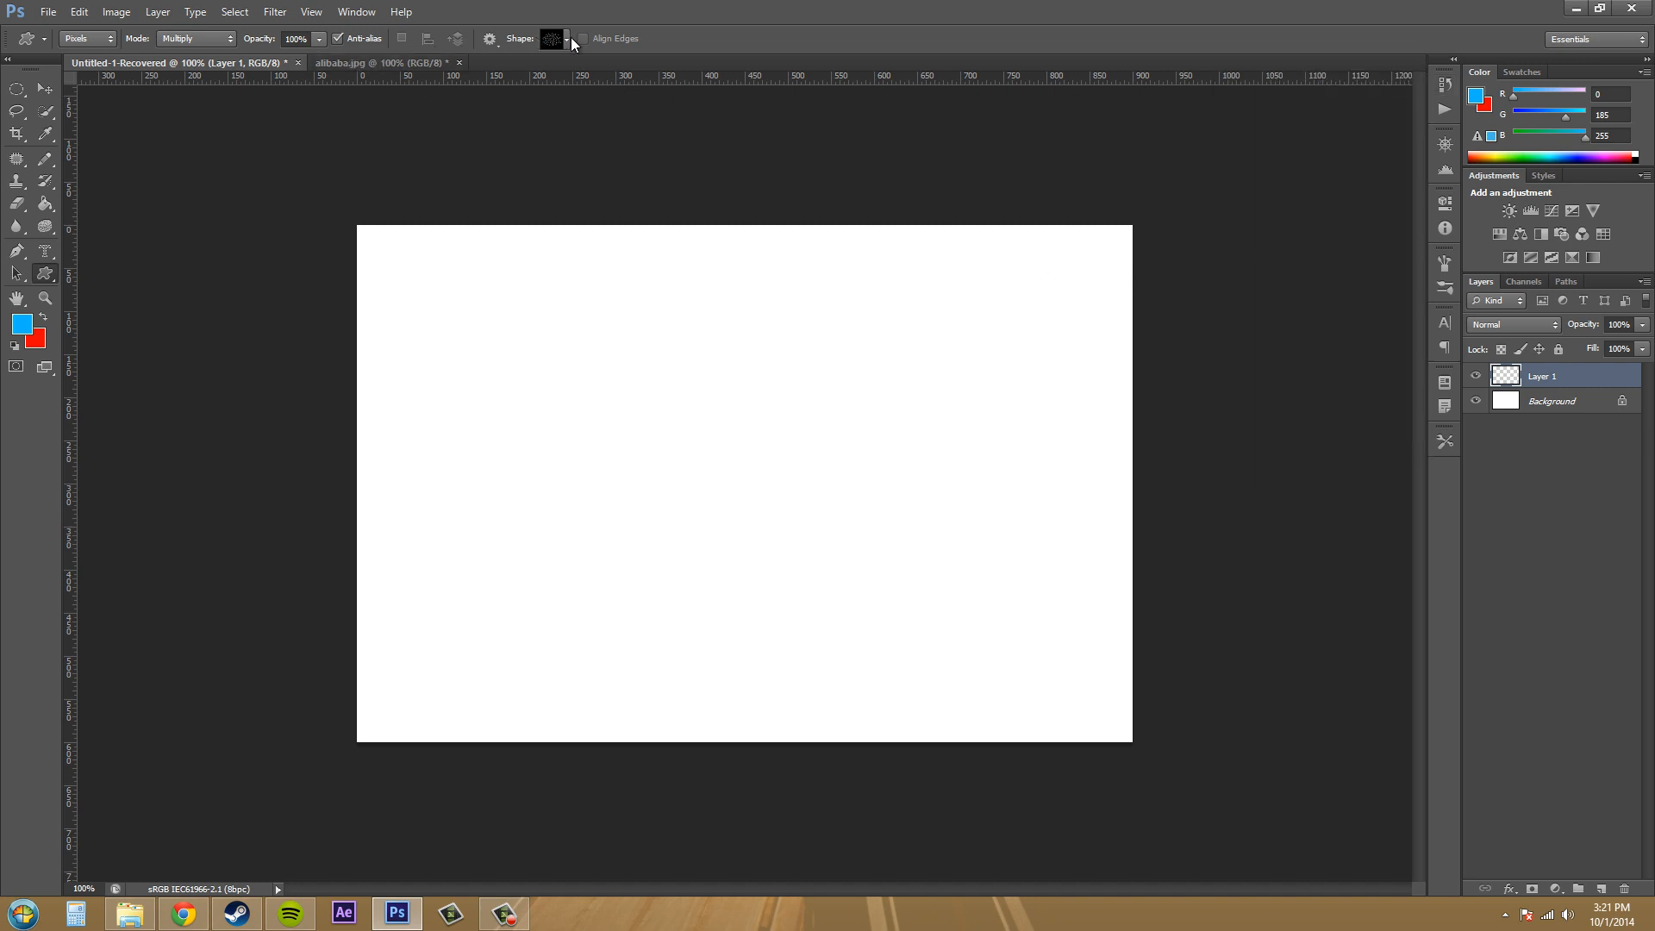
Step: Choose the dog bone, set Defined Size, and place default-sized bones
left_click(561, 39)
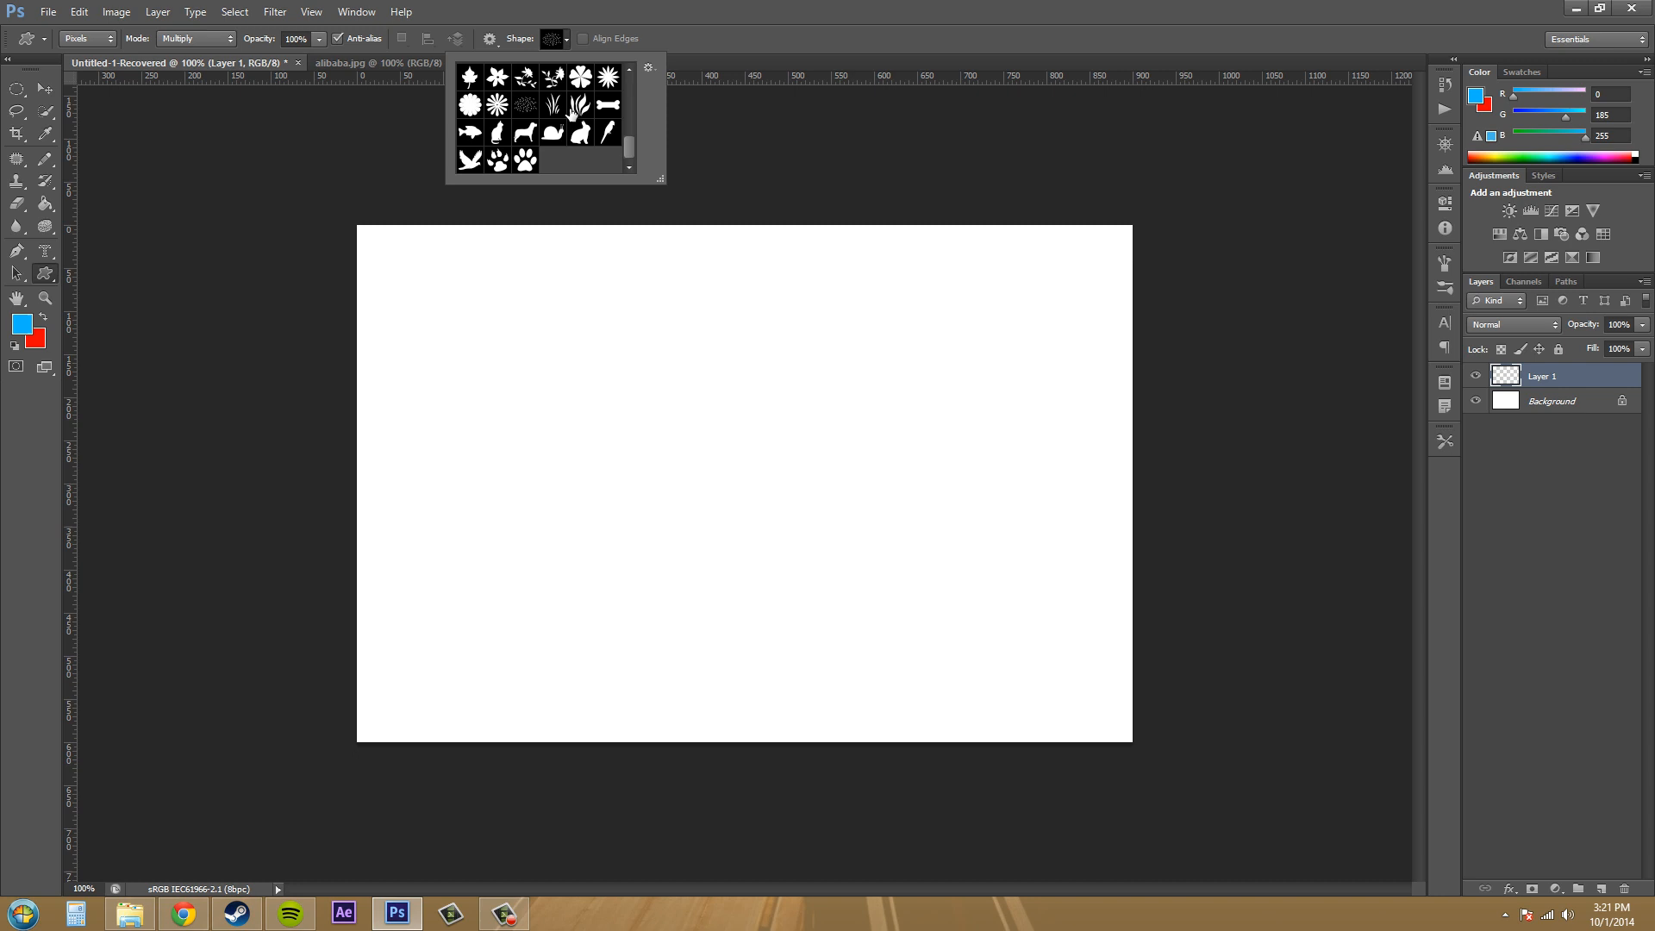
left_click(608, 129)
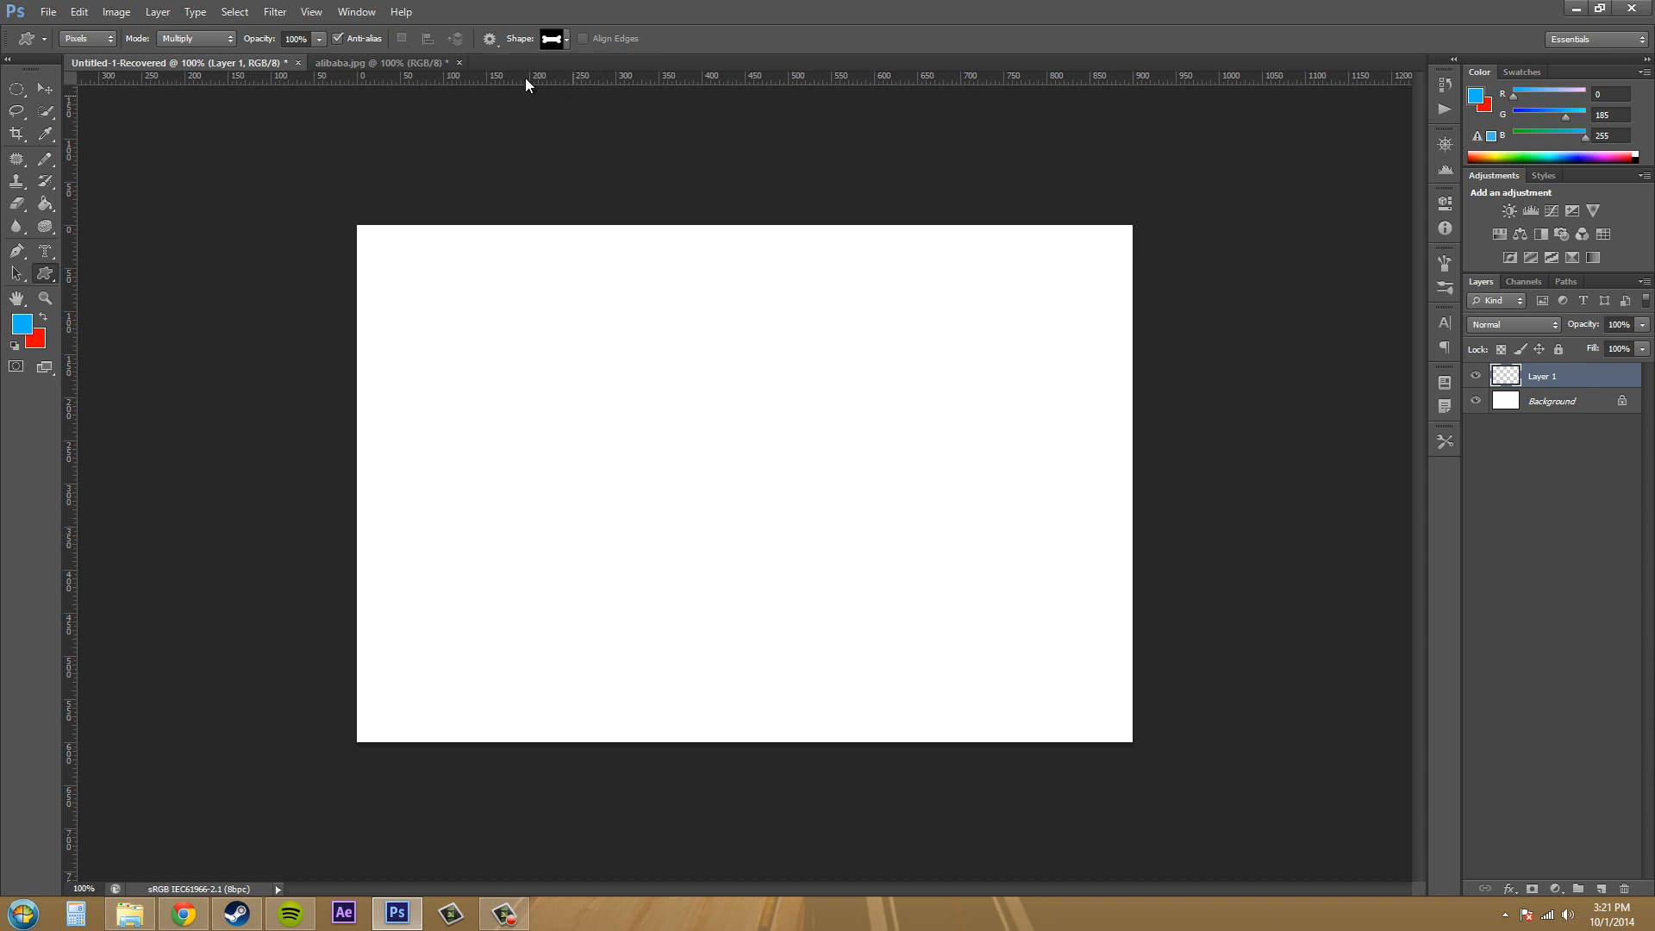
mouse_move(483, 41)
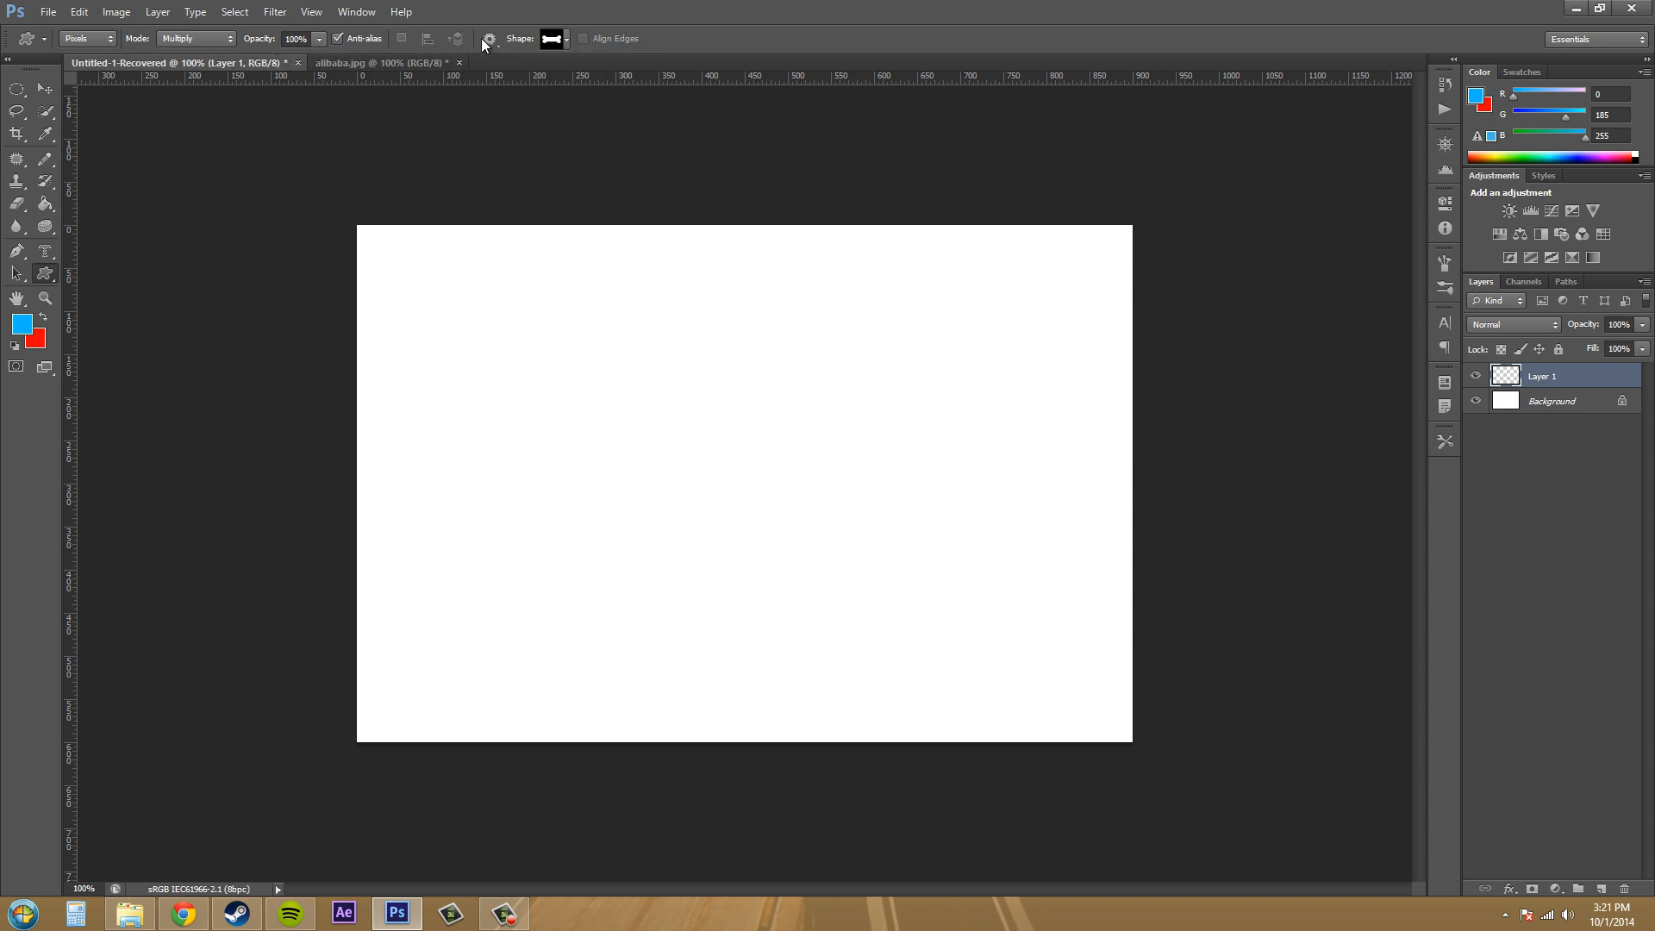
left_click(495, 38)
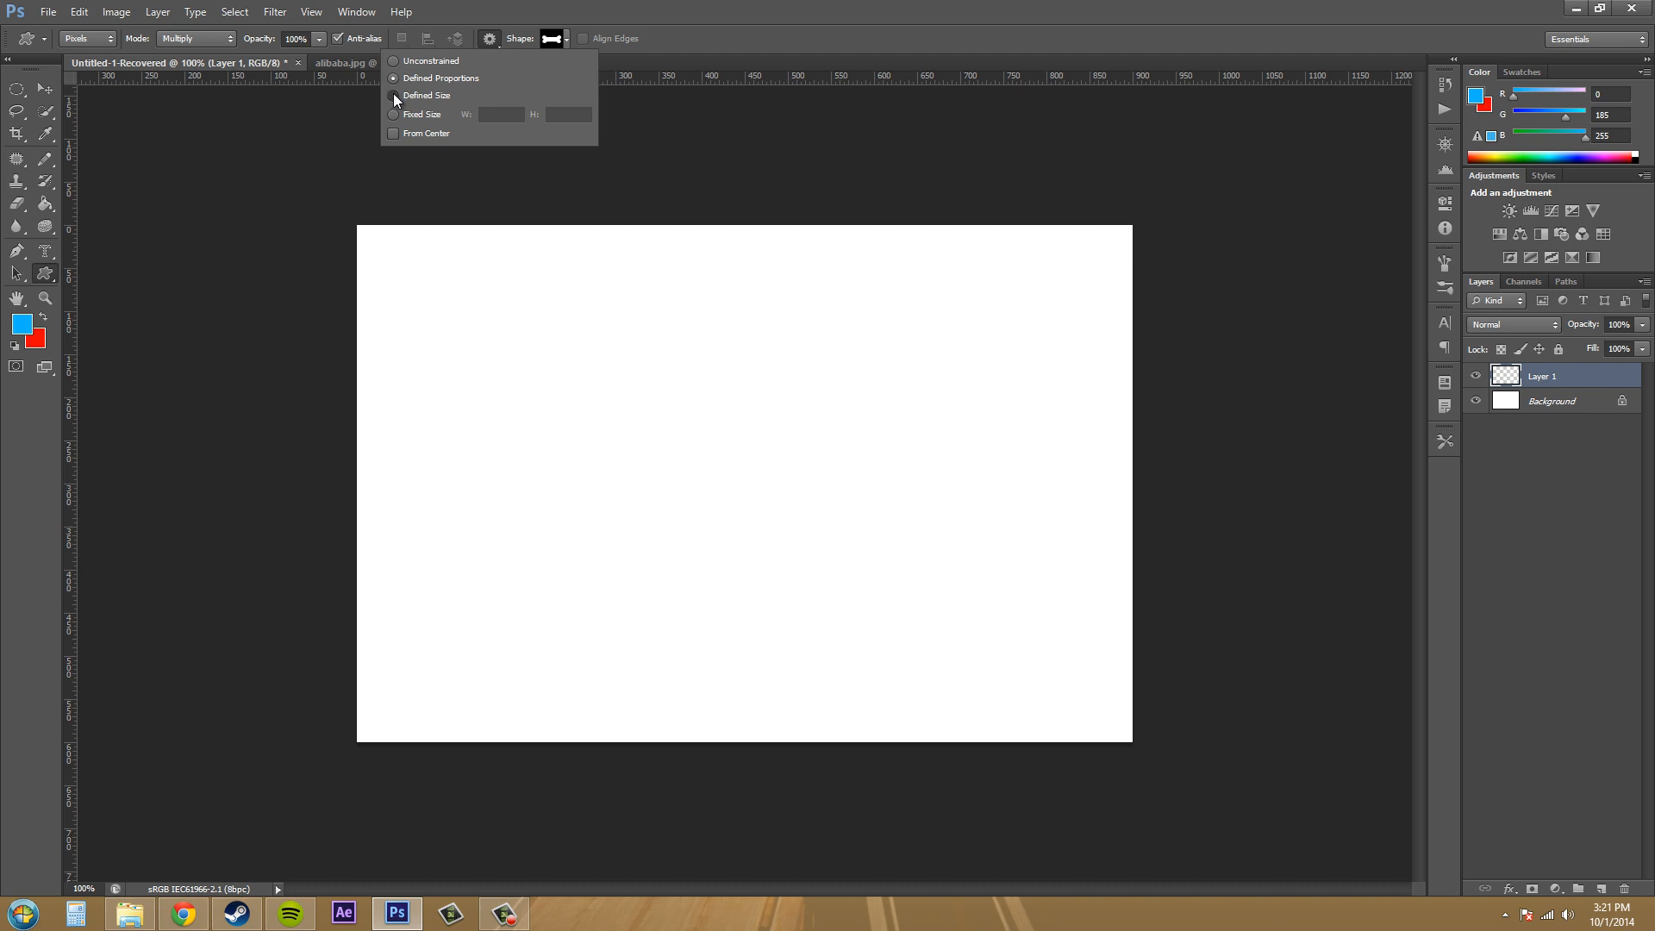
left_click_drag(412, 296, 543, 348)
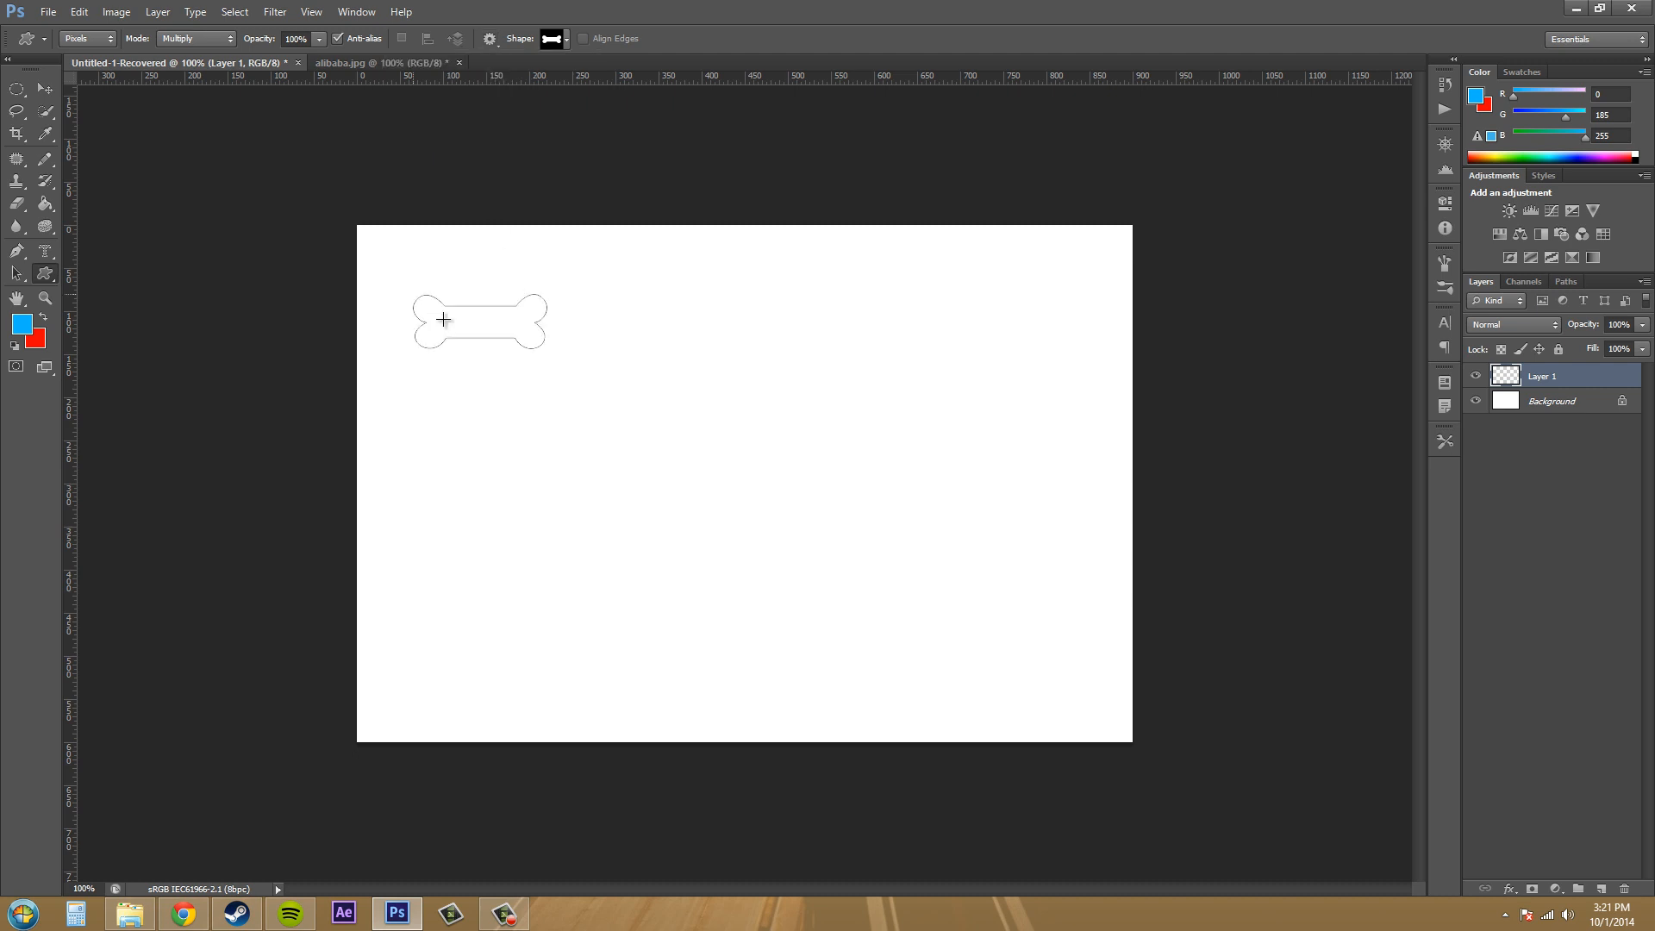
left_click_drag(443, 320, 680, 399)
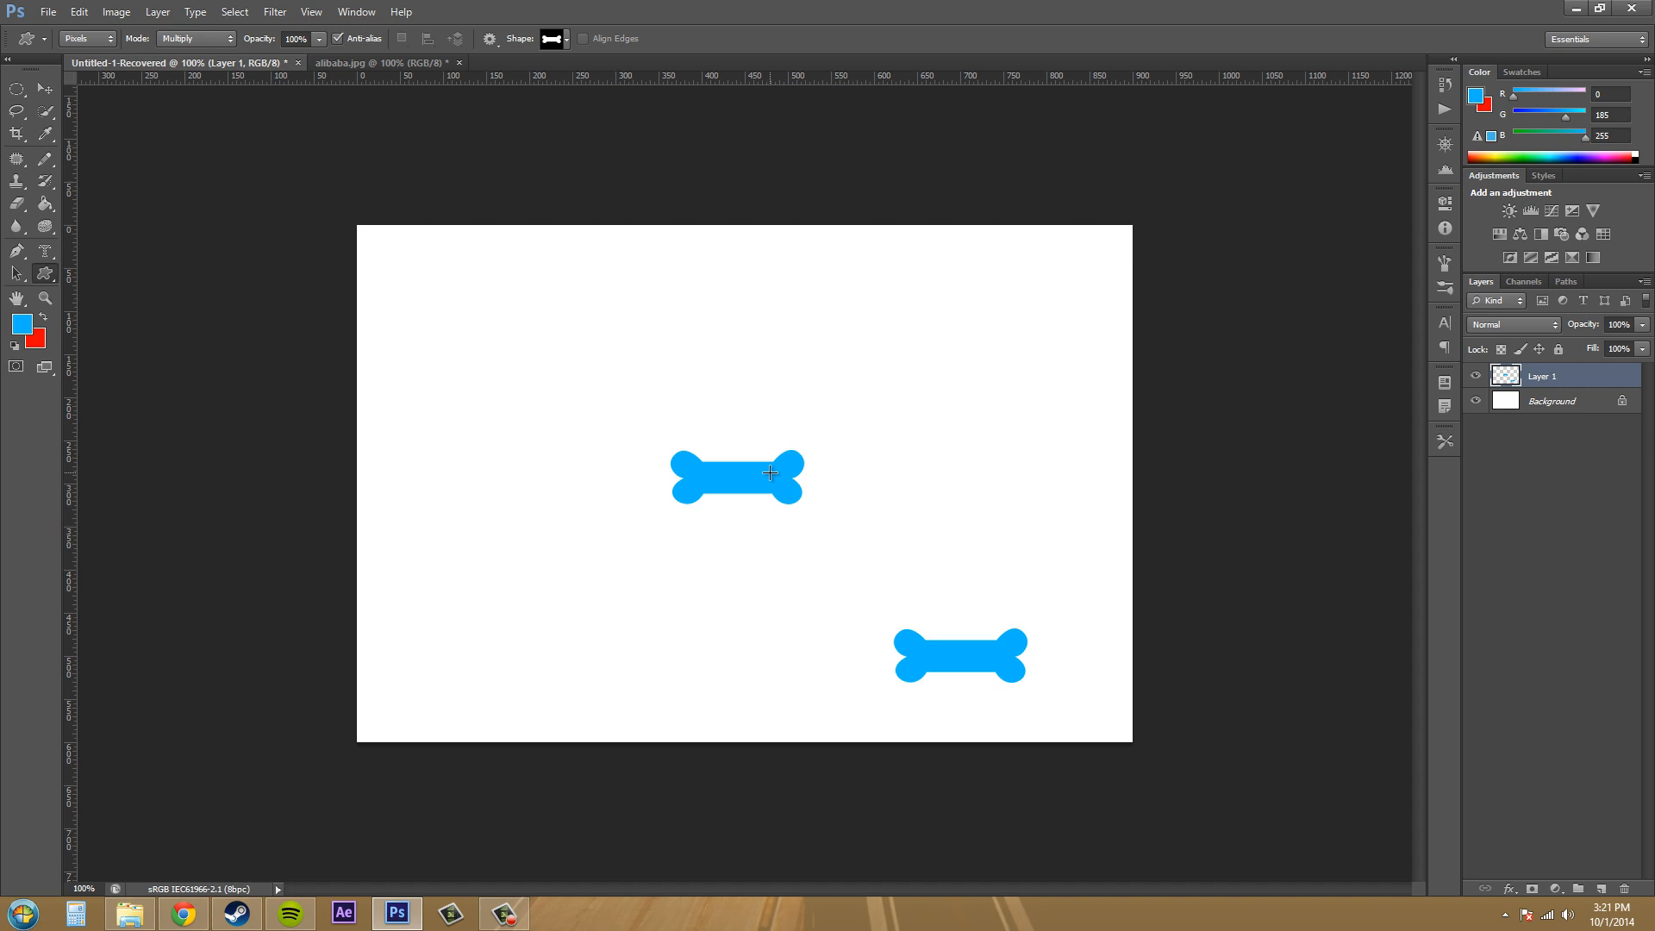
mouse_move(608, 418)
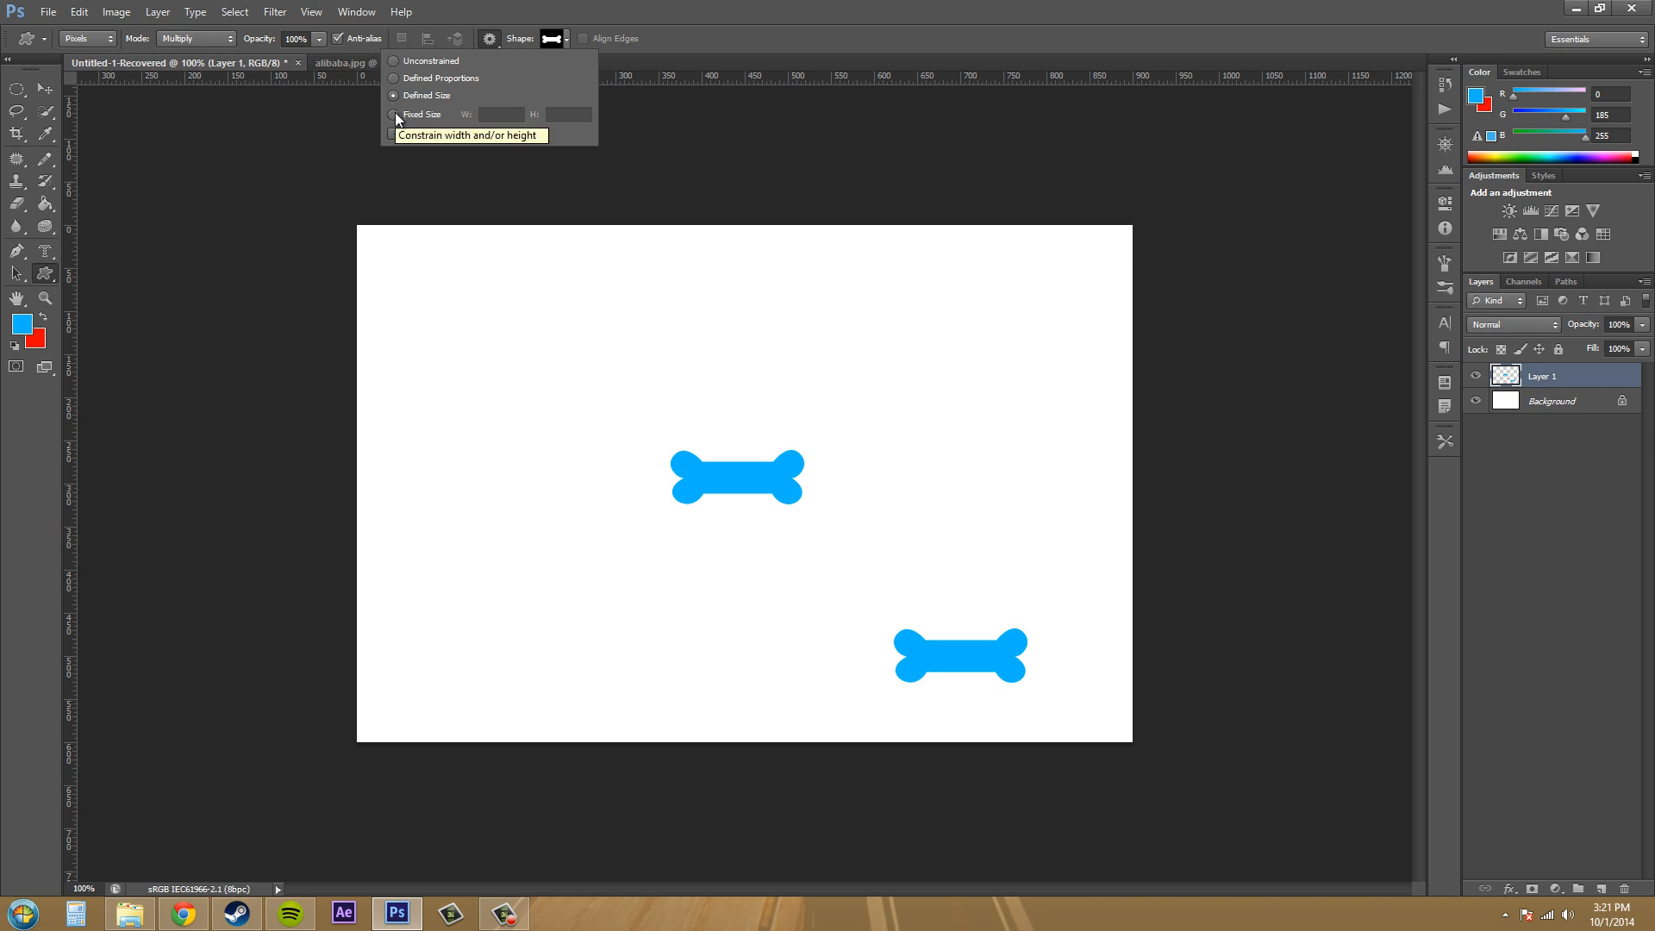
Step: Set Geometry Options to Fixed Size with 100 px dimensions
left_click(394, 113)
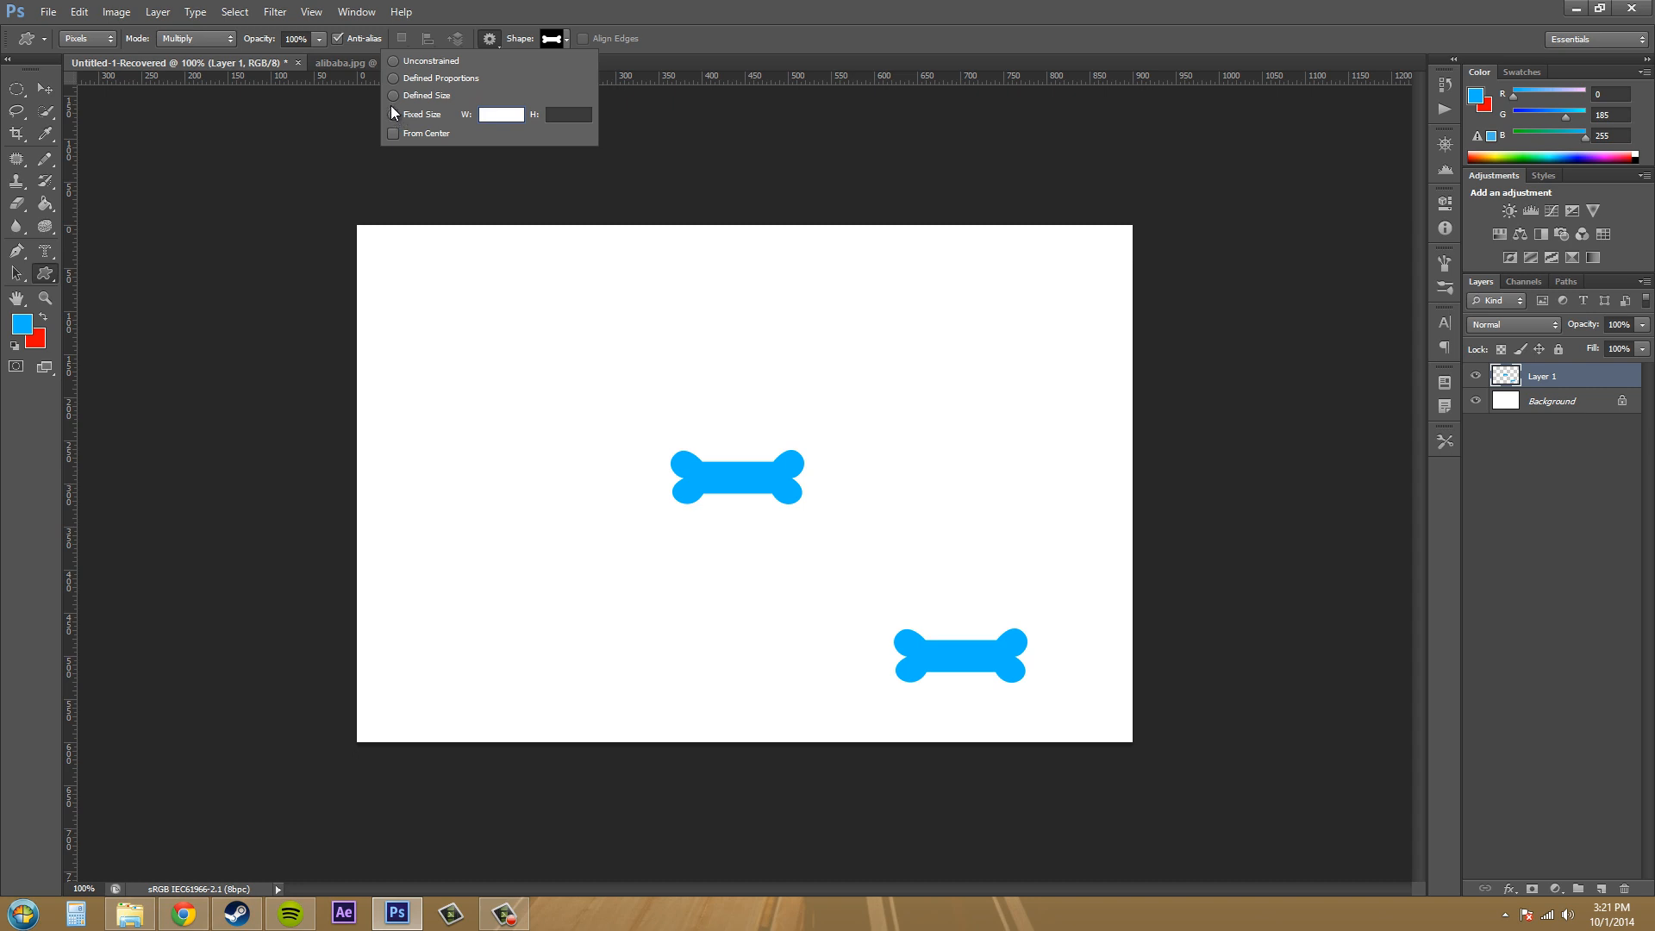
left_click(394, 114)
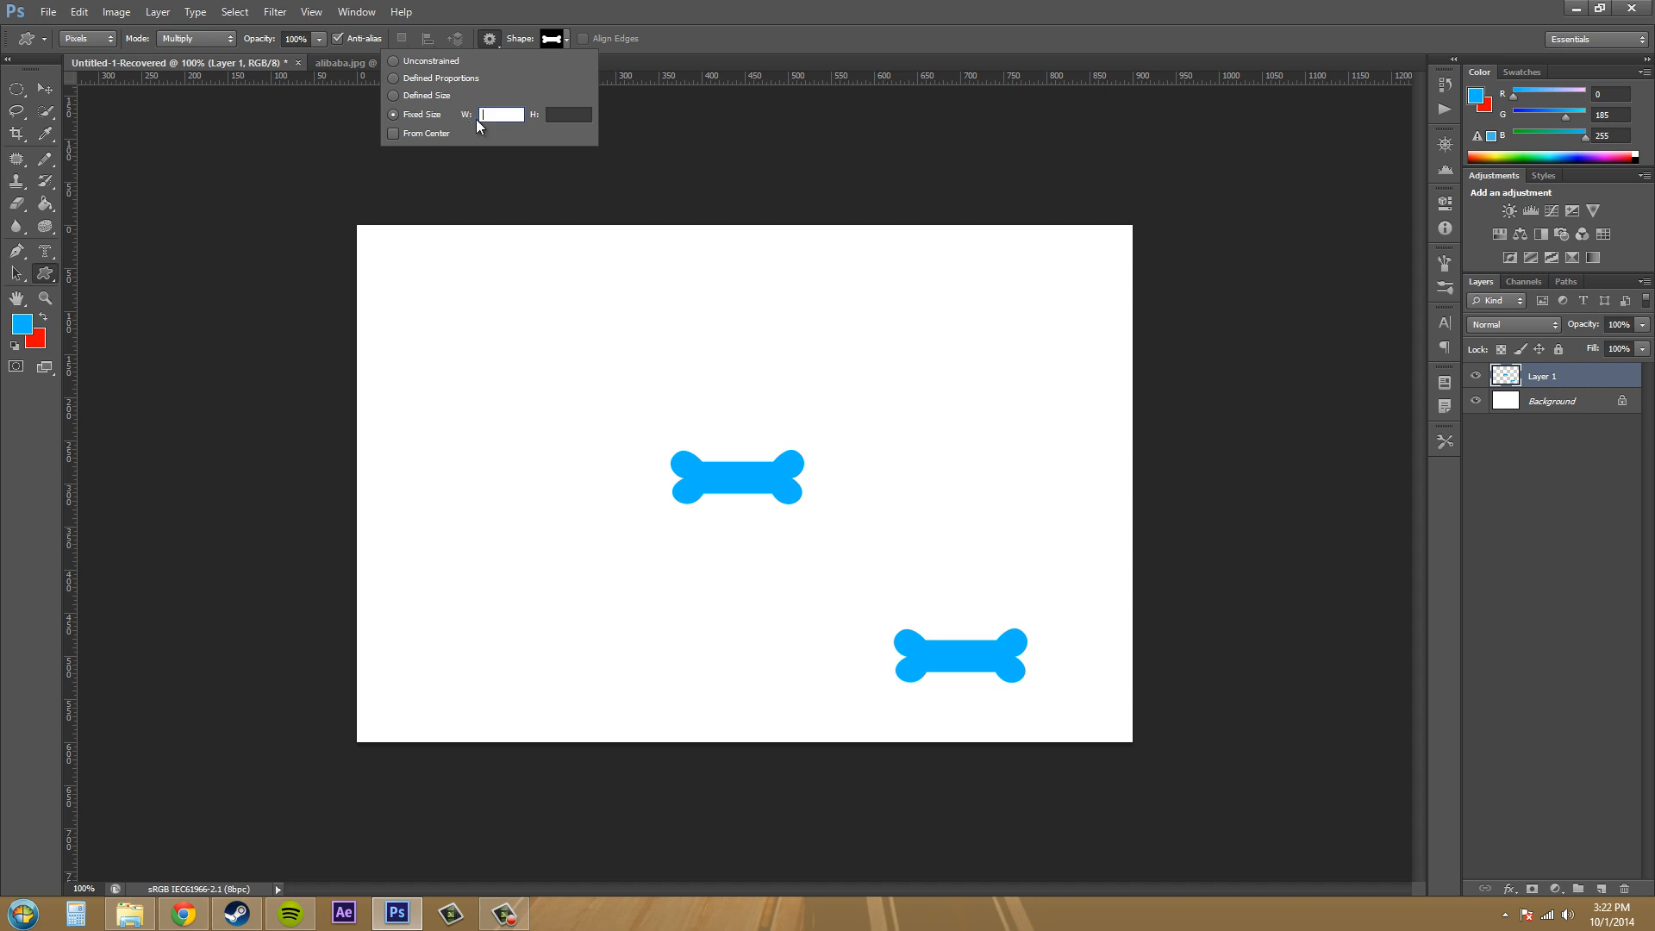
type("100 px")
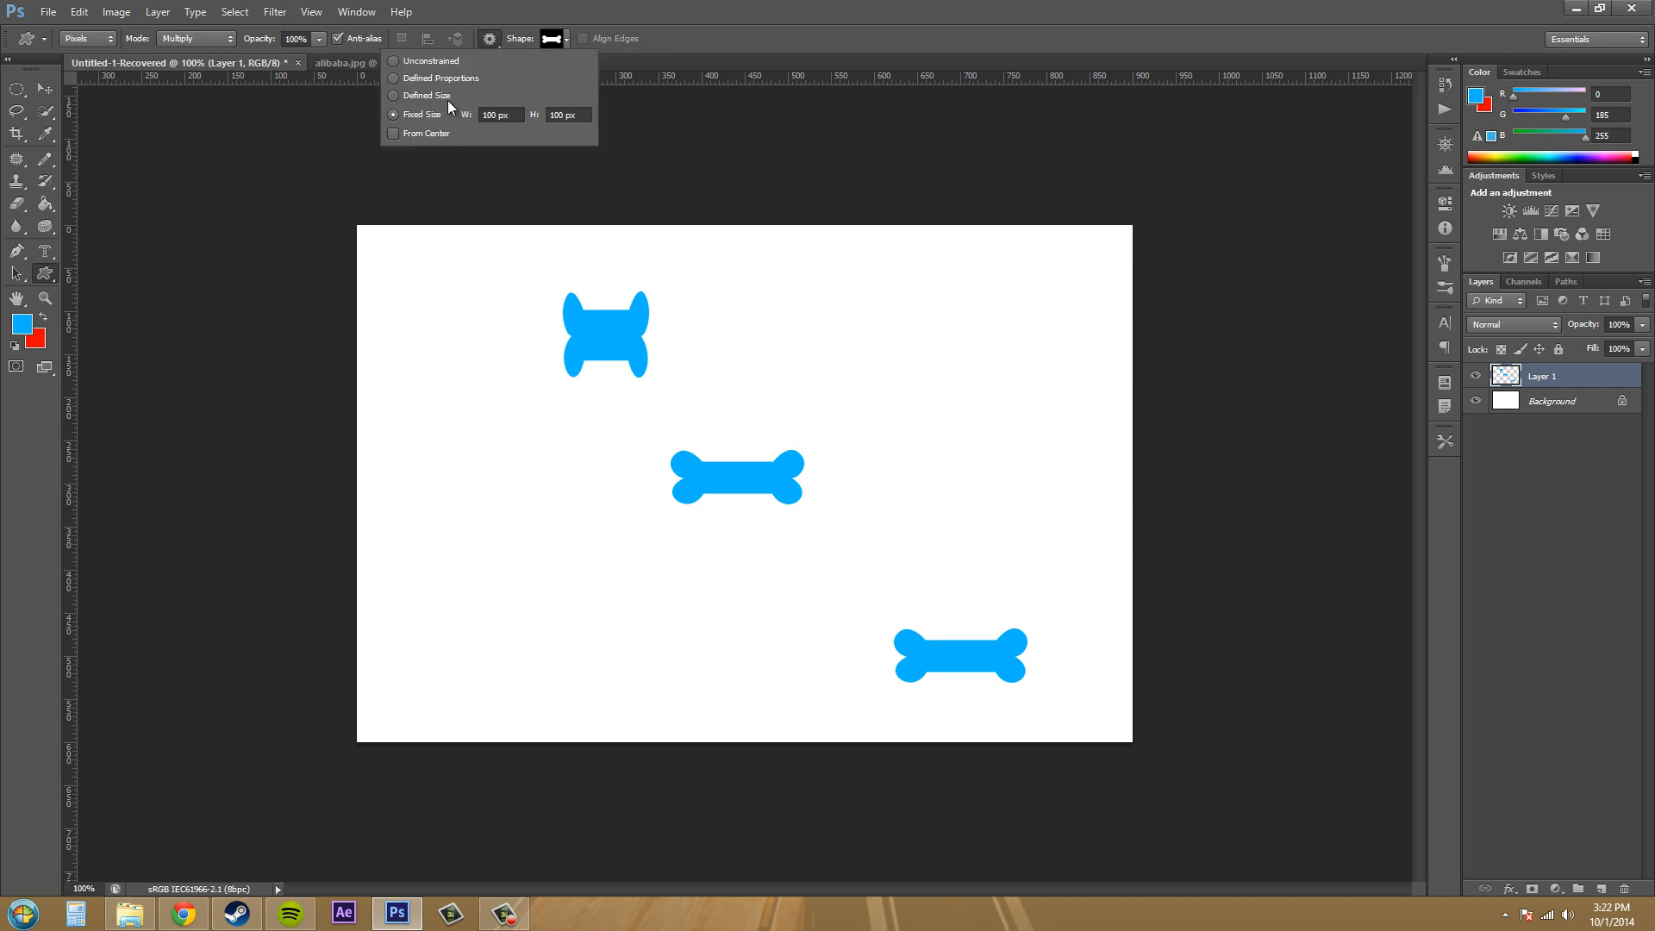
Step: Drop the fixed size and draw a wide bone along the canvas top edge
left_click(393, 60)
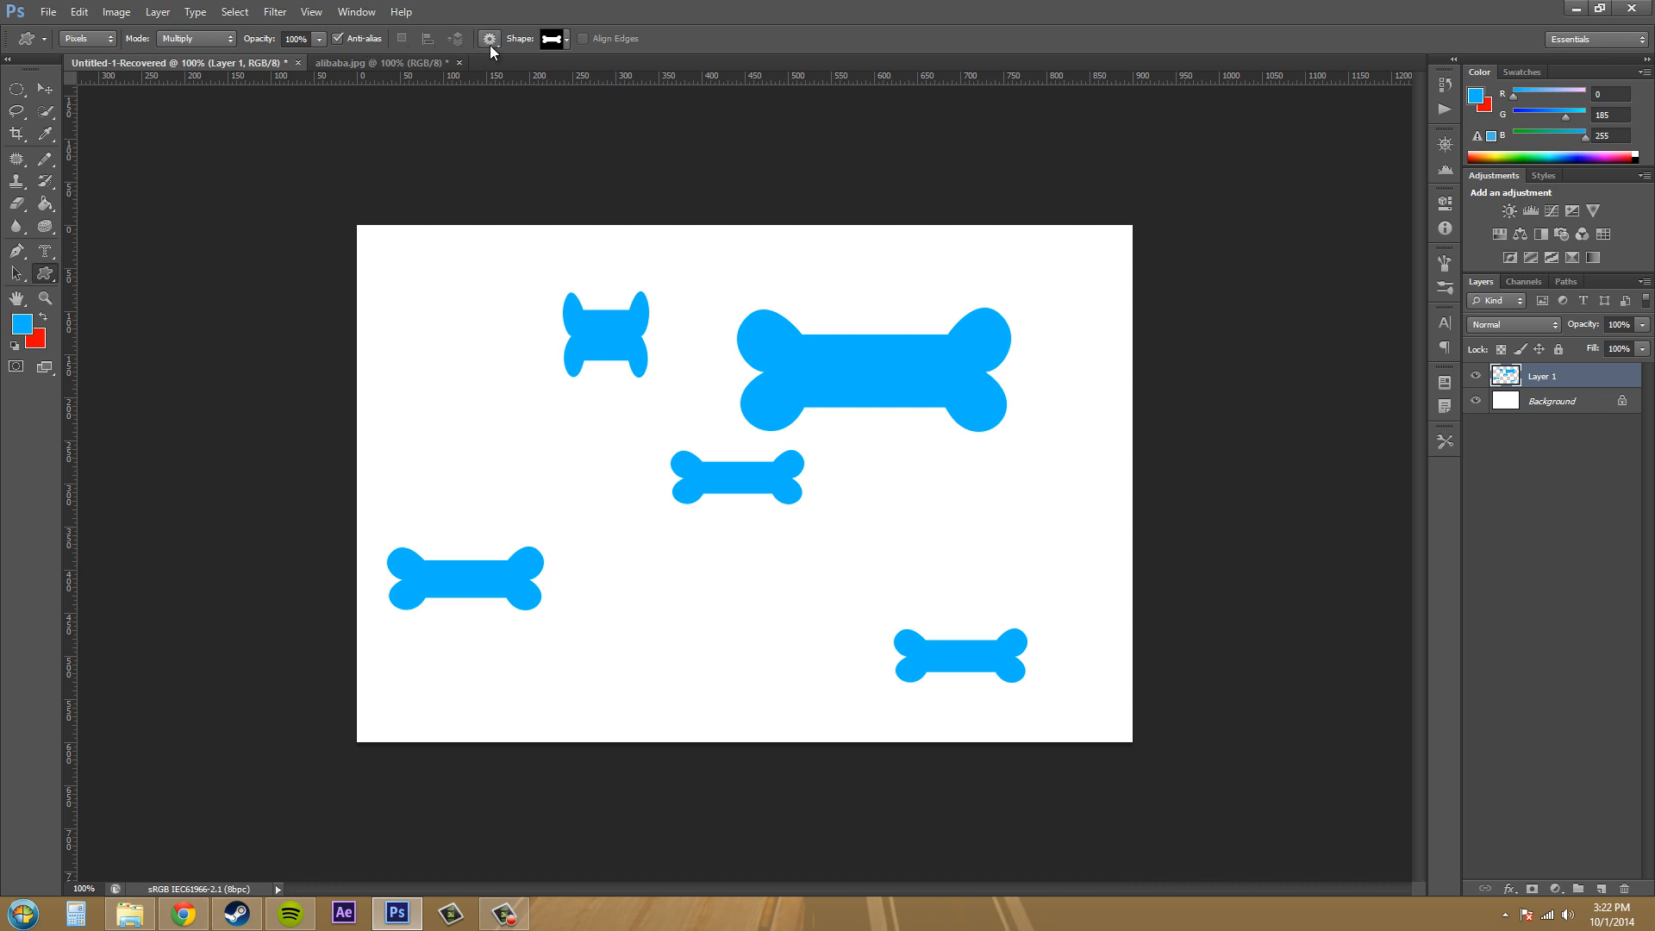
left_click(489, 38)
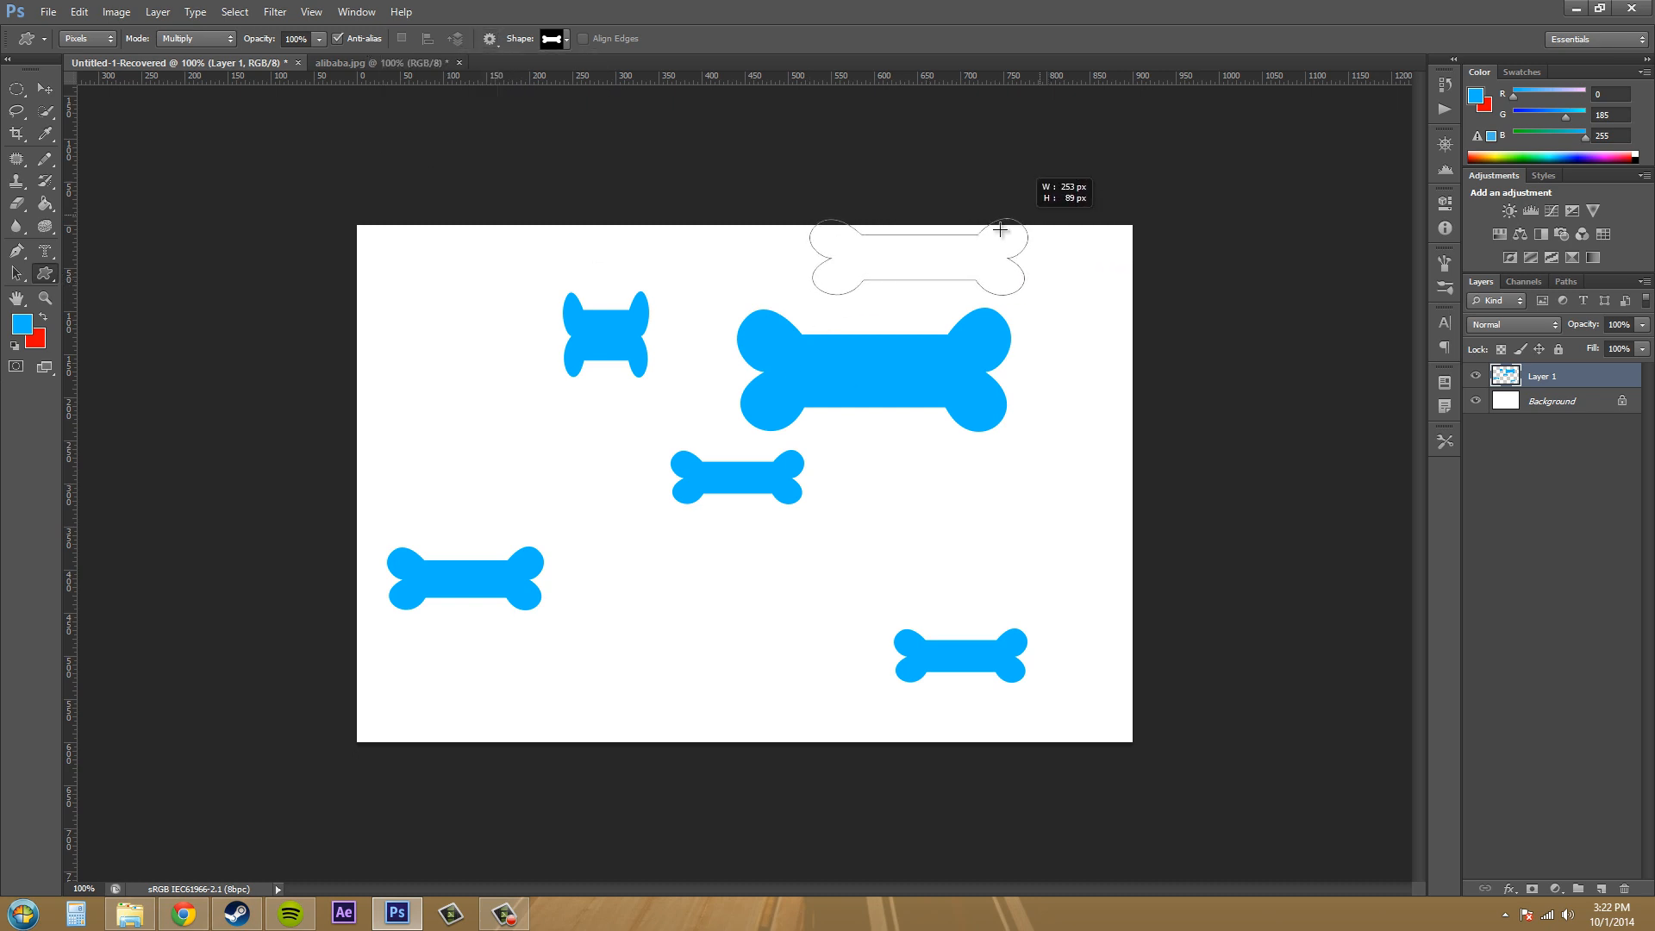
left_click_drag(997, 230, 945, 227)
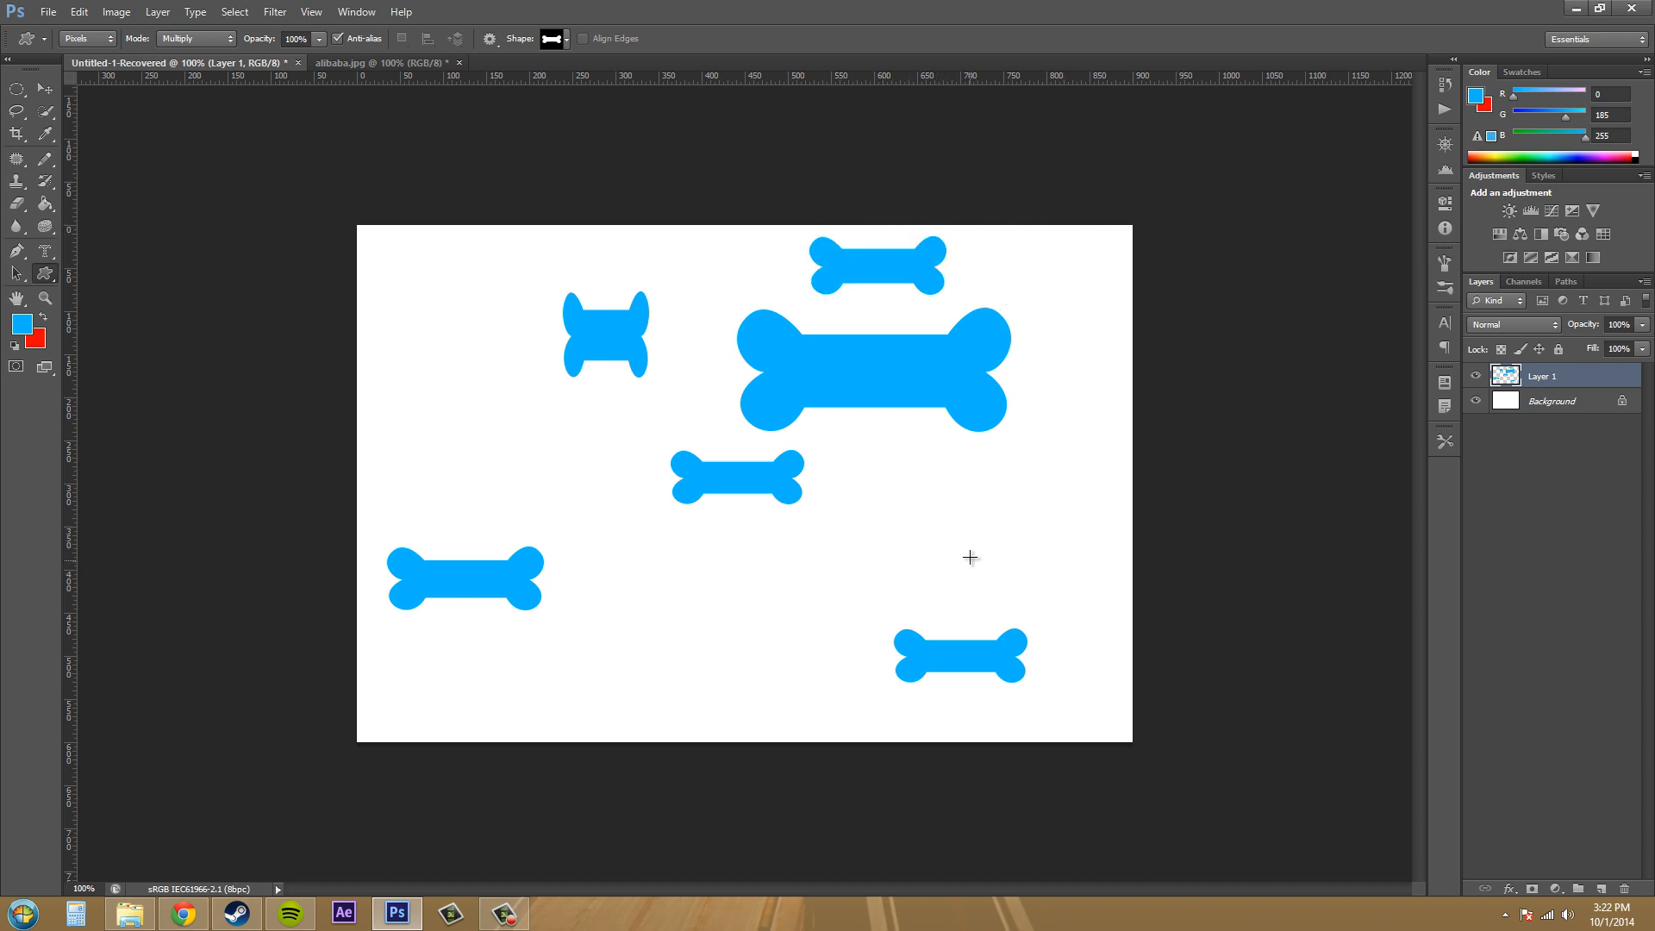
mouse_move(948, 543)
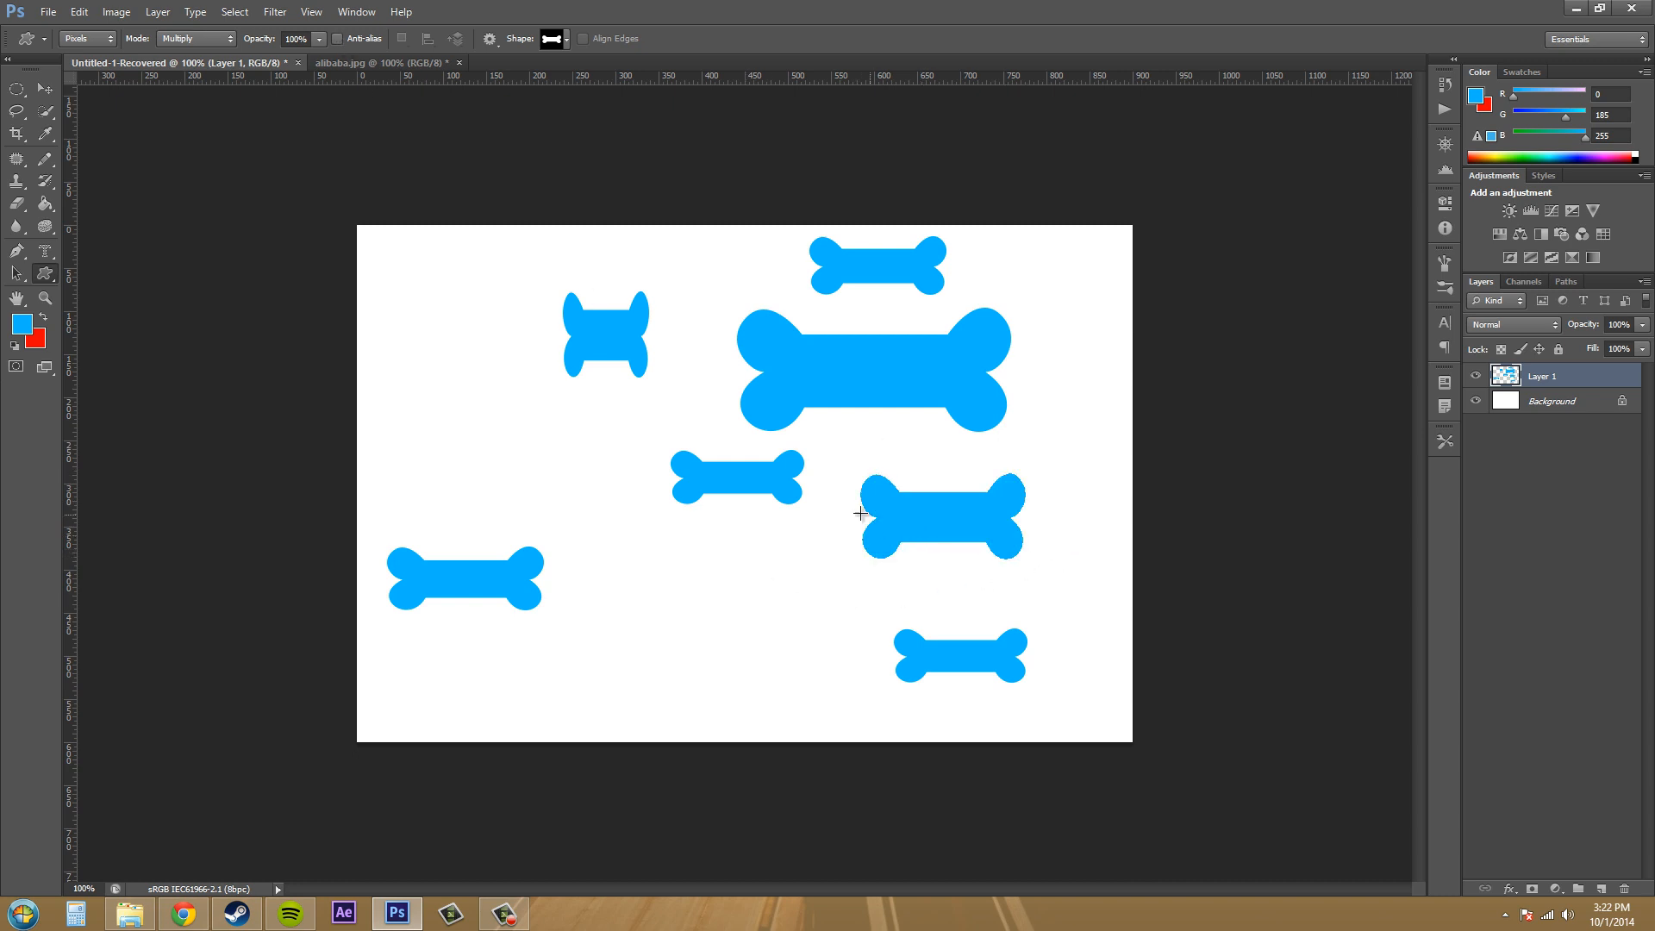
mouse_move(993, 565)
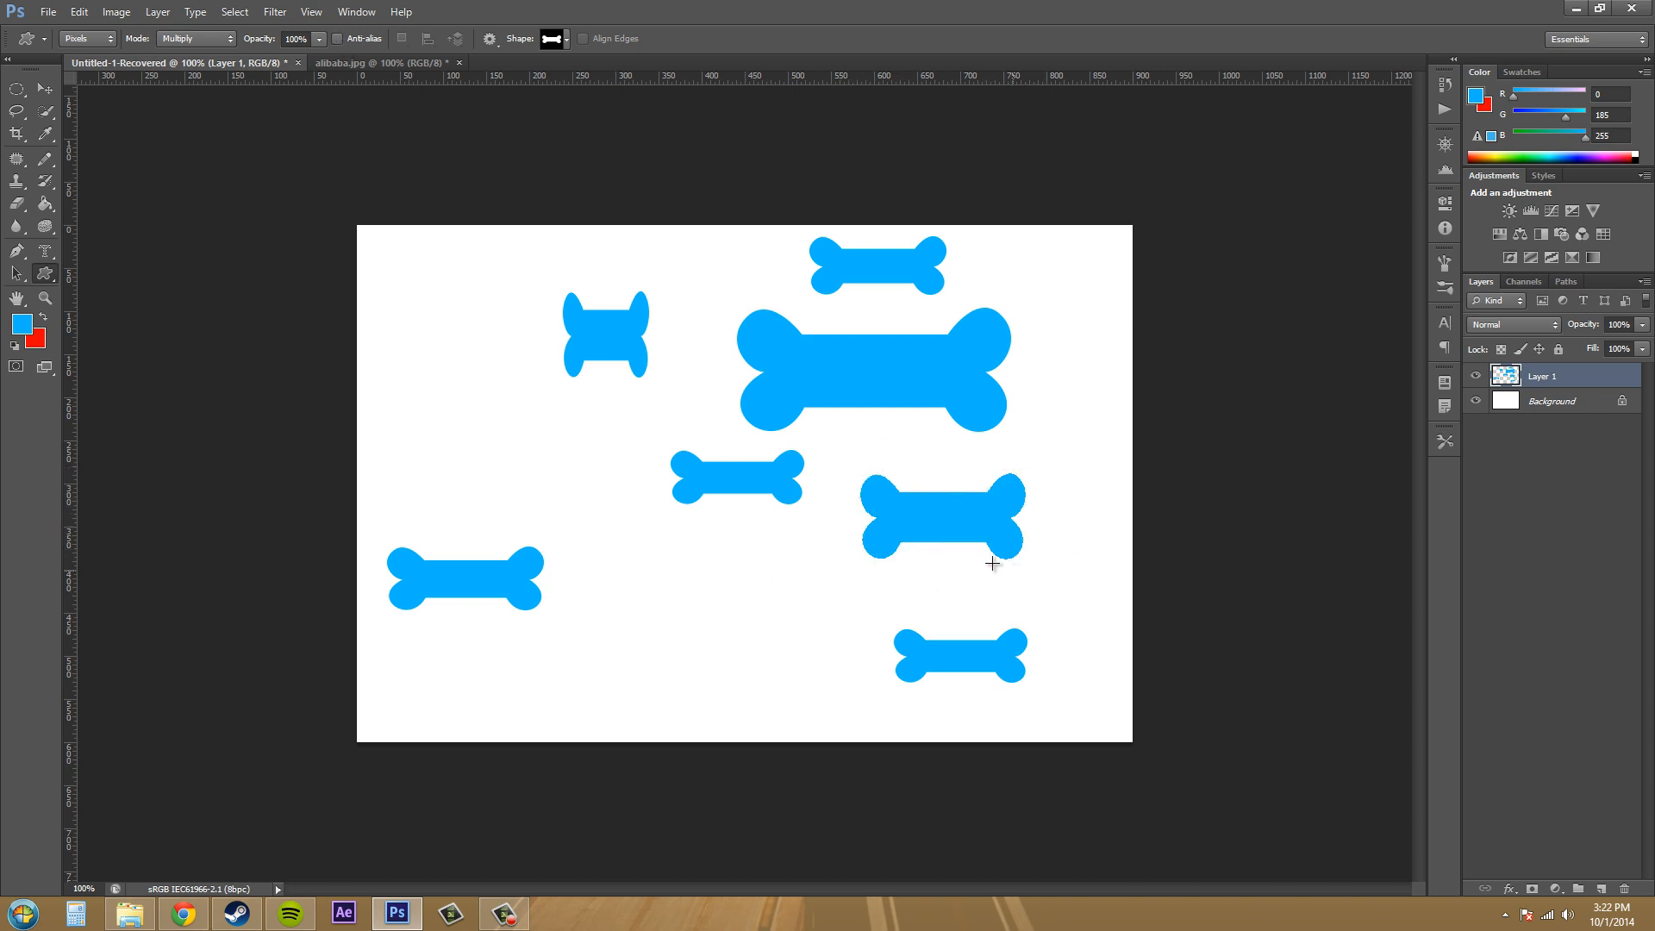
Step: Drag out another dog-bone shape, from (529, 435) to (624, 484), left of the squat bone
left_click(337, 38)
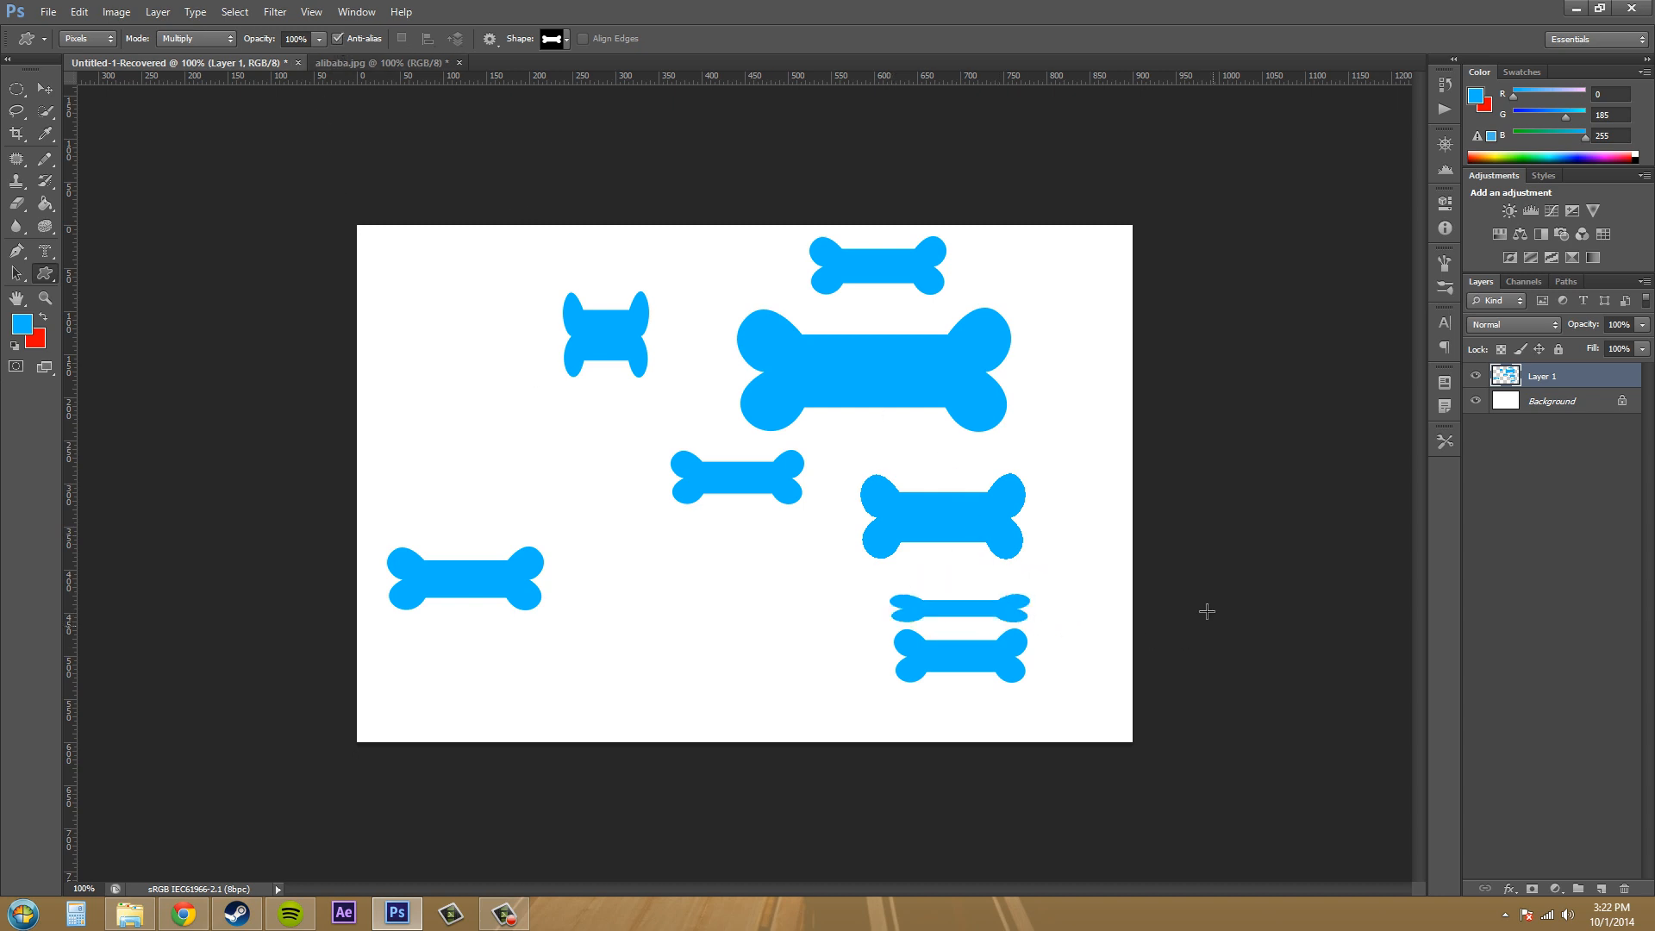
mouse_move(1209, 607)
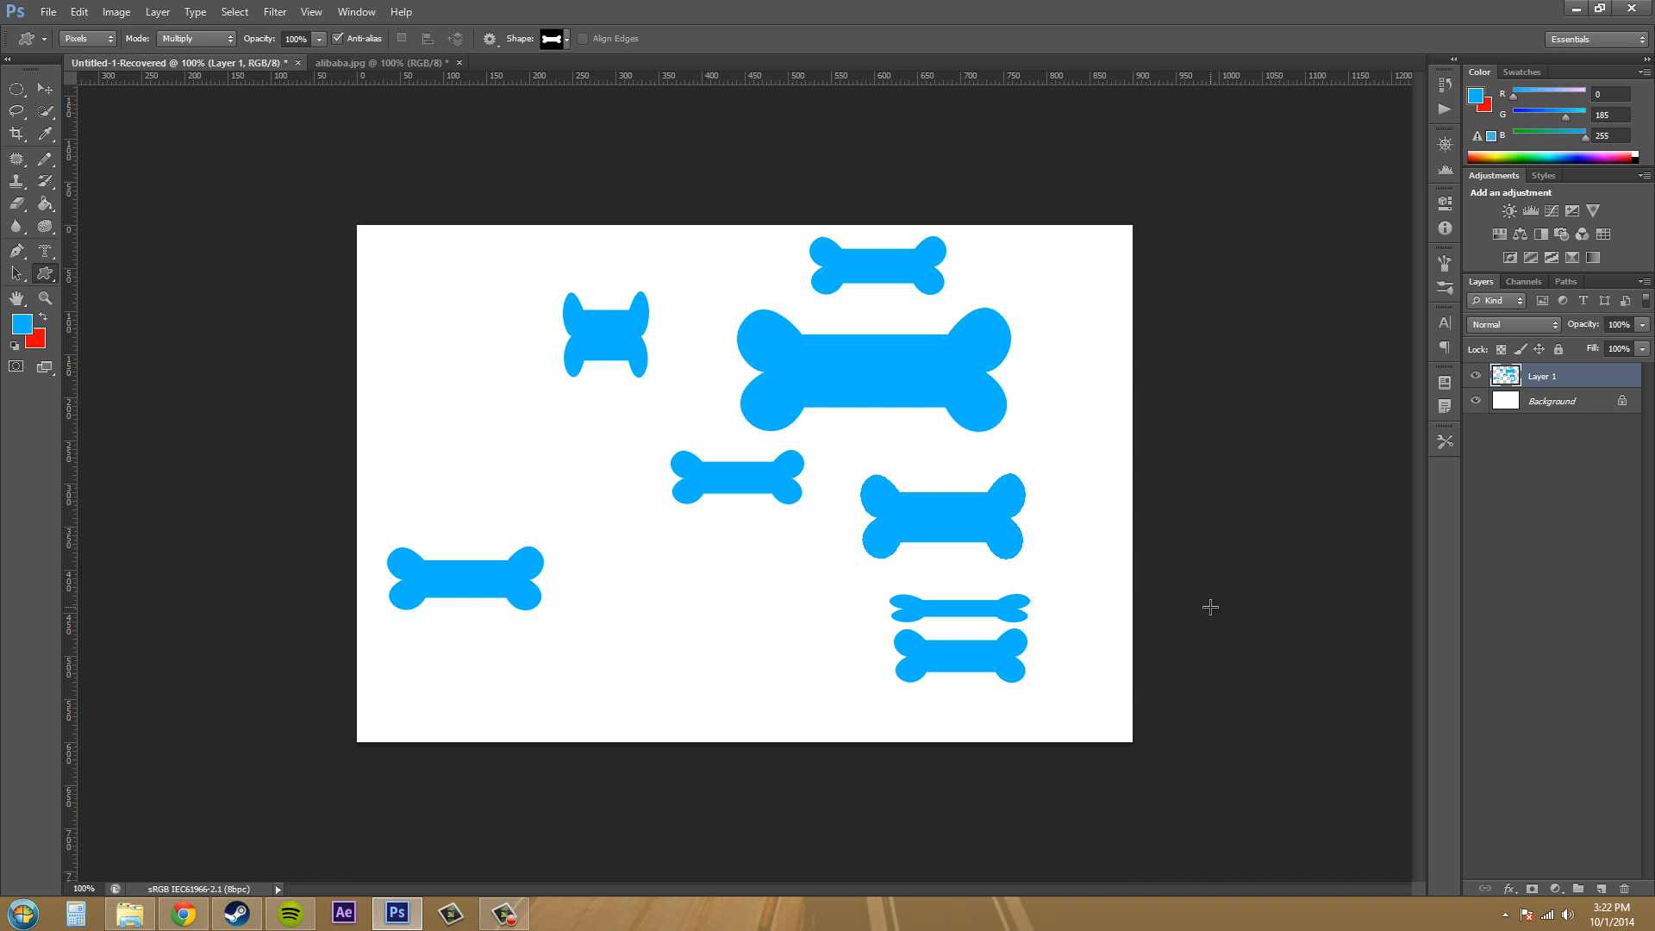
mouse_move(1217, 599)
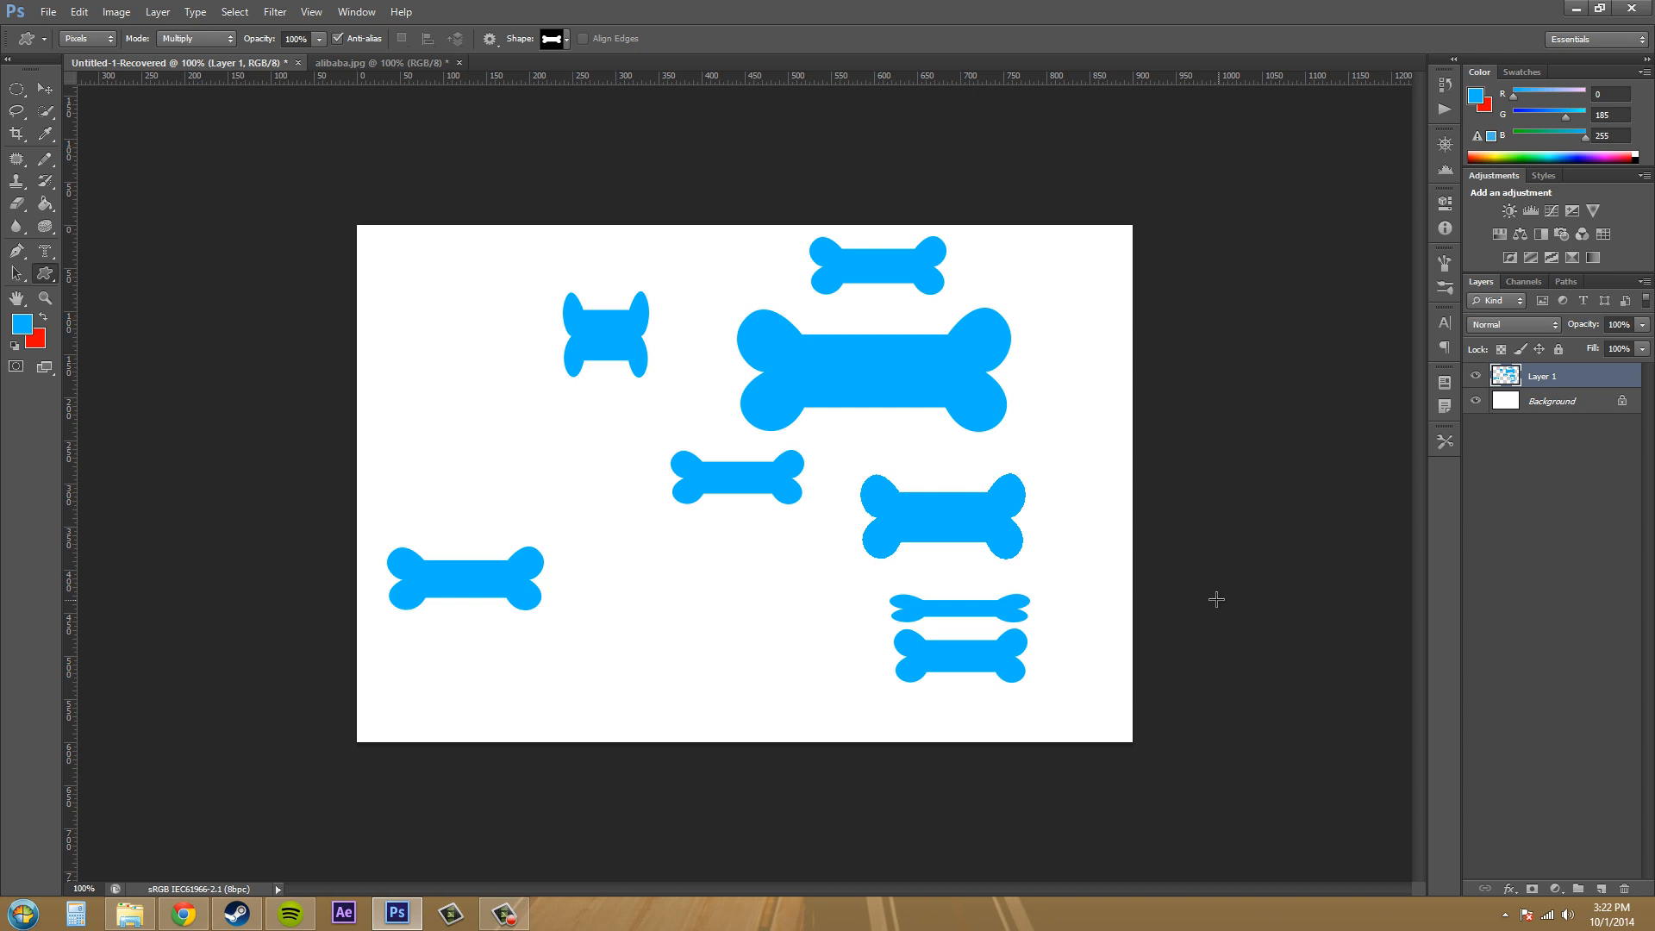
mouse_move(606, 486)
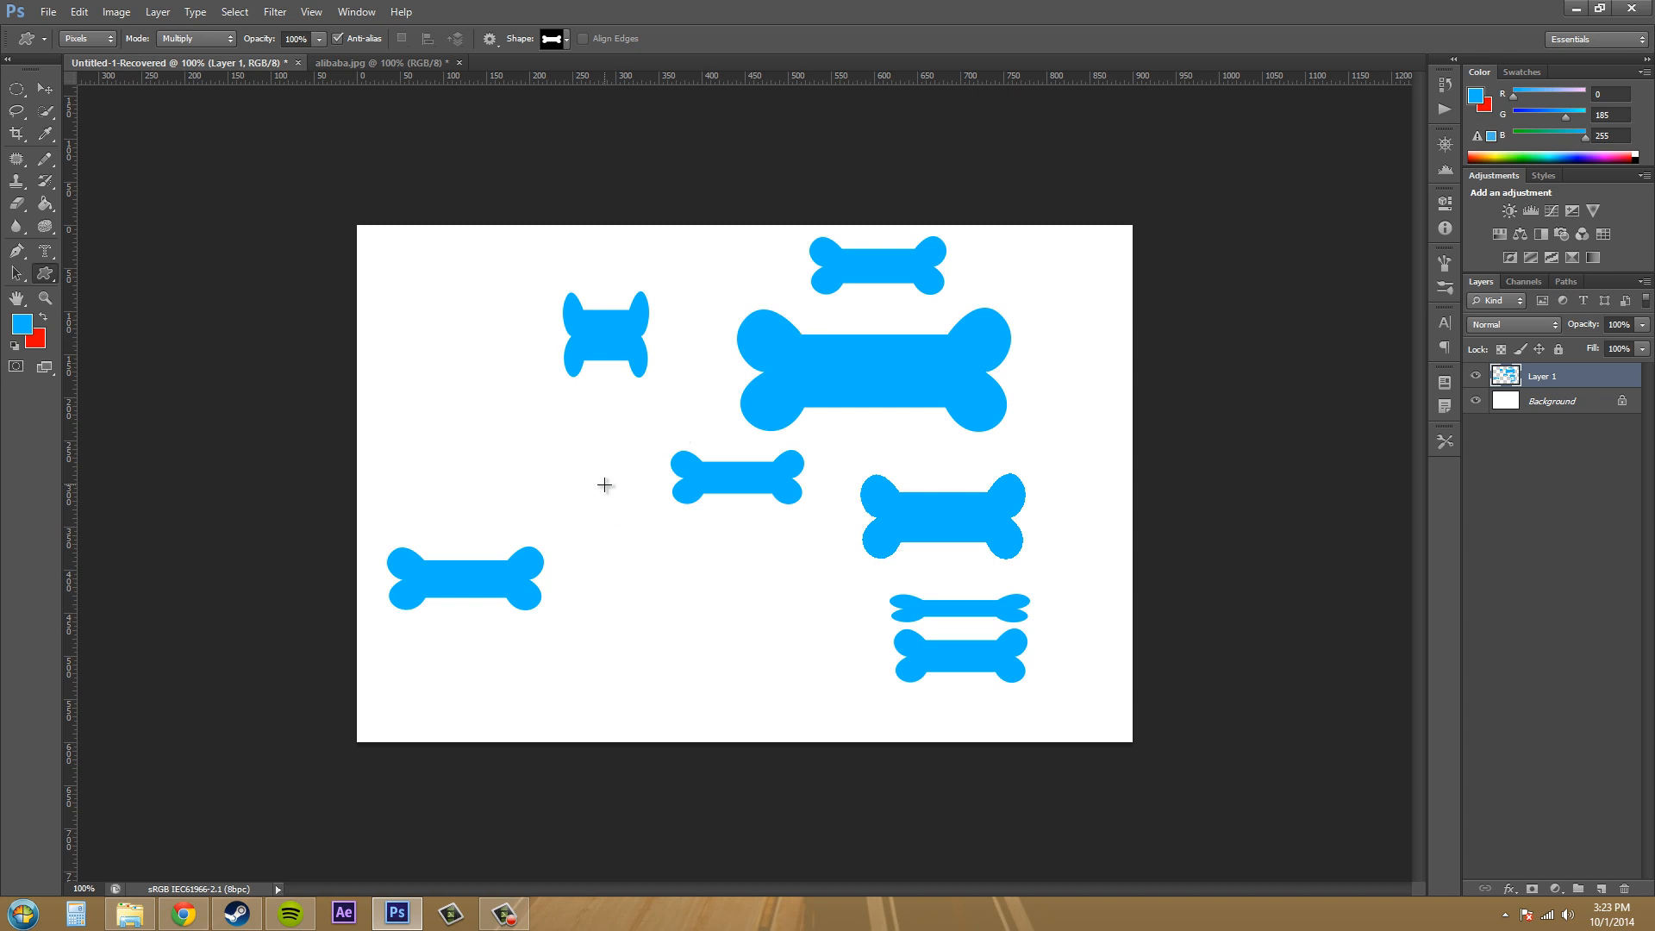
mouse_move(575, 463)
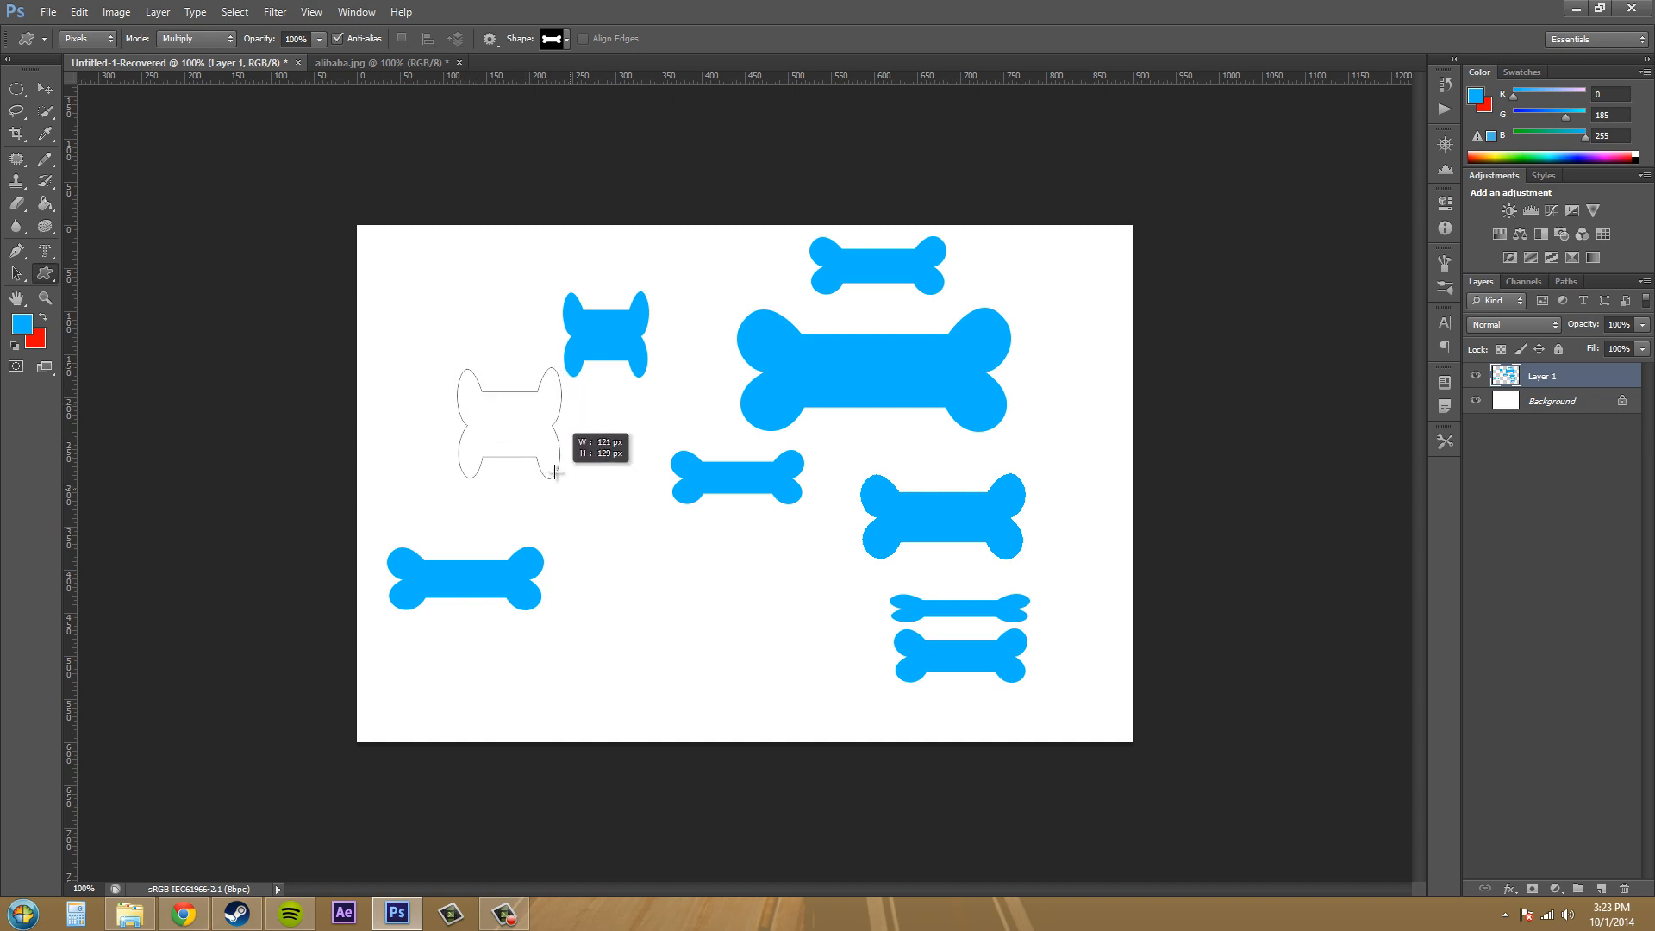
left_click_drag(456, 375, 538, 418)
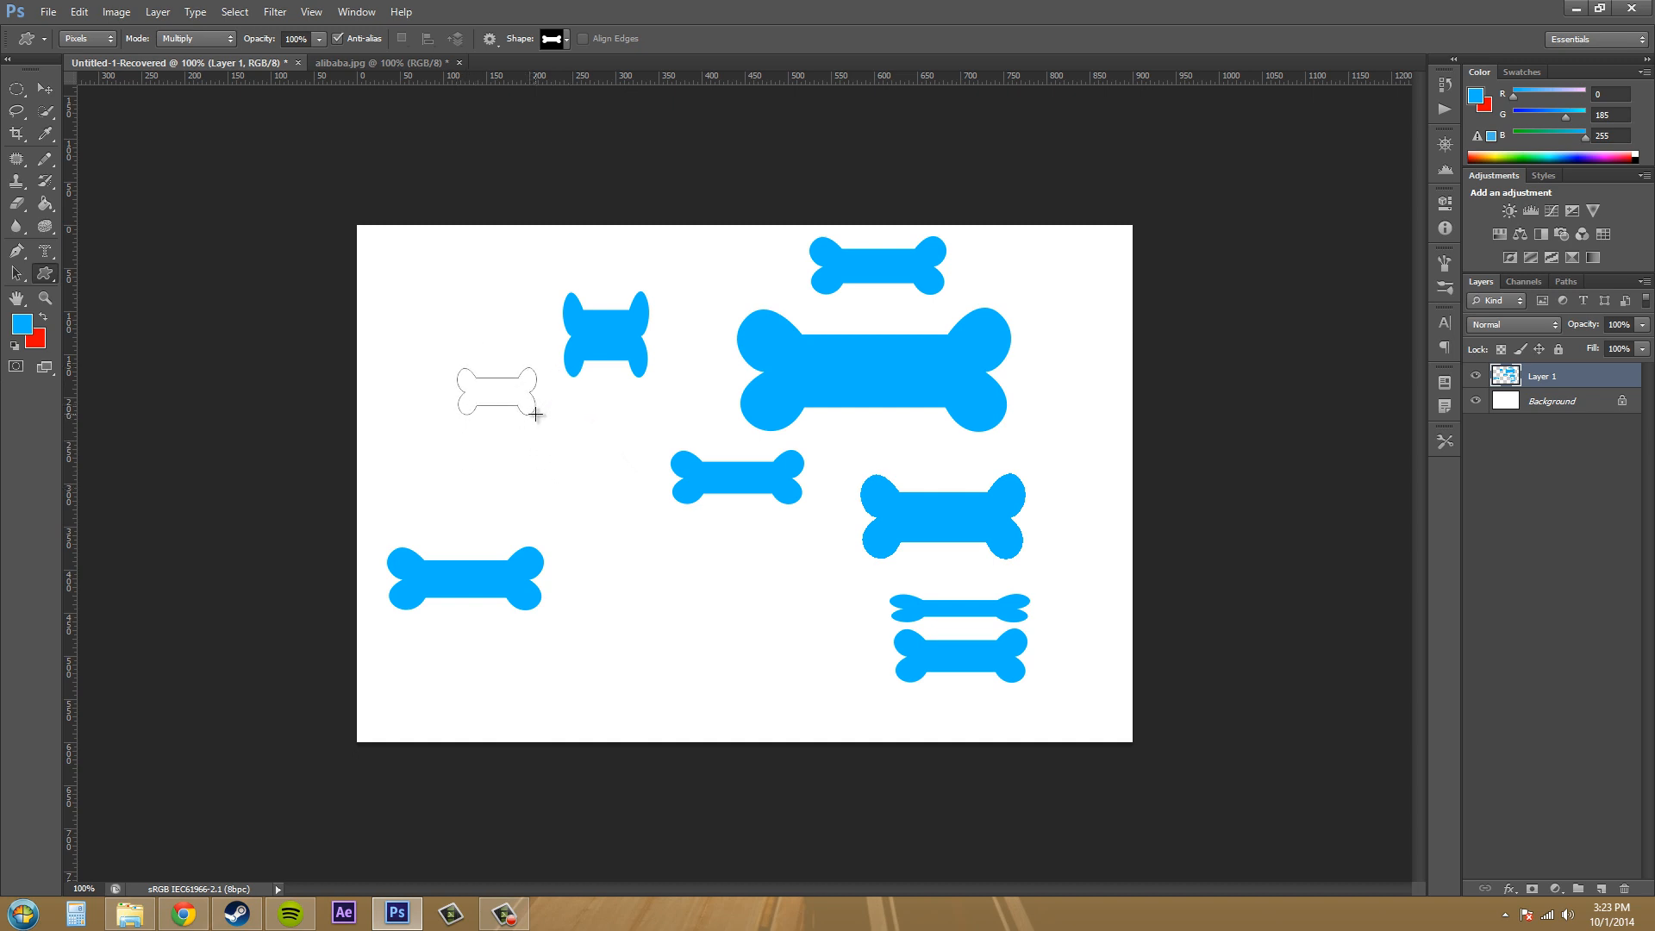